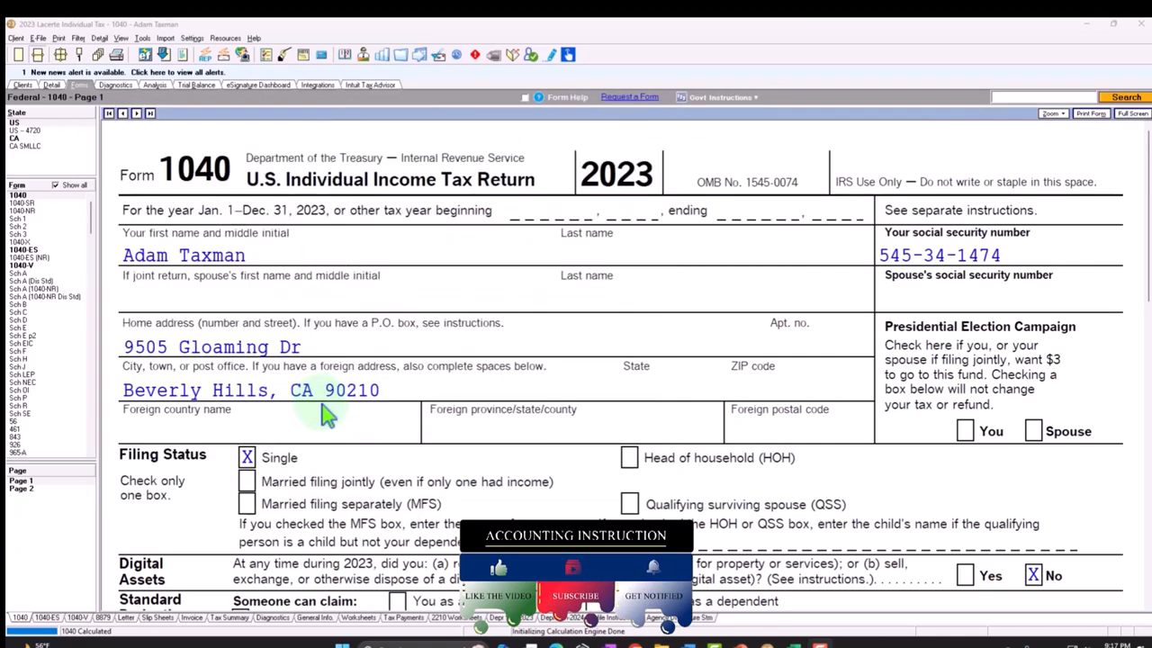
- Scroll Form 1040 page 1 down to the income lines showing $100,000 wages
{"action": "scroll", "scroll_direction": "down", "scroll_amount": 3}
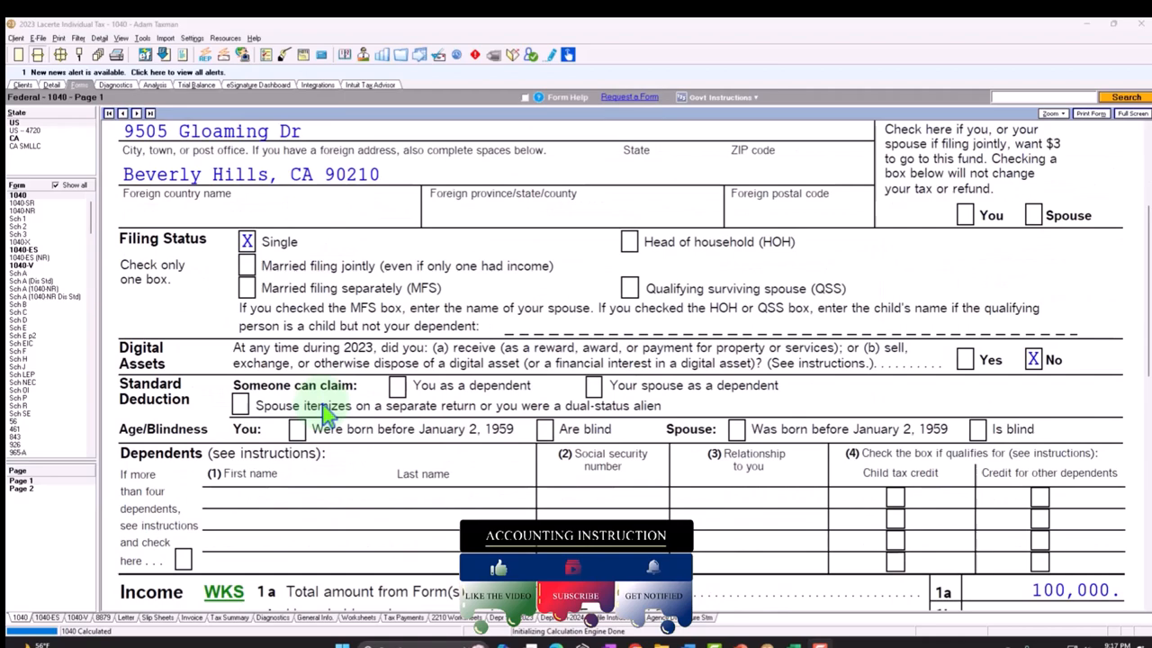
{"action": "scroll", "scroll_direction": "down", "scroll_amount": 3}
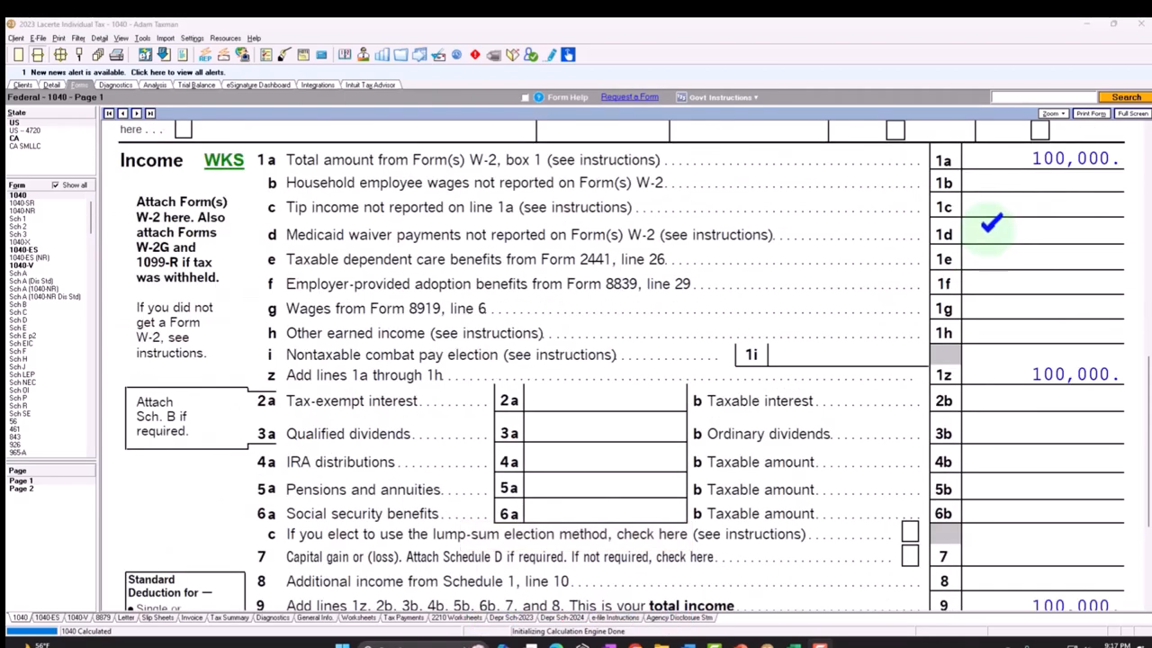
{"action": "scroll", "scroll_direction": "down", "scroll_amount": 3}
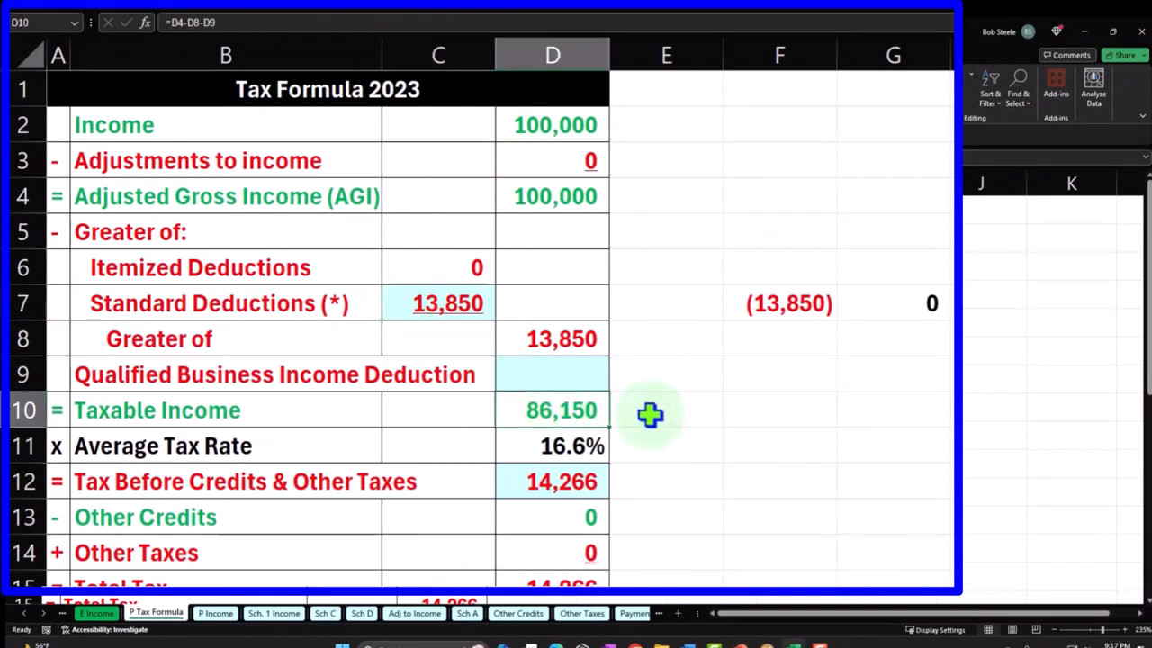
{"action": "left_click", "coordinate": [657, 478]}
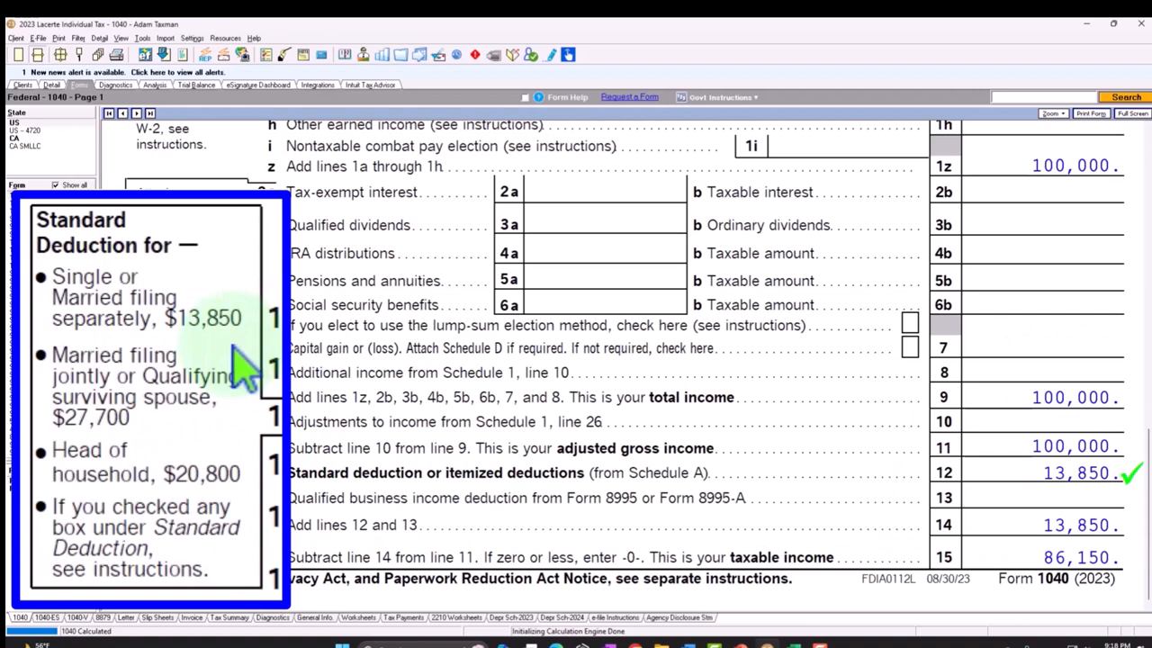
{"action": "mouse_move", "coordinate": [230, 387]}
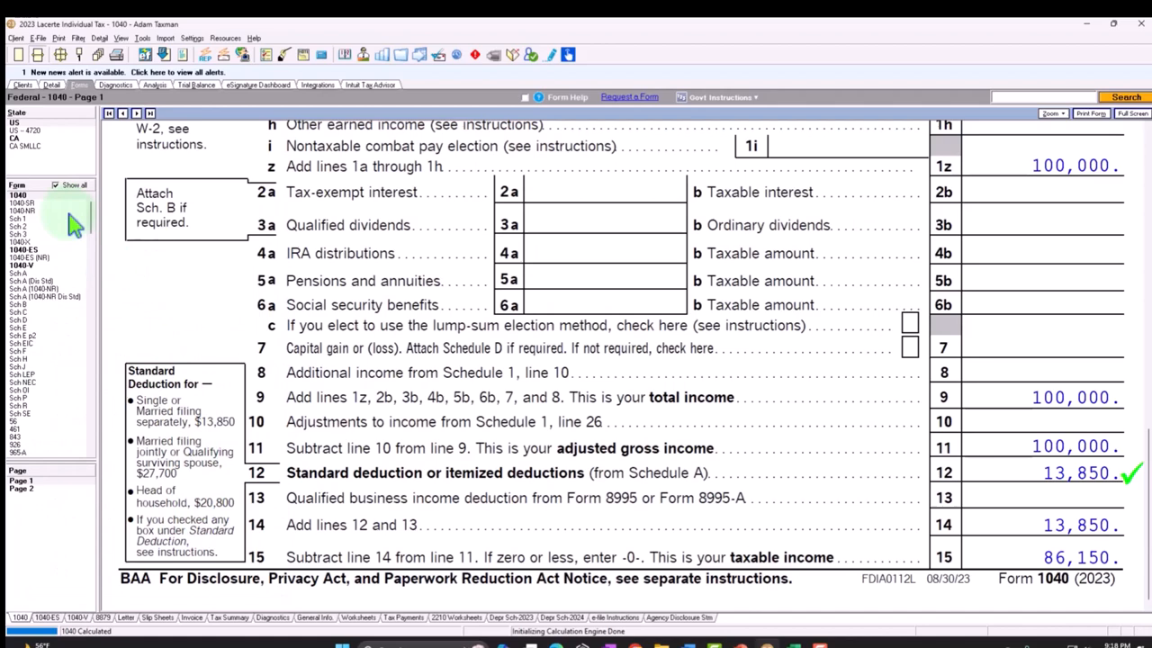
- Switch to Form 1040-SR to view its standard deduction chart ($15,700 single)
{"action": "left_click", "coordinate": [20, 202]}
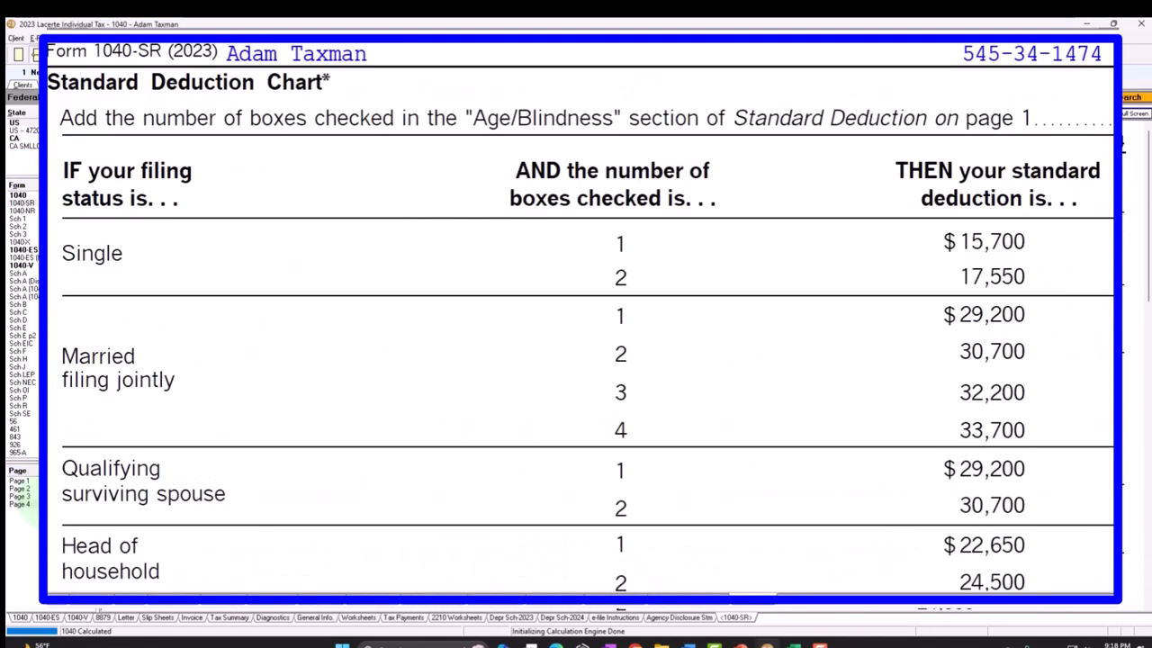
{"action": "mouse_move", "coordinate": [90, 302]}
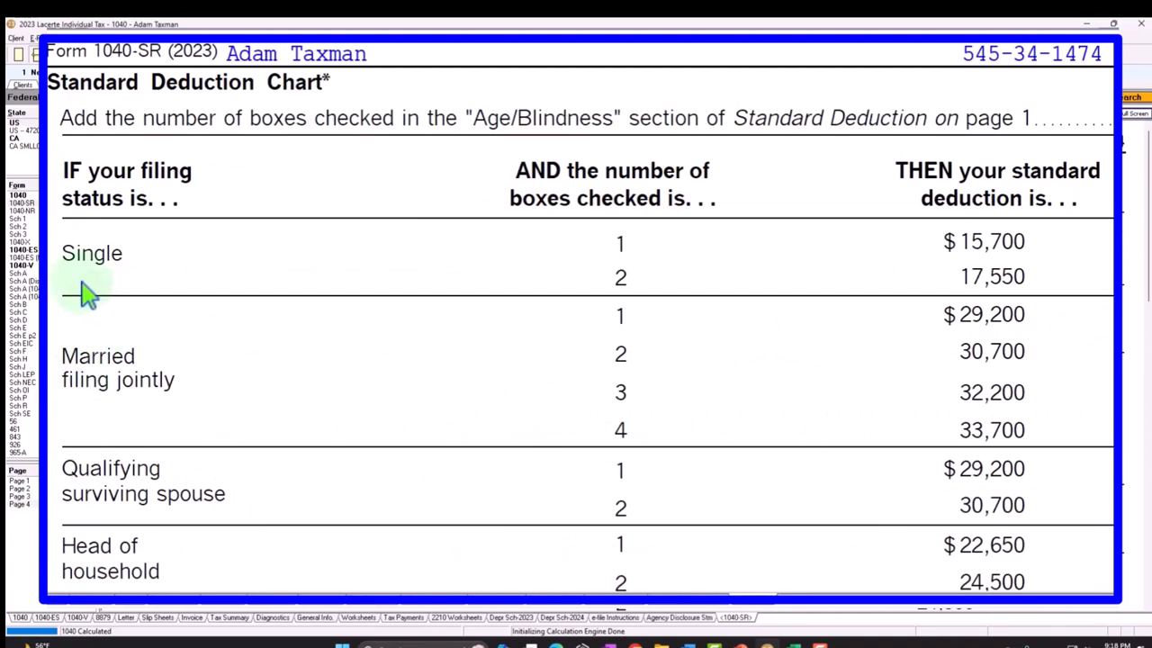
{"action": "mouse_move", "coordinate": [626, 266]}
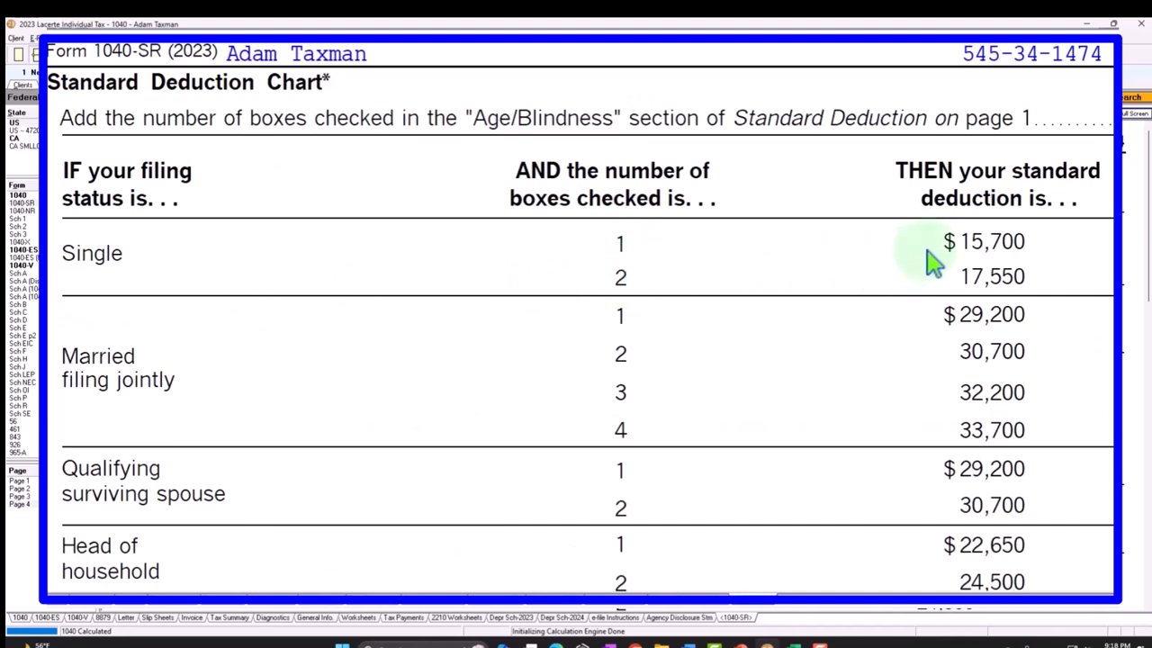
{"action": "mouse_move", "coordinate": [236, 389]}
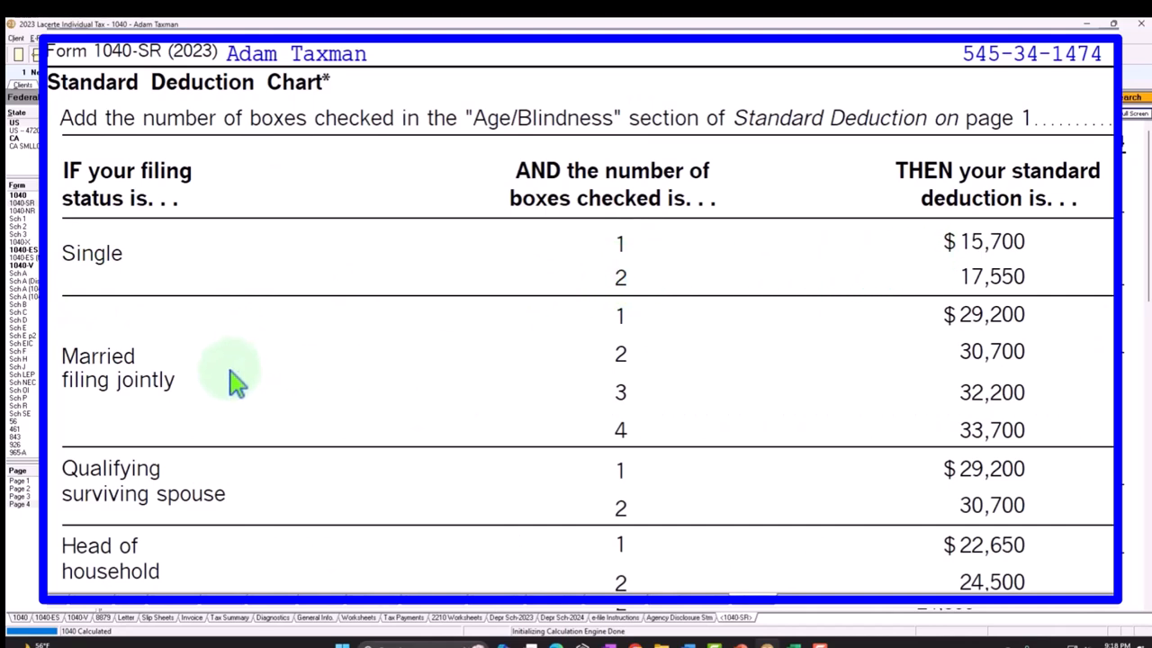
{"action": "mouse_move", "coordinate": [594, 423]}
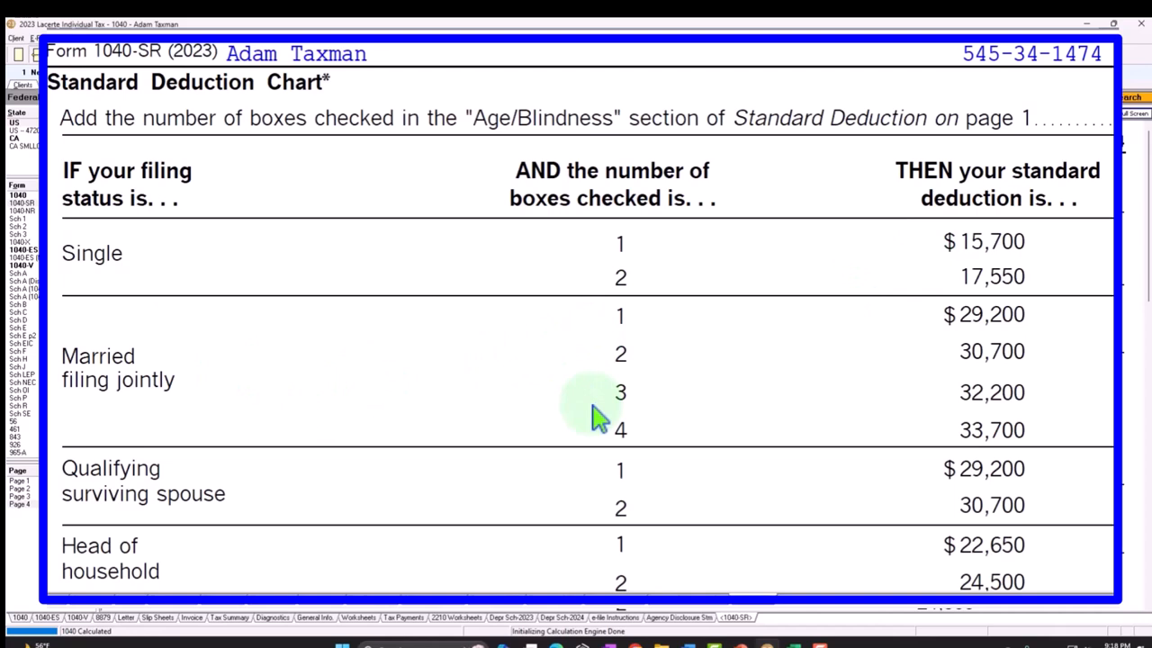
{"action": "scroll", "scroll_direction": "down", "scroll_amount": 3}
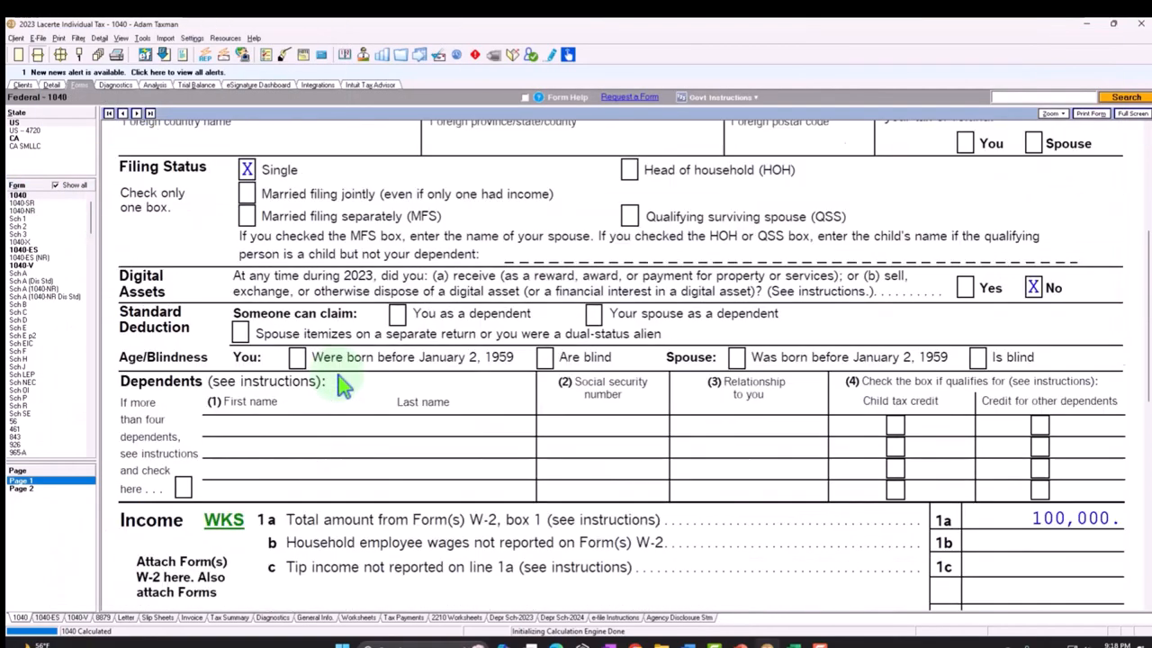
- Scroll Form 1040 to lines 8–15 showing $13,850 standard deduction and $86,150 taxable income
{"action": "scroll", "scroll_direction": "down", "scroll_amount": 3}
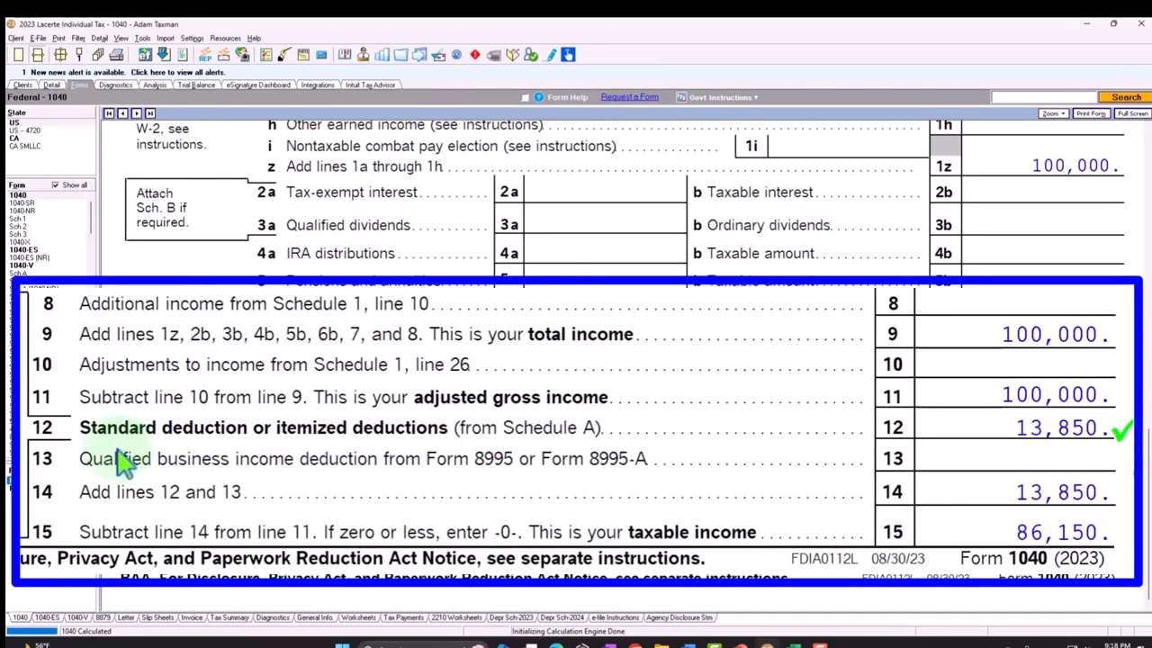
{"action": "mouse_move", "coordinate": [554, 473]}
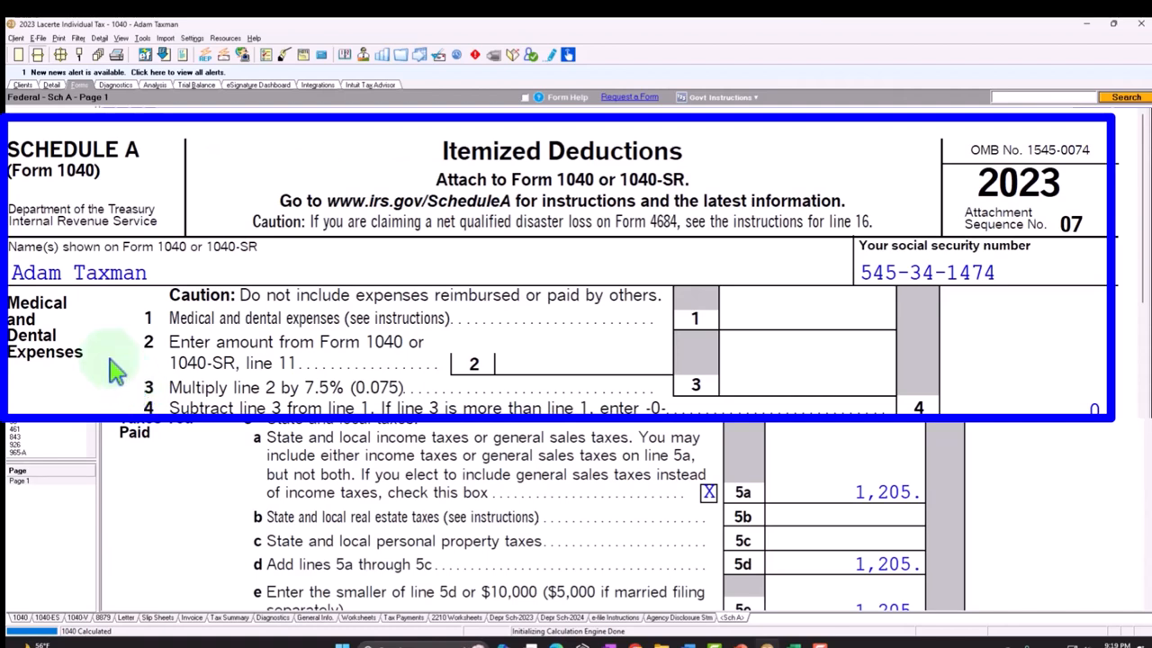
{"action": "mouse_move", "coordinate": [440, 180]}
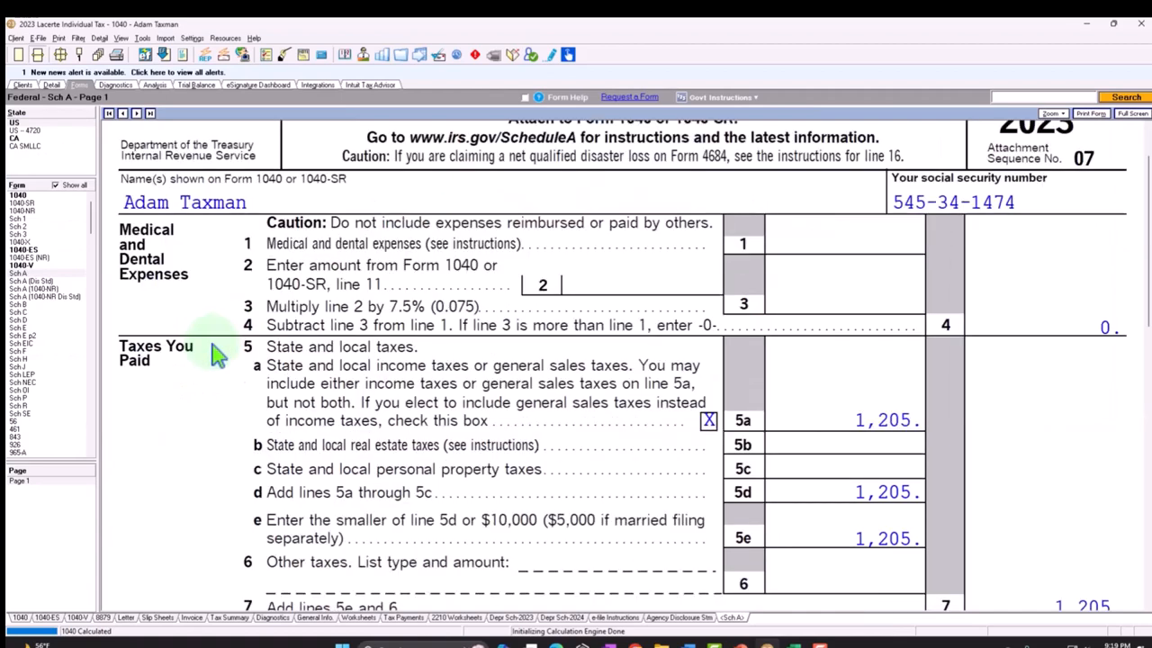
- Scroll Schedule A down to line 11, gifts to charity, above $1,217 total itemized deductions
{"action": "scroll", "scroll_direction": "down", "scroll_amount": 3}
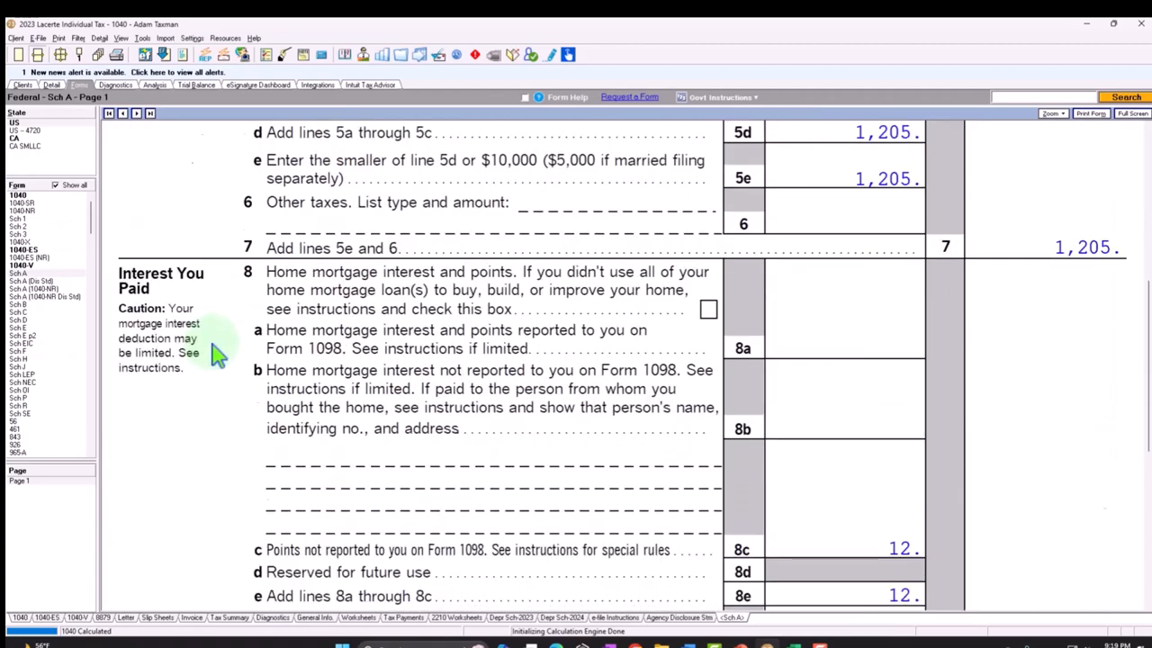
{"action": "scroll", "scroll_direction": "down", "scroll_amount": 3}
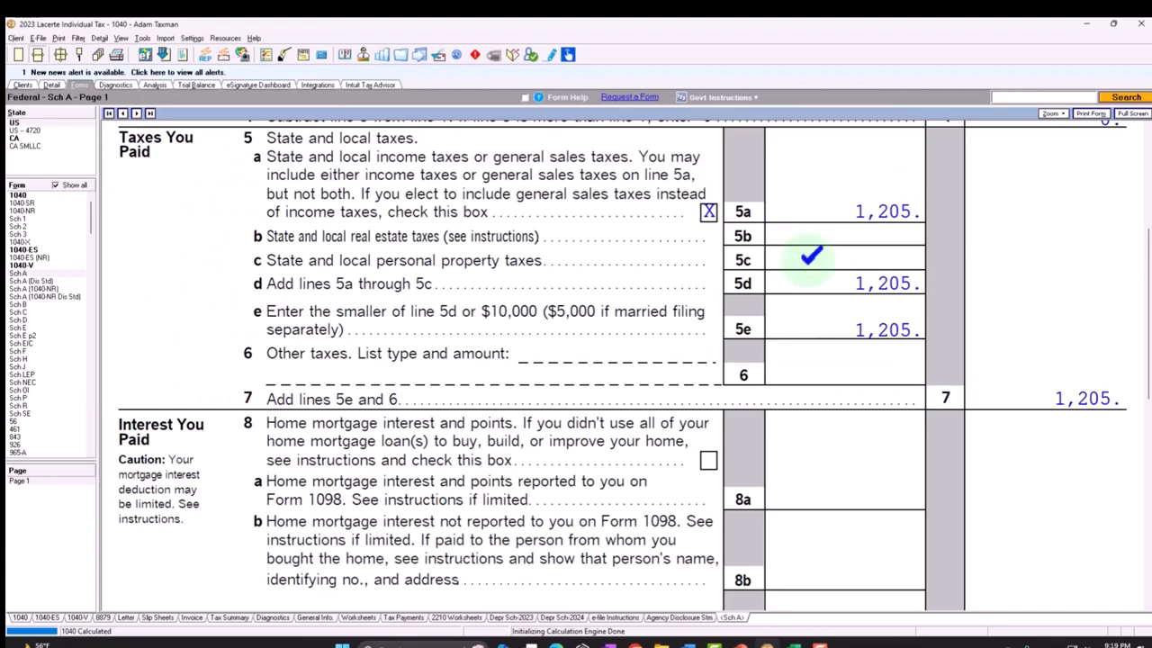
{"action": "scroll", "scroll_direction": "down", "scroll_amount": 3}
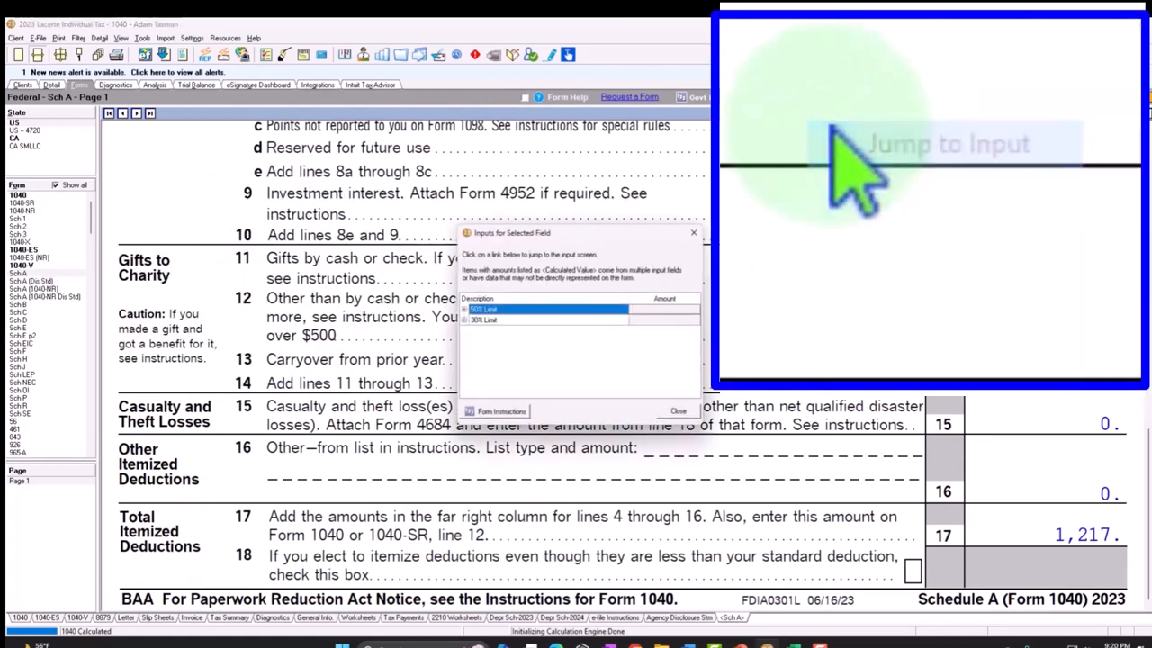
- Jump to the Gifts by Cash or Check input and enter 10000 as federal cash contributions
{"action": "left_click", "coordinate": [466, 205]}
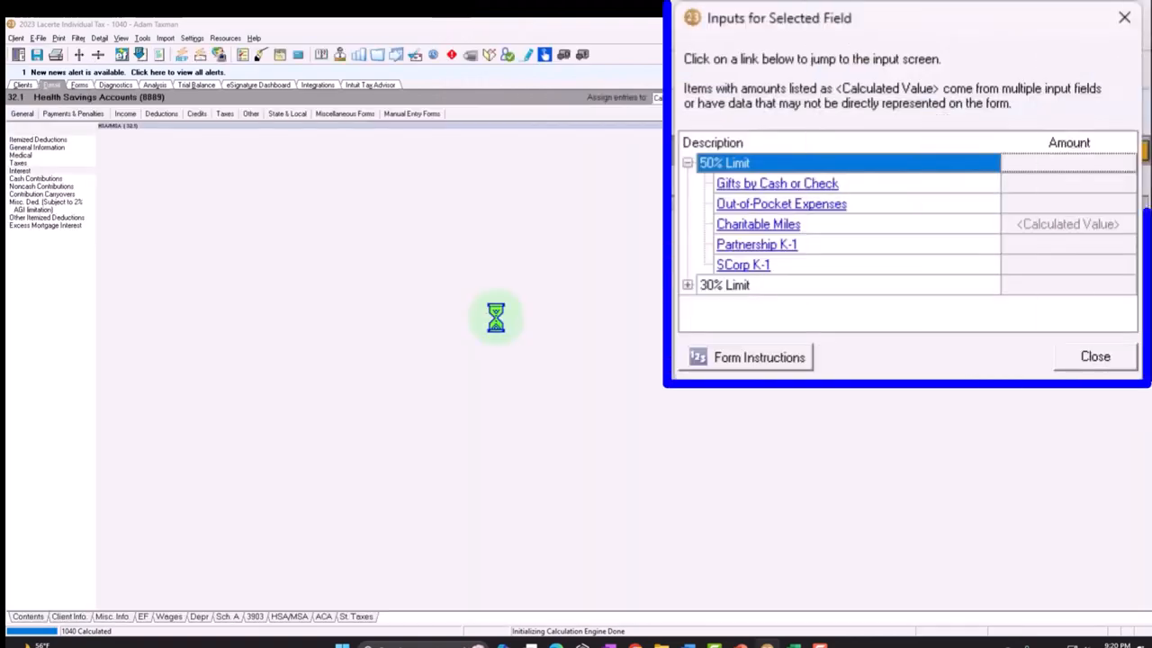
{"action": "left_click", "coordinate": [776, 183]}
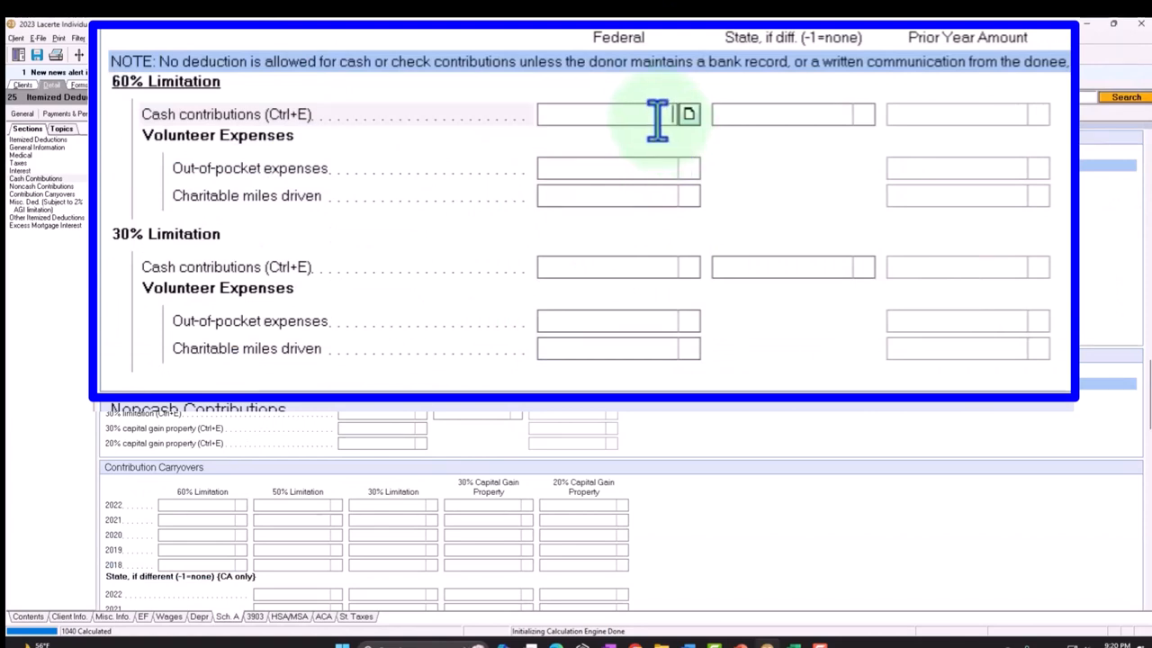
{"action": "type", "text": "10000"}
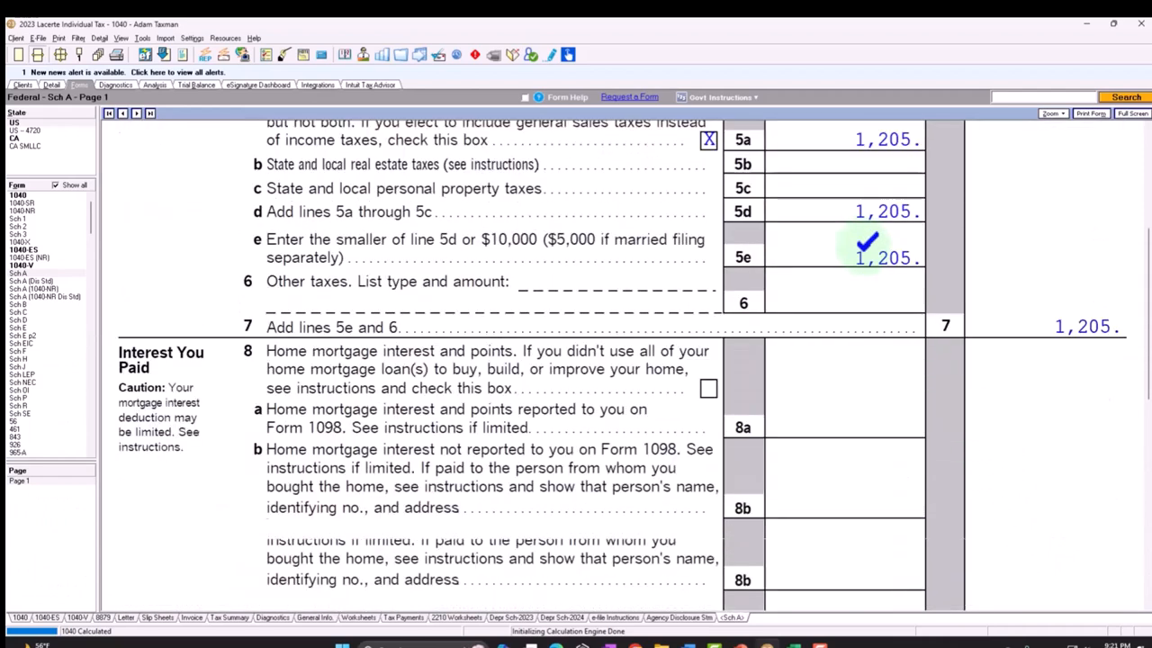
{"action": "scroll", "scroll_direction": "down", "scroll_amount": 3}
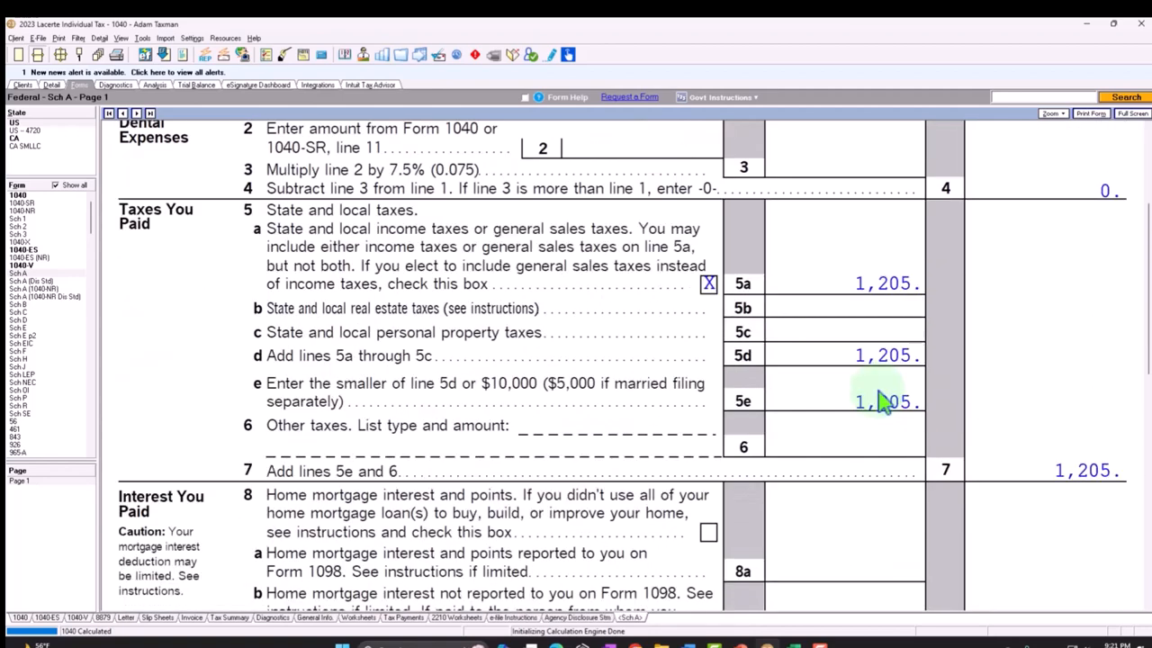
{"action": "scroll", "scroll_direction": "down", "scroll_amount": 3}
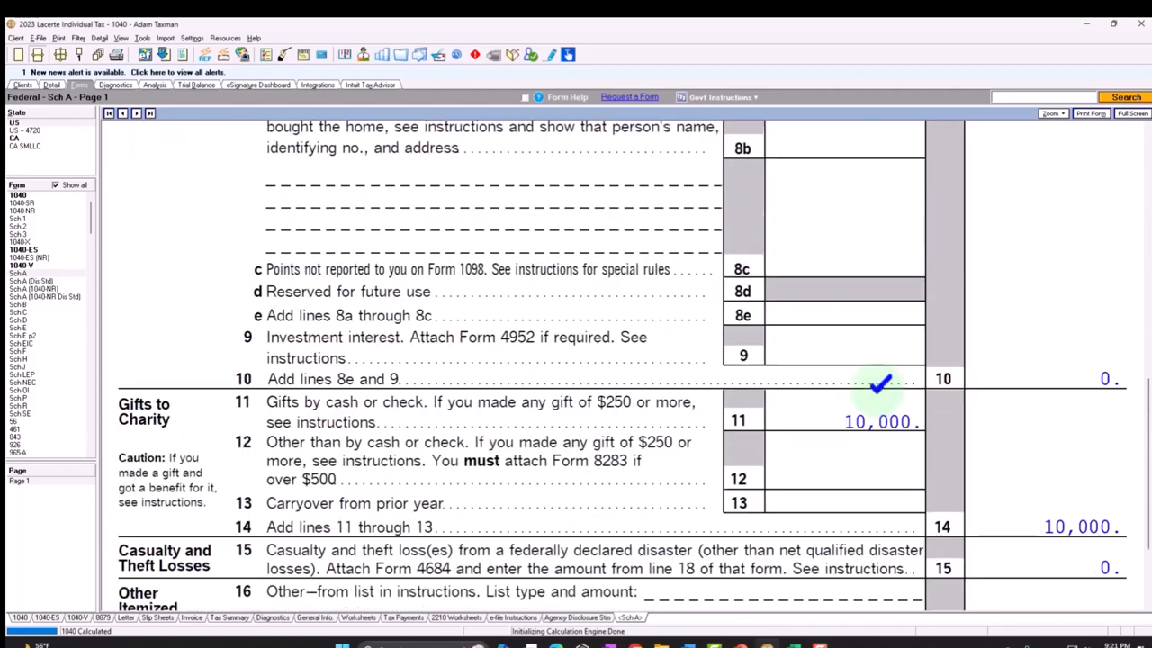
{"action": "scroll", "scroll_direction": "down", "scroll_amount": 3}
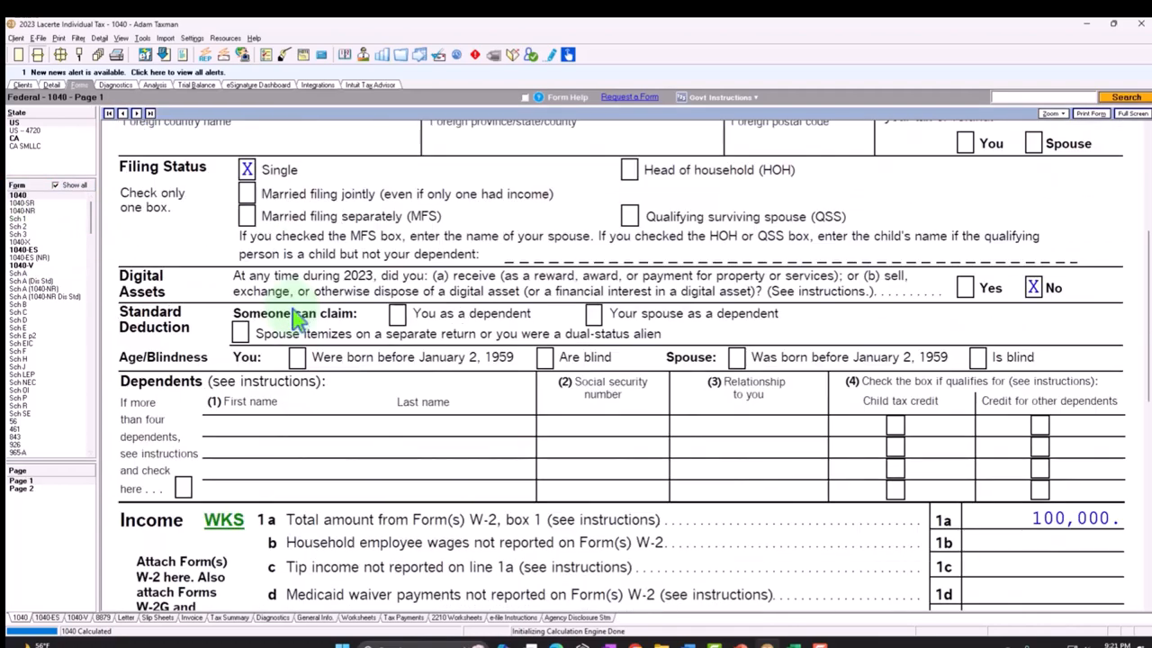
- Scroll Form 1040 page 1 past $100,000 income to the $13,850 deduction and $86,150 taxable income
{"action": "scroll", "scroll_direction": "down", "scroll_amount": 3}
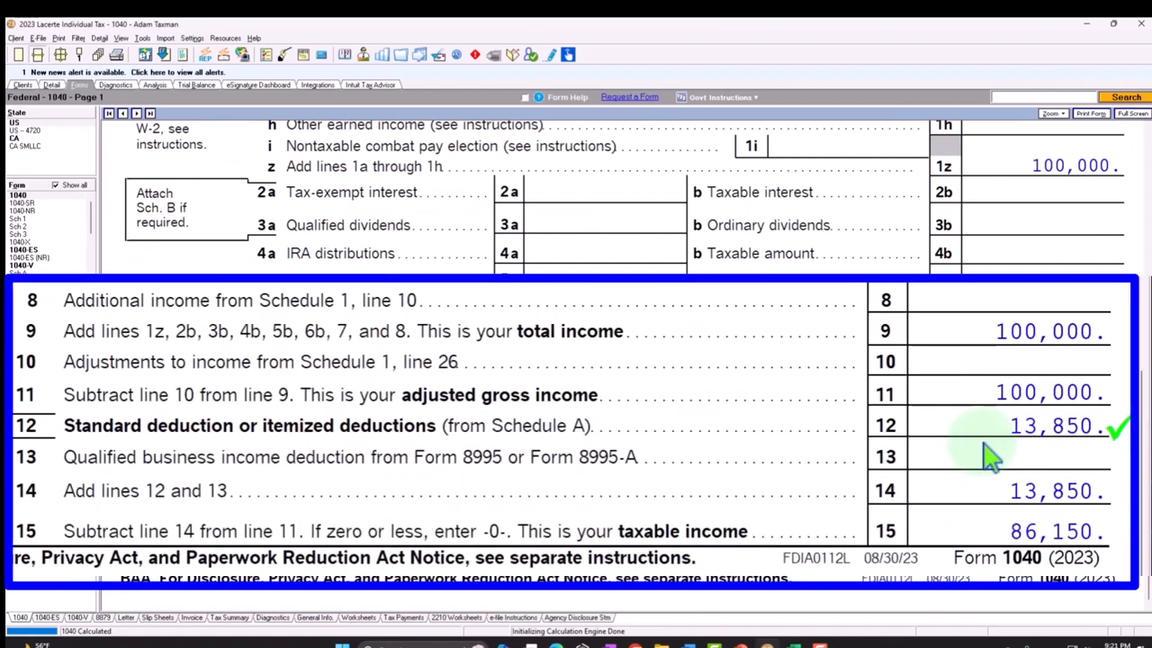
{"action": "mouse_move", "coordinate": [238, 461]}
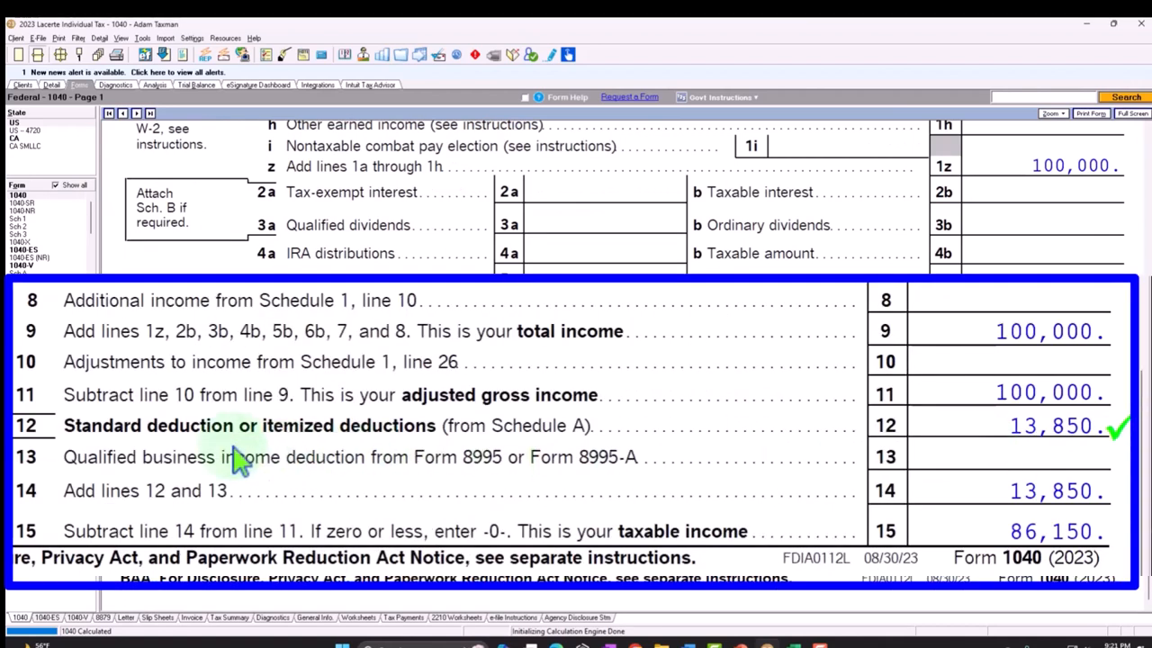
{"action": "mouse_move", "coordinate": [176, 441]}
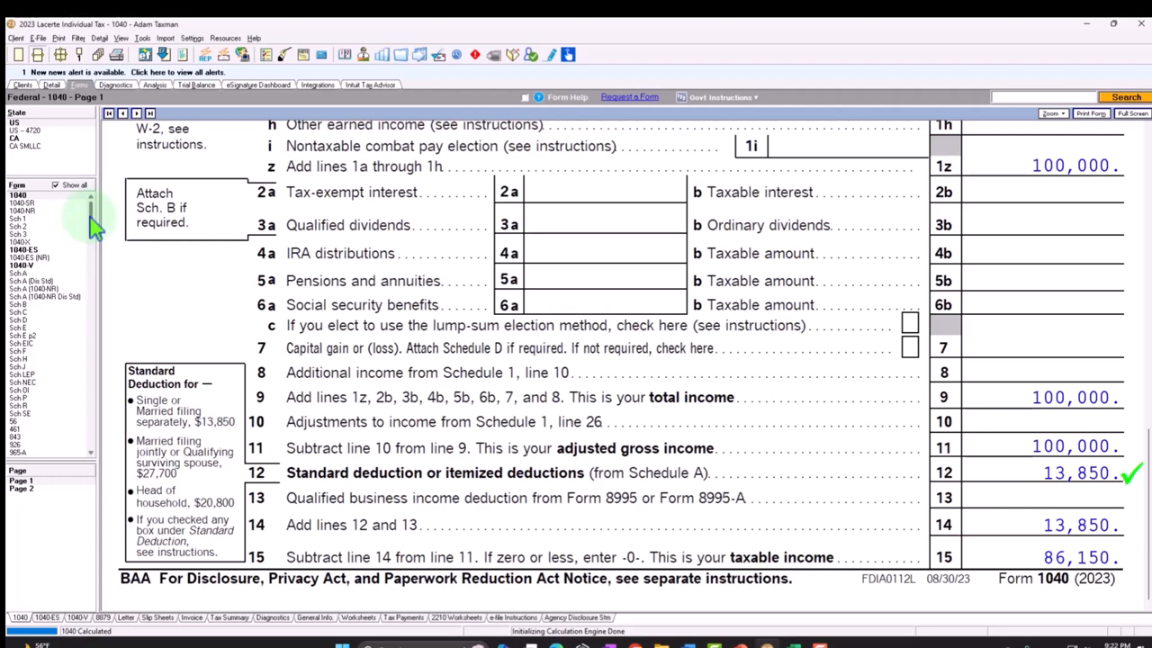
{"action": "mouse_move", "coordinate": [89, 207]}
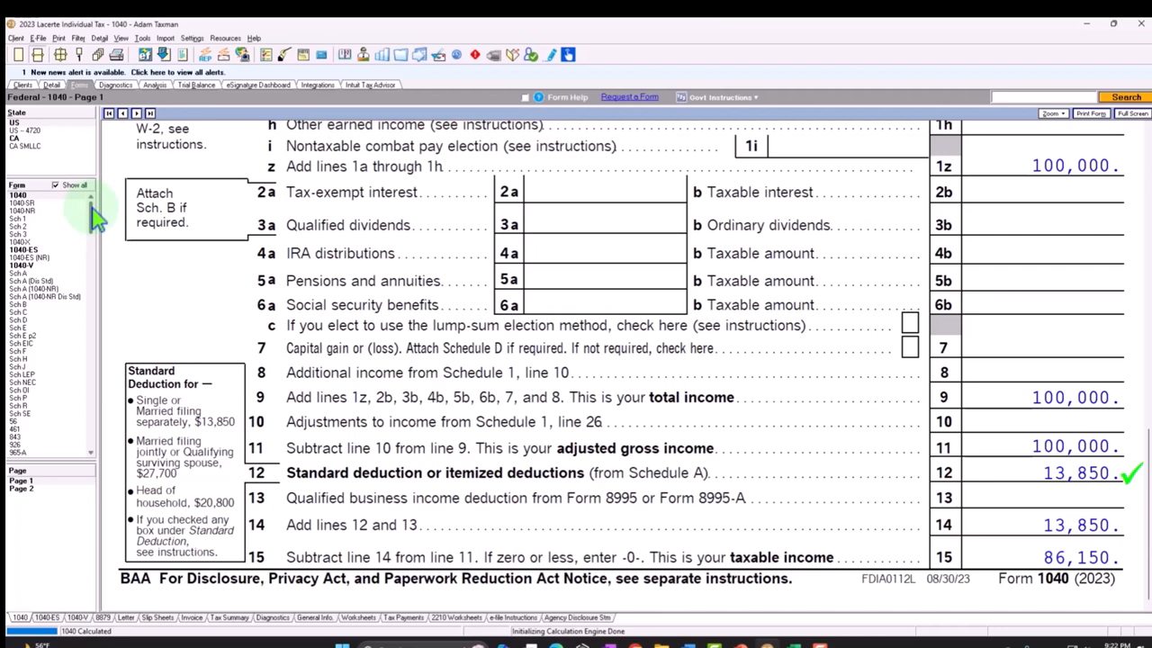
{"action": "scroll", "scroll_direction": "down", "scroll_amount": 3}
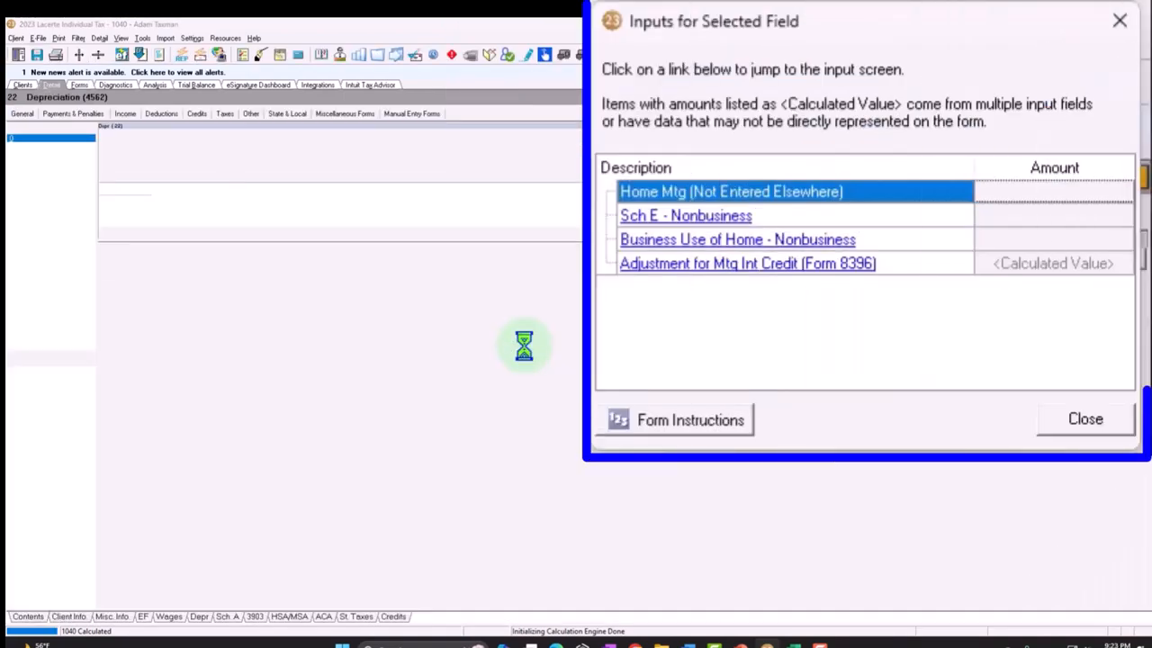
- Jump to Itemized Deductions > Interest and enter 12,000 home mortgage interest from Form 1098
{"action": "left_click", "coordinate": [746, 262]}
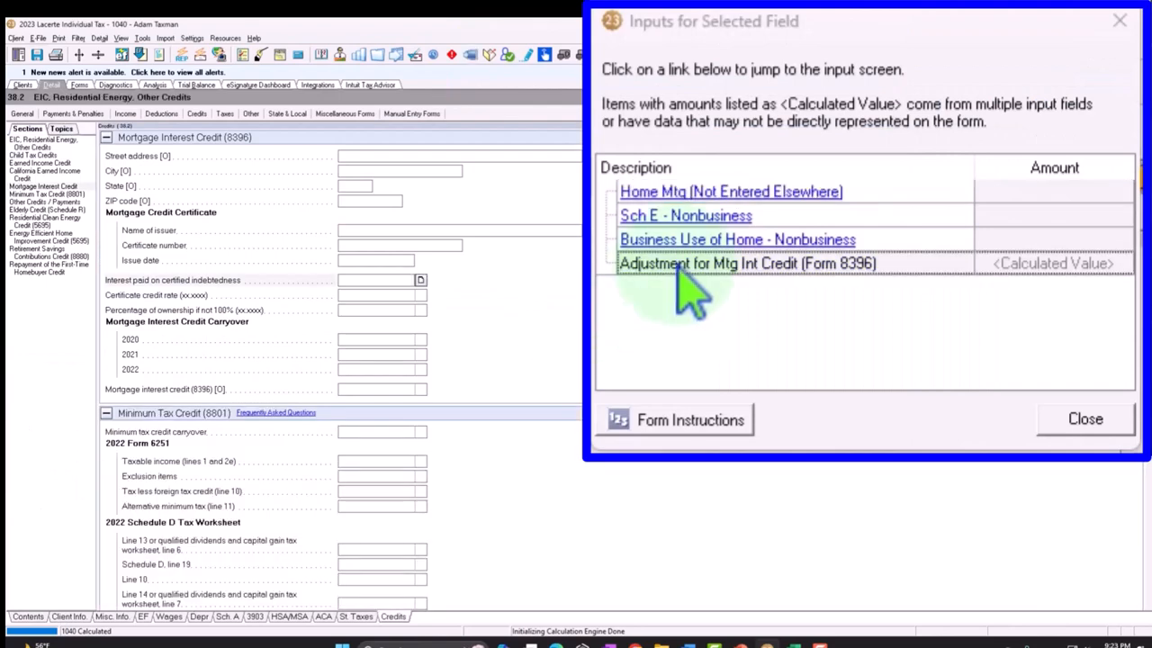
{"action": "left_click", "coordinate": [1080, 418]}
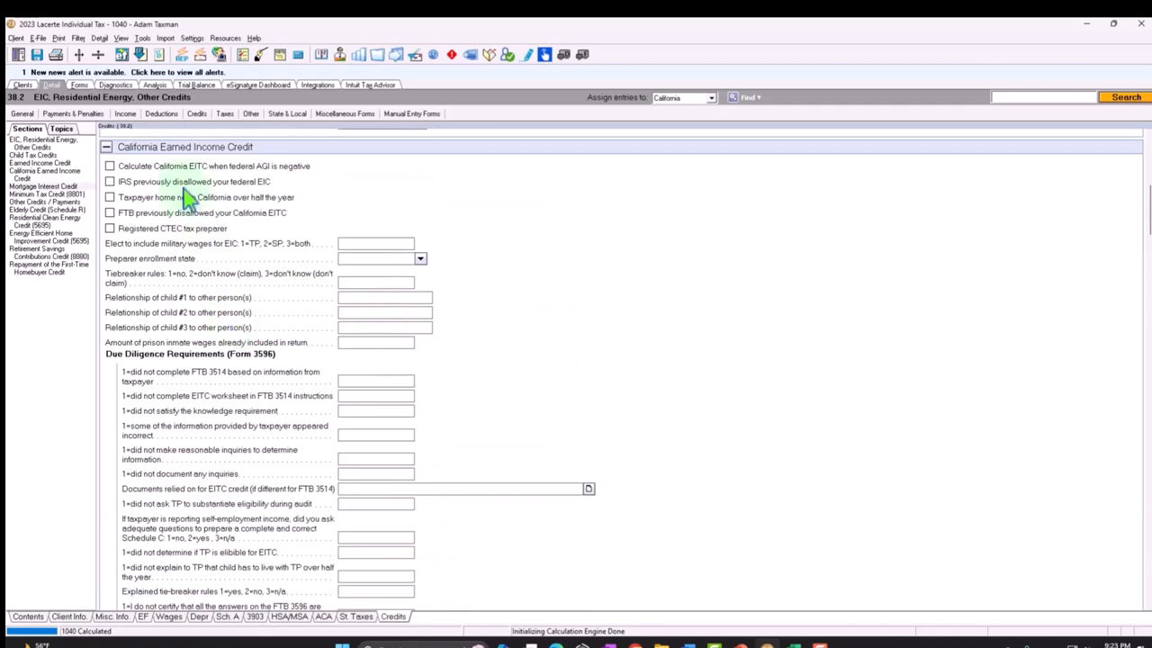
{"action": "left_click", "coordinate": [129, 114]}
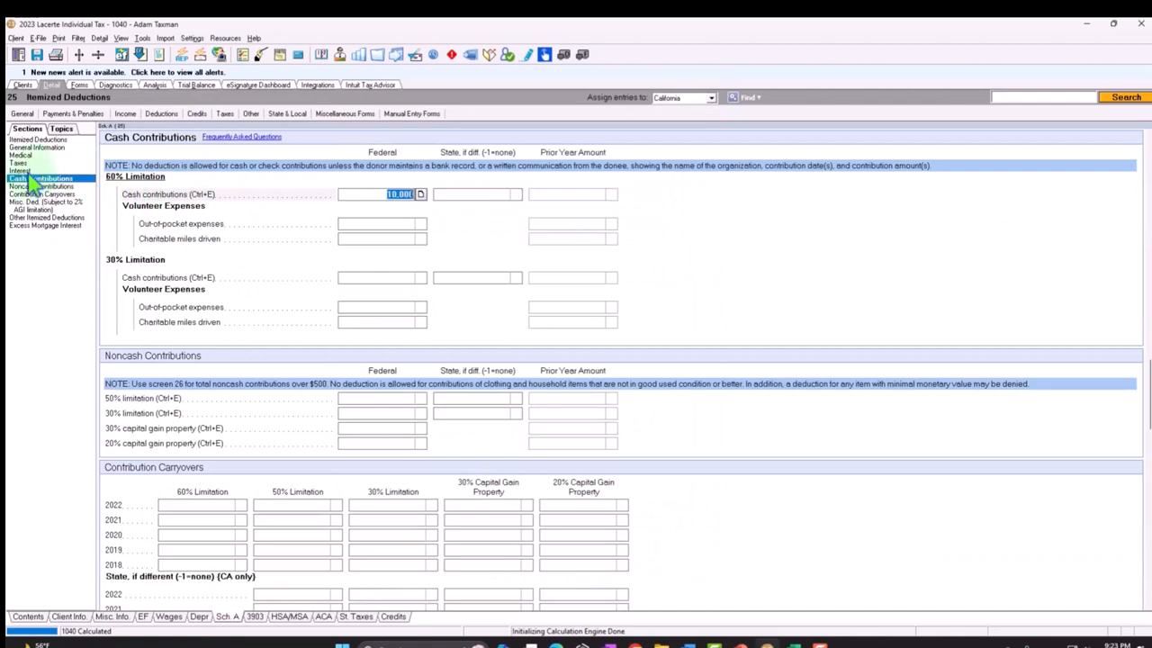
{"action": "left_click", "coordinate": [18, 171]}
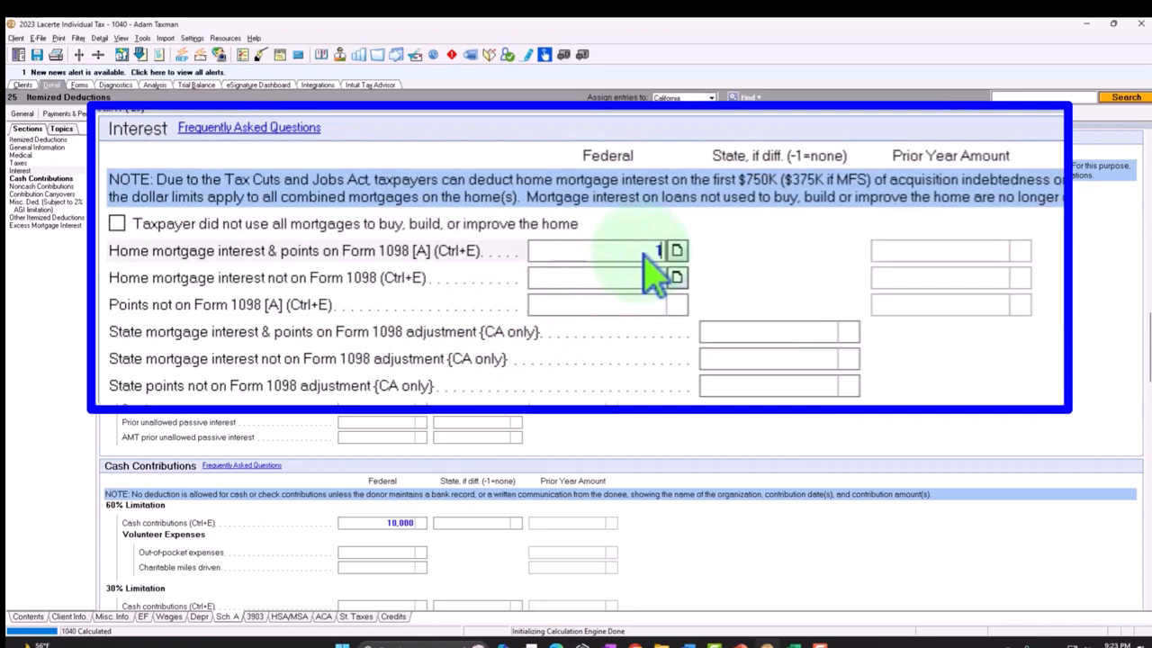
{"action": "type", "text": "12,000"}
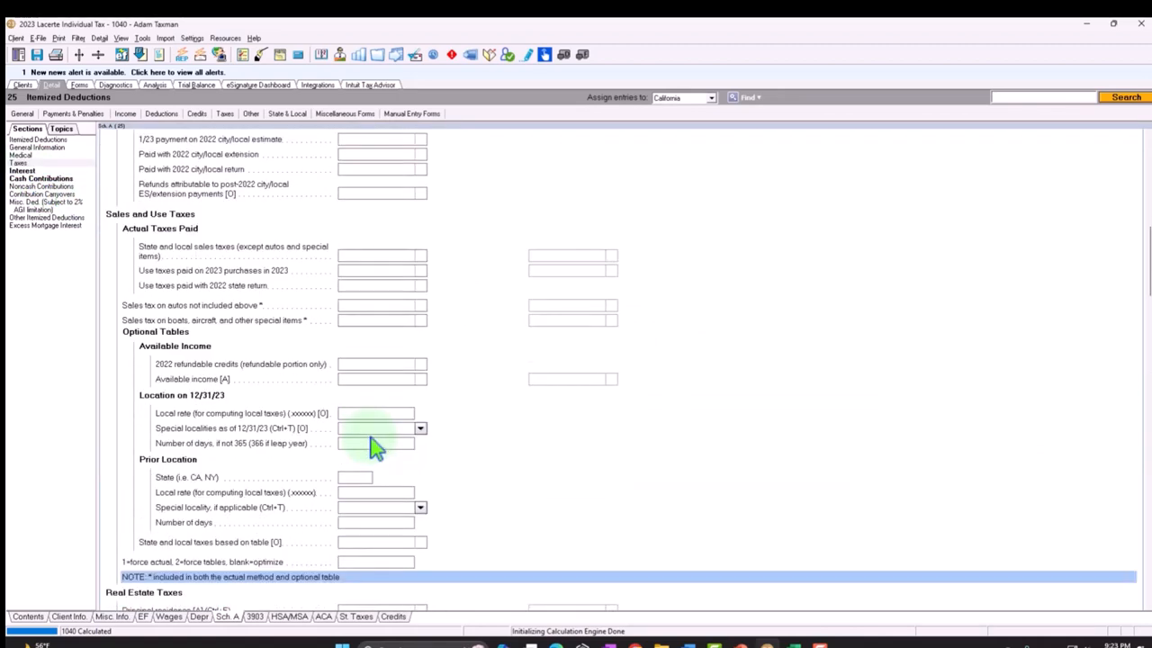
- Select the principal residence real estate taxes entry, raising Schedule A taxes paid to $7,205
{"action": "scroll", "scroll_direction": "down", "scroll_amount": 3}
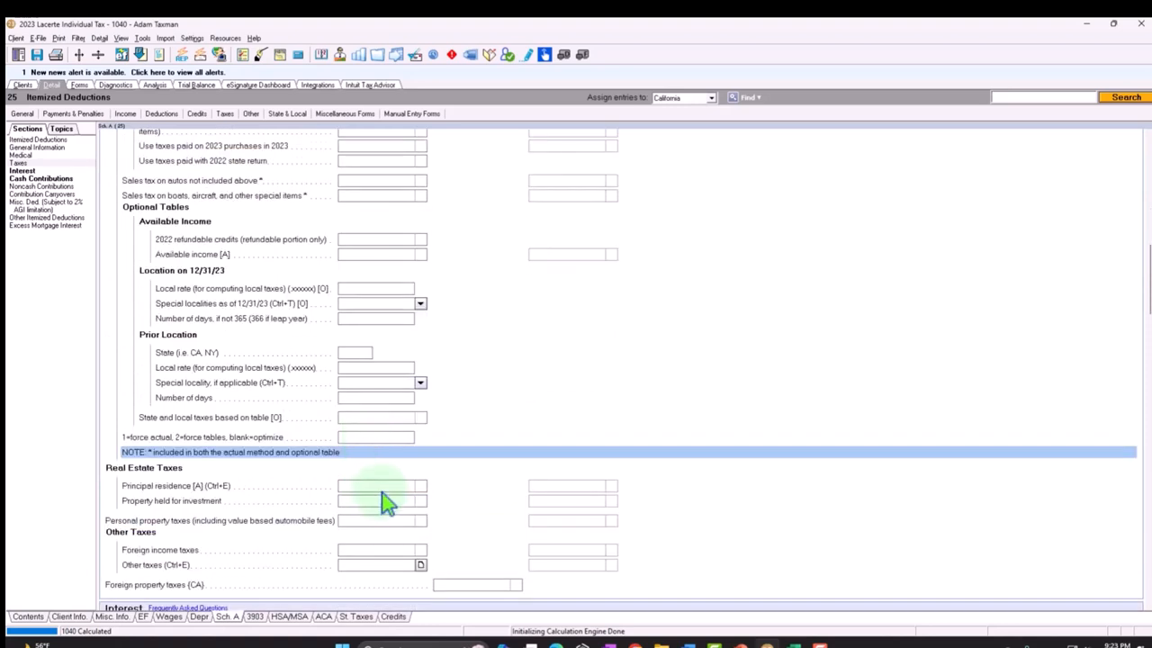
{"action": "left_click", "coordinate": [372, 486]}
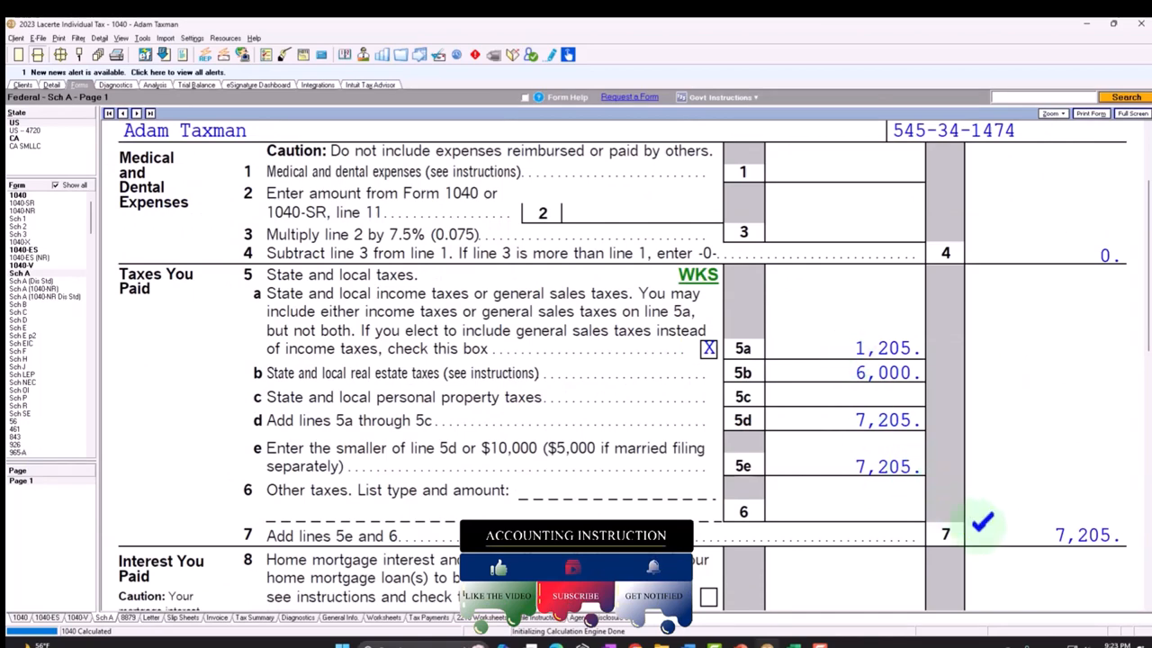
- Scroll Schedule A through lines 5–17 to the $29,205 total itemized deductions
{"action": "scroll", "scroll_direction": "down", "scroll_amount": 3}
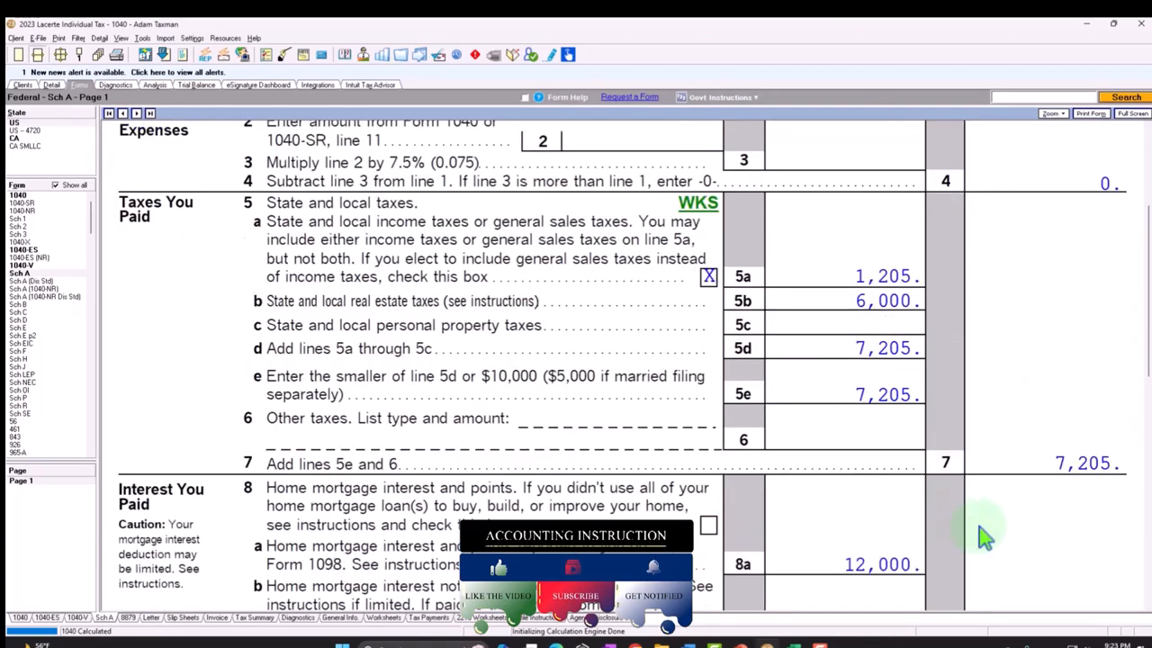
{"action": "scroll", "scroll_direction": "down", "scroll_amount": 3}
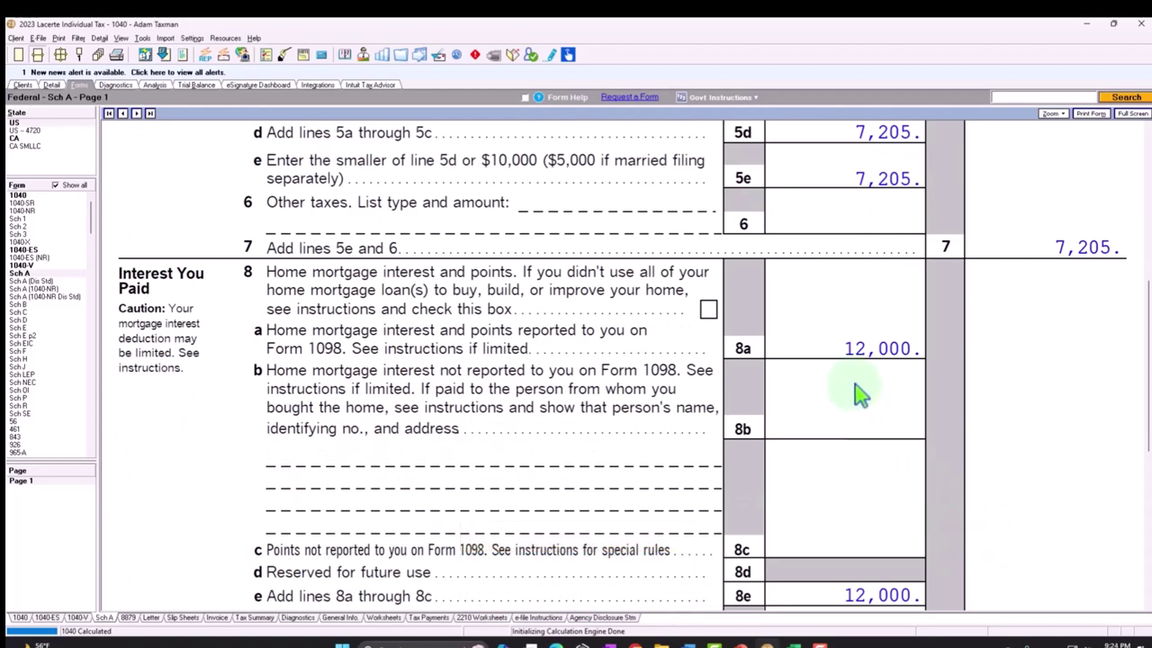
{"action": "scroll", "scroll_direction": "down", "scroll_amount": 3}
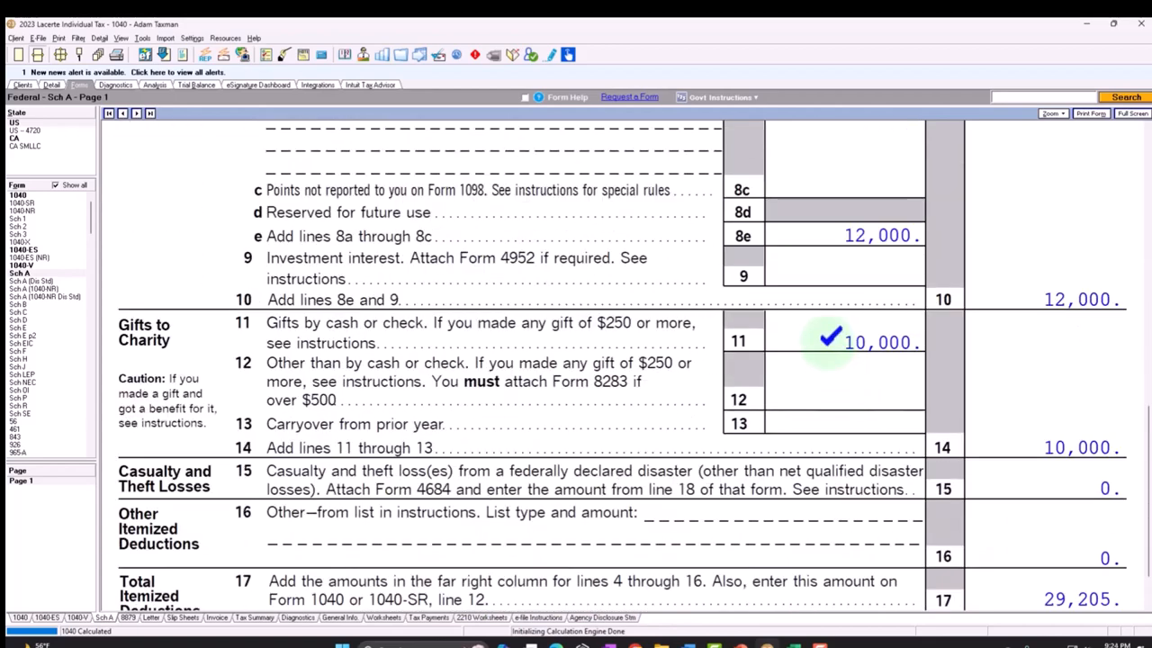
{"action": "scroll", "scroll_direction": "down", "scroll_amount": 3}
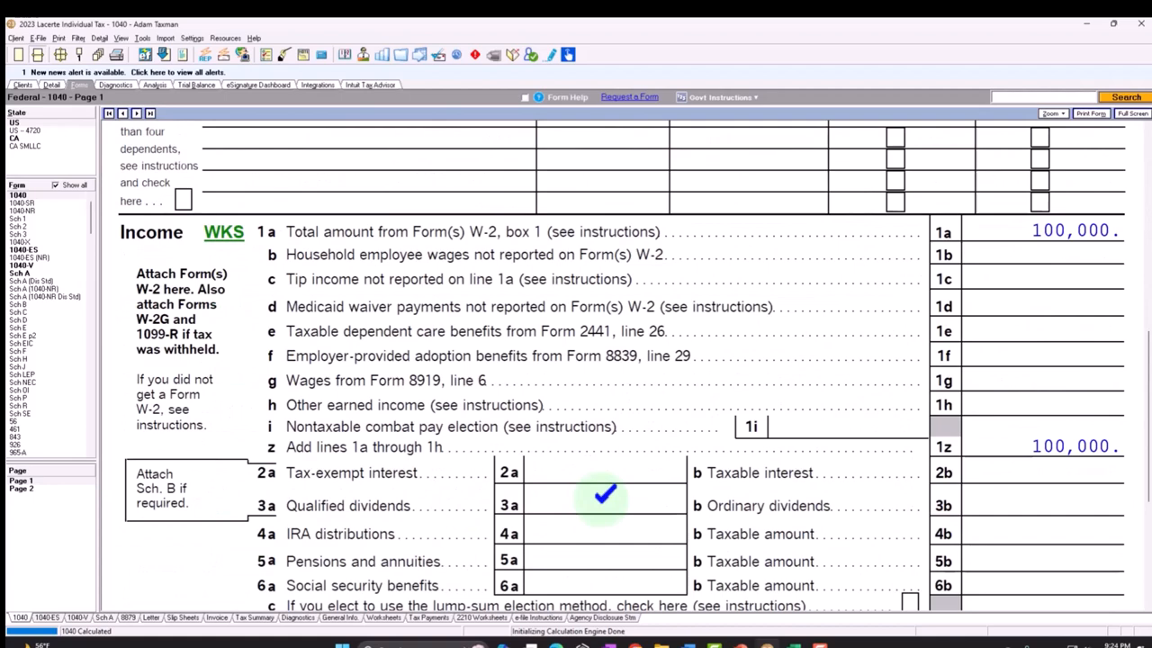
{"action": "scroll", "scroll_direction": "down", "scroll_amount": 3}
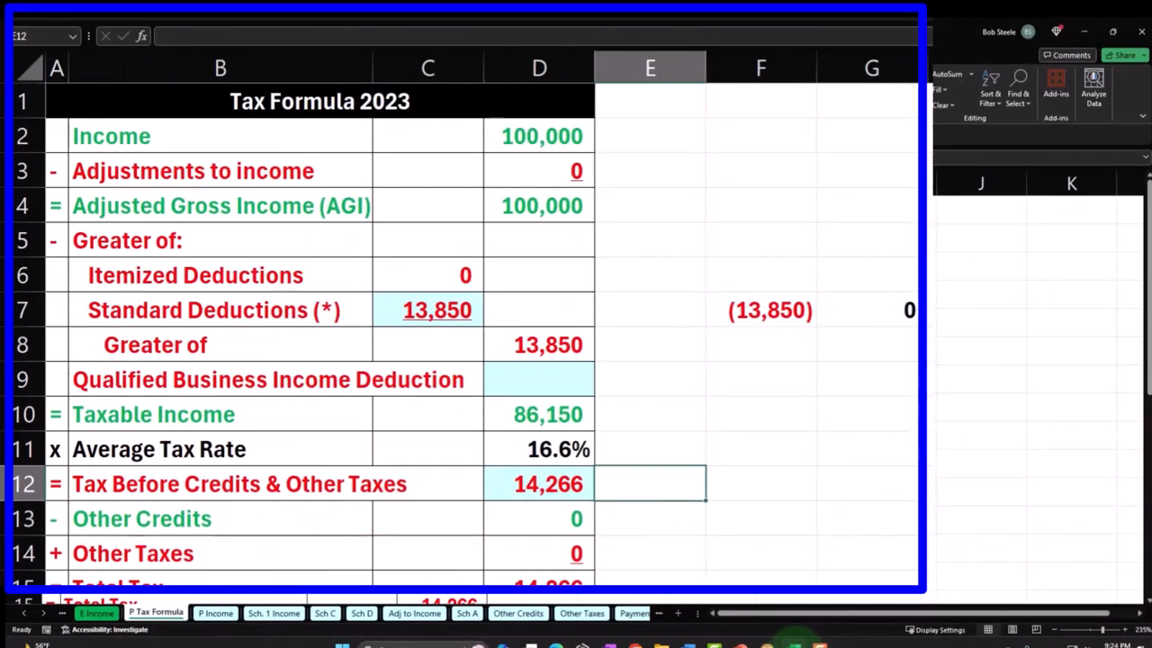
- On the Sch A sheet, enter 1205 state tax so taxes total 7,205
{"action": "left_click", "coordinate": [468, 612]}
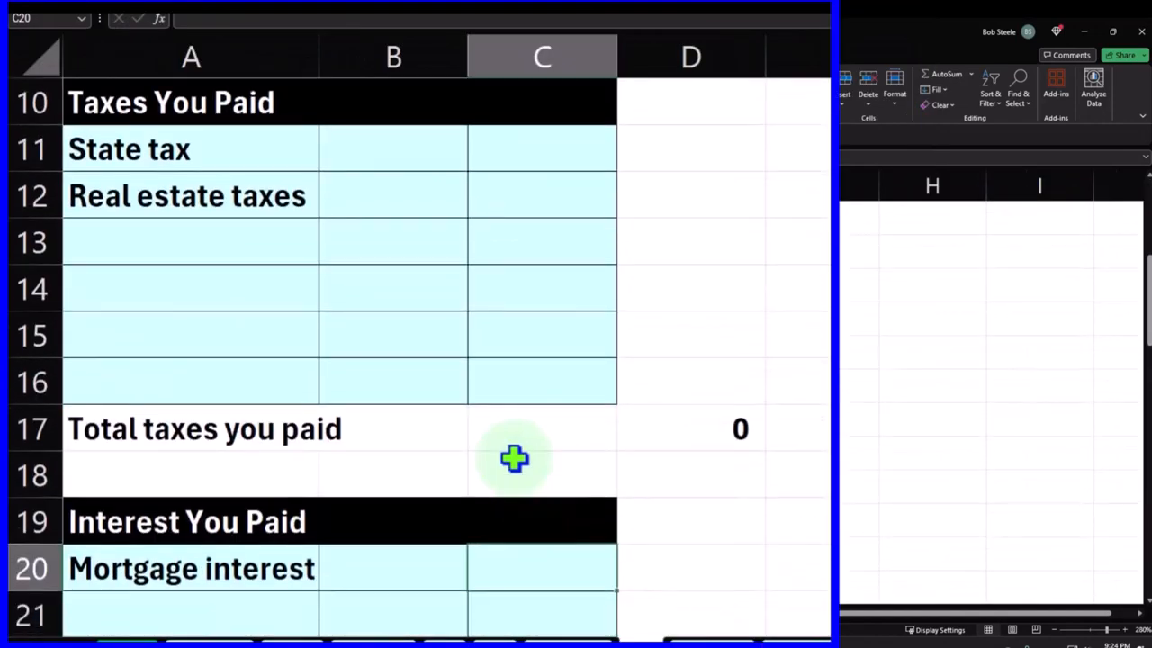
{"action": "left_click", "coordinate": [392, 151]}
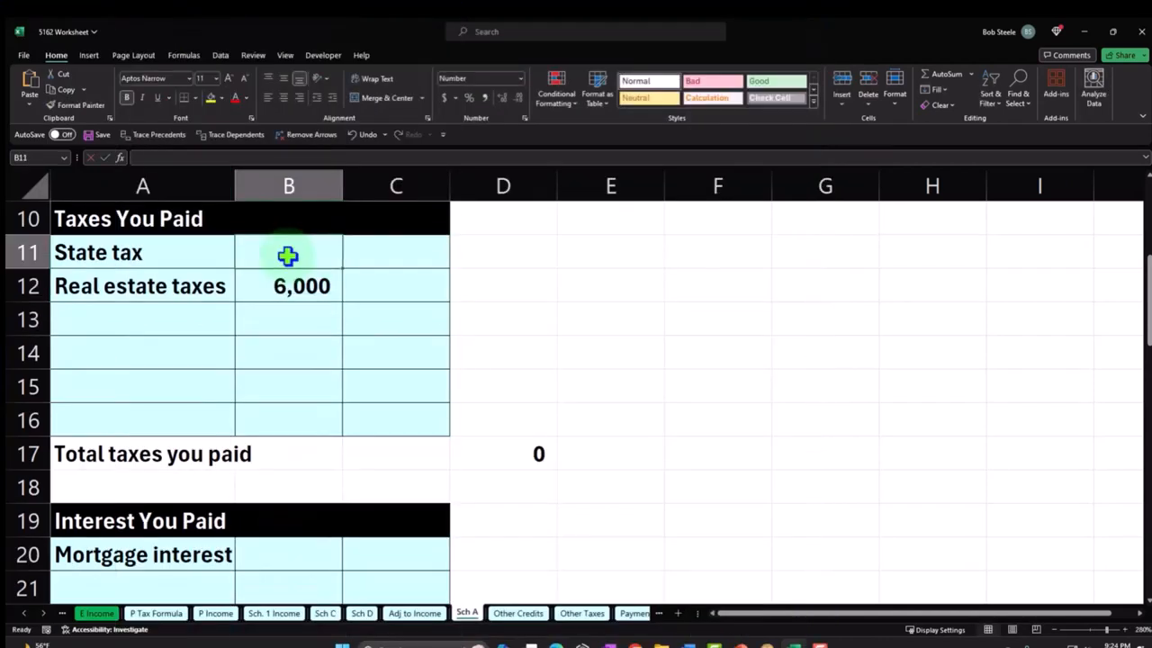
{"action": "type", "text": "1205"}
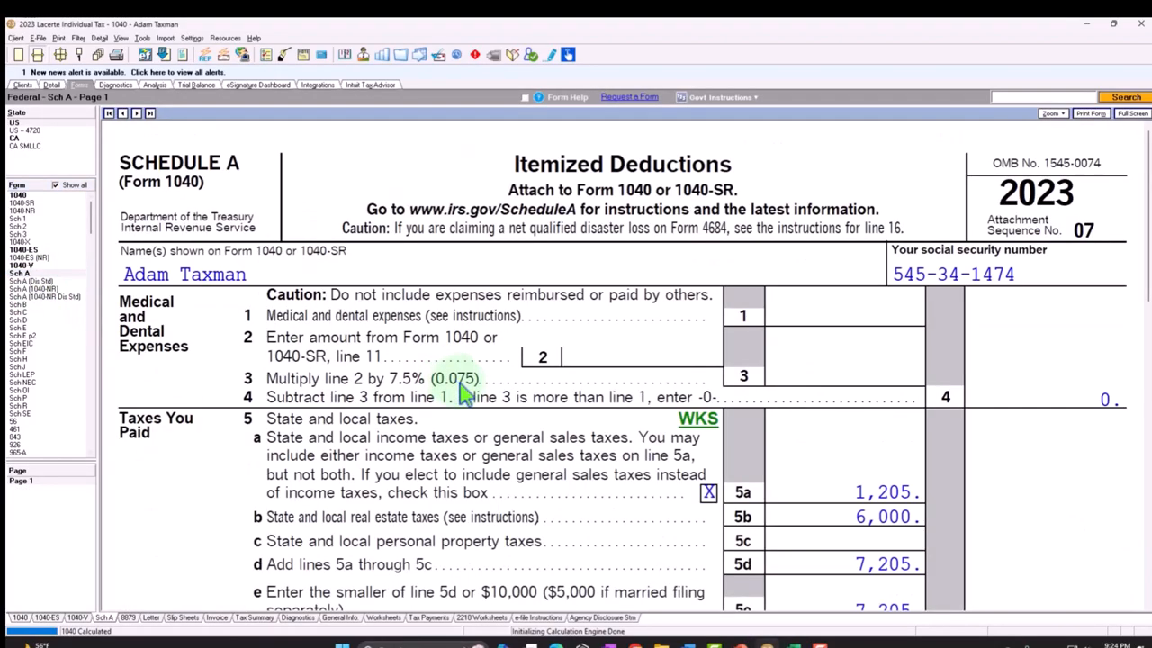
{"action": "scroll", "scroll_direction": "down", "scroll_amount": 3}
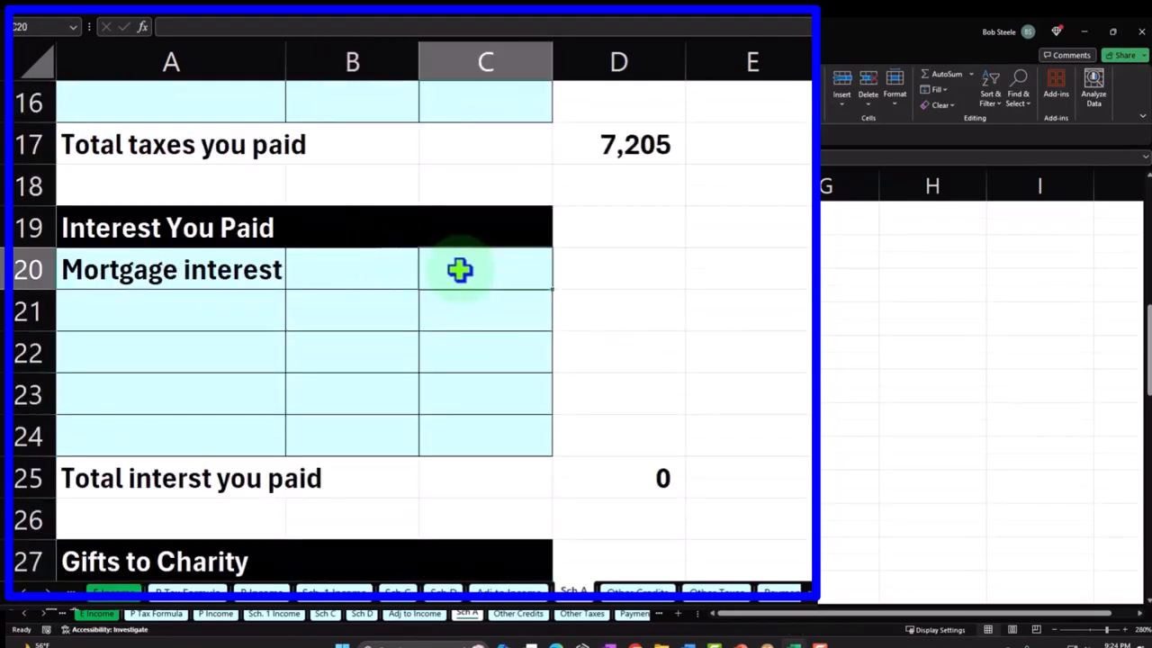
- Enter 12,000 mortgage interest and 10,000 gifts to charity, giving 29,205 itemized deductions
{"action": "type", "text": "1"}
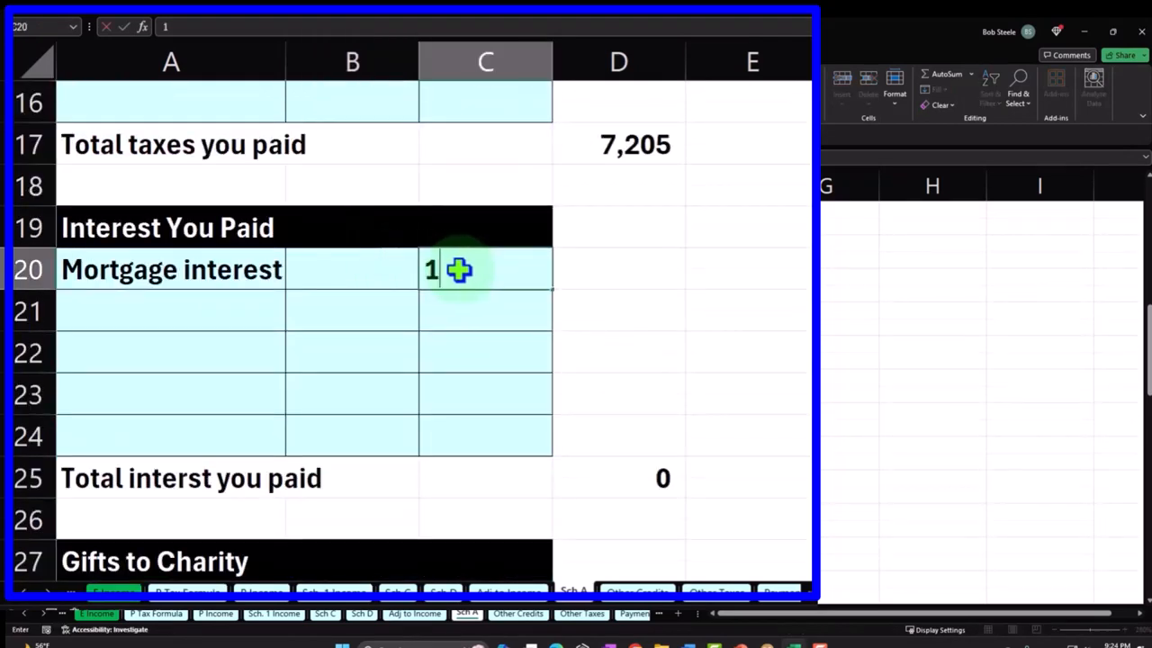
{"action": "type", "text": "200"}
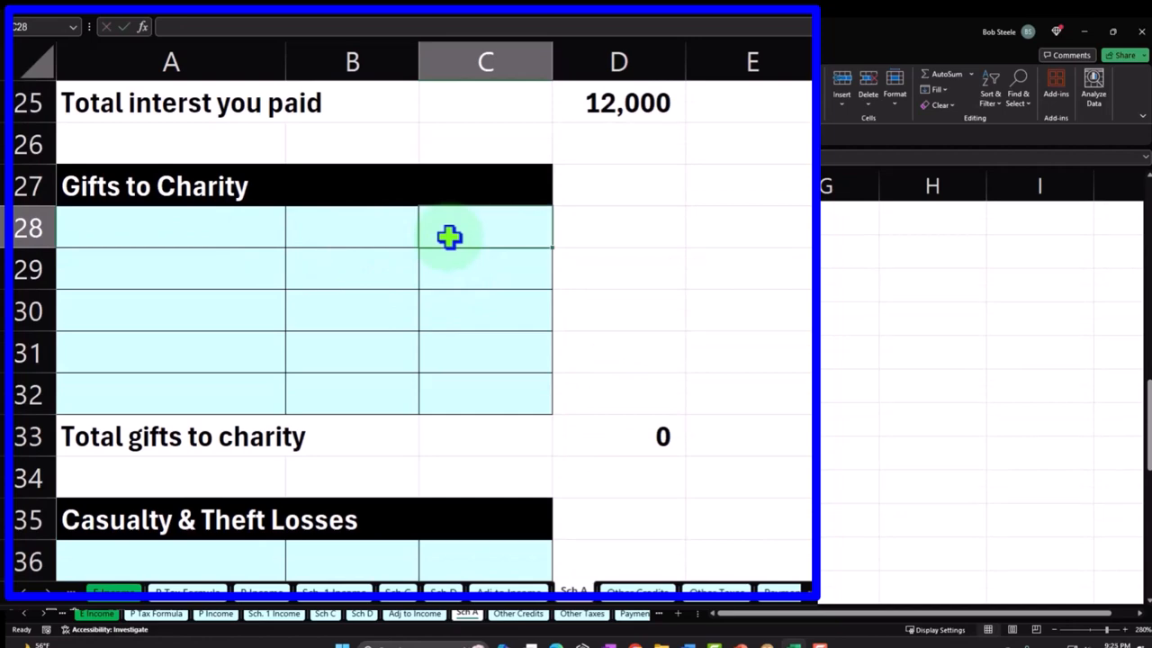
{"action": "type", "text": "100000"}
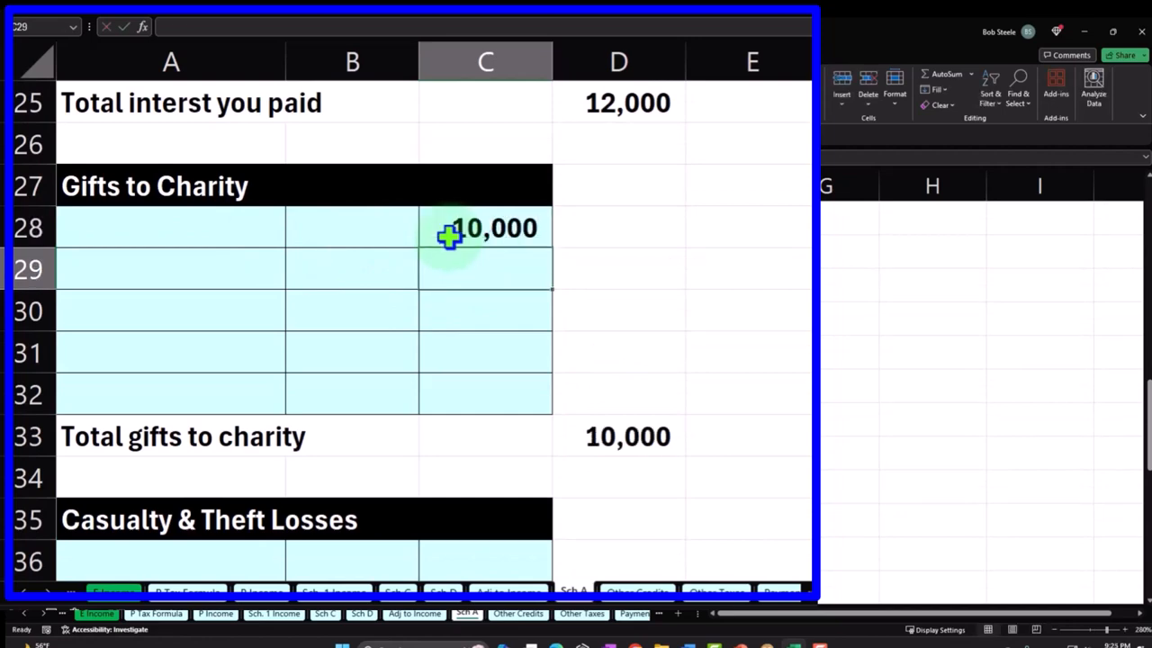
{"action": "scroll", "scroll_direction": "down", "scroll_amount": 3}
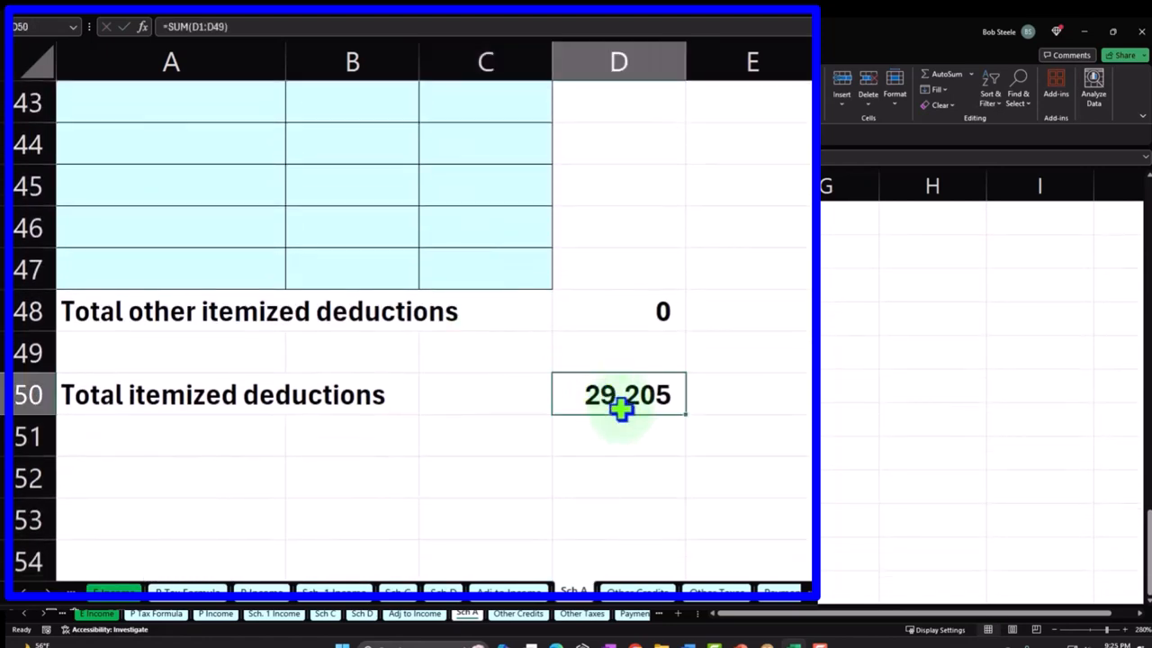
{"action": "mouse_move", "coordinate": [529, 446]}
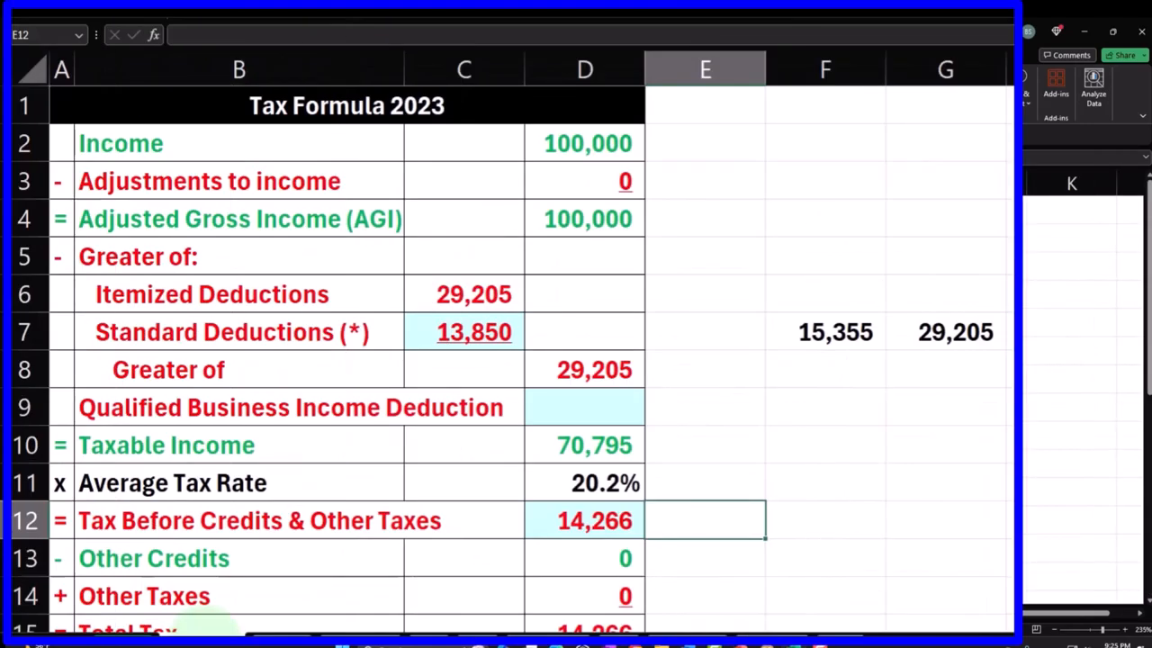
- Inspect the C6, C7, D8 and D10 formulas: 29,205 itemized over 13,850 standard yields 70,795 taxable income
{"action": "left_click", "coordinate": [464, 295]}
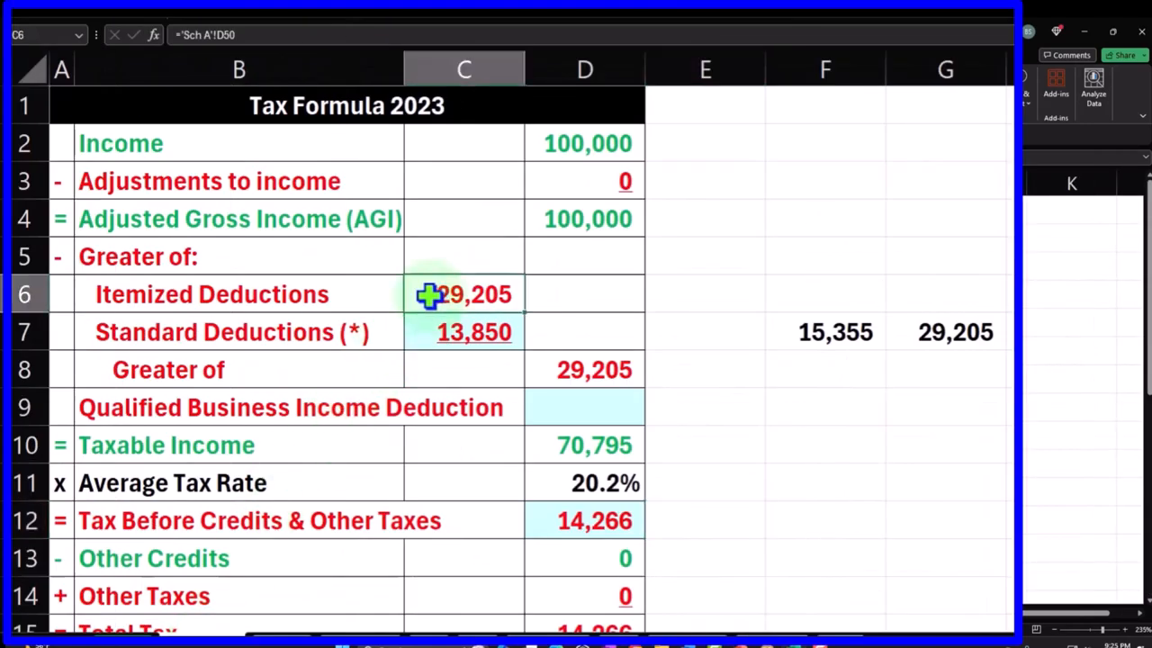
{"action": "left_click", "coordinate": [464, 333]}
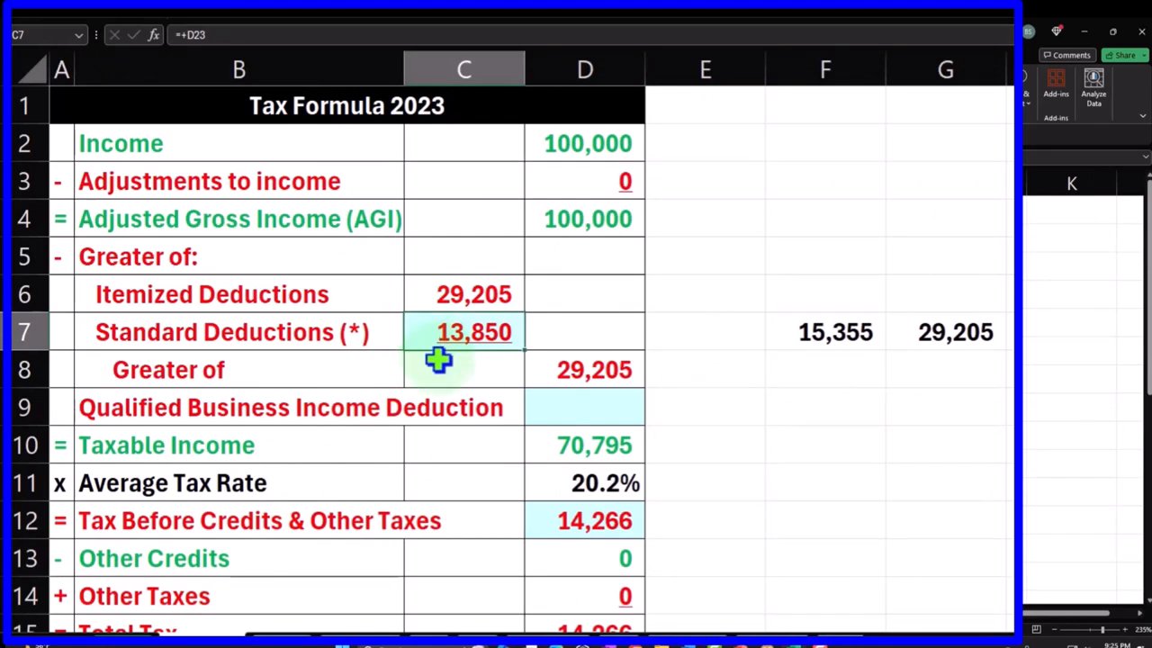
{"action": "left_click", "coordinate": [584, 369]}
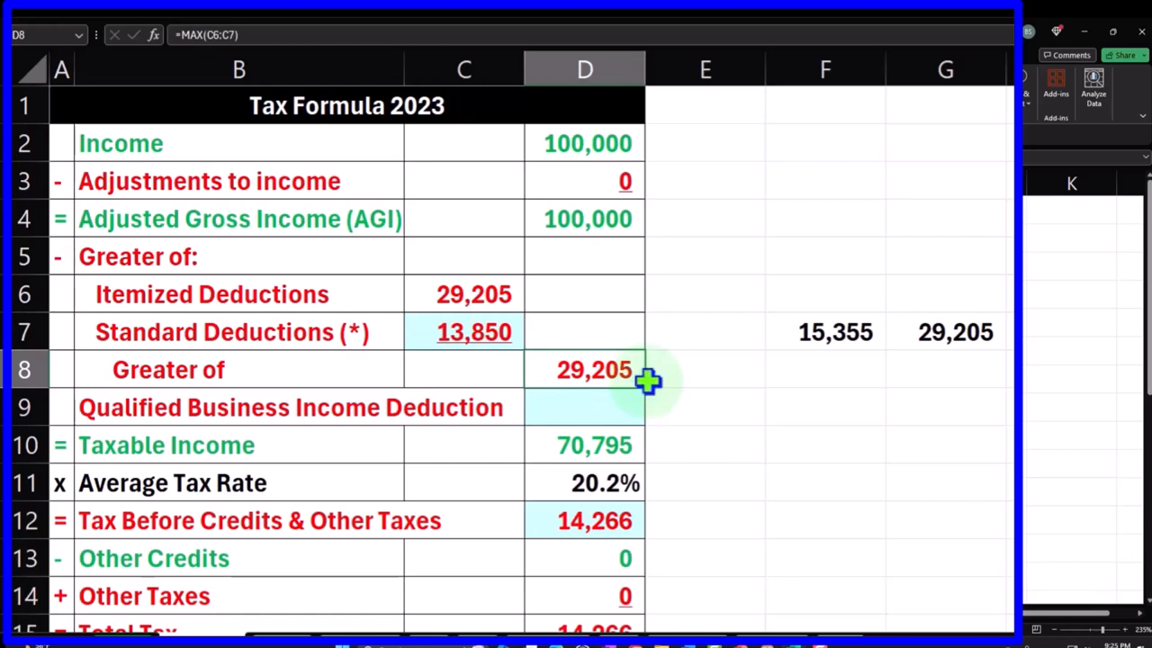
{"action": "left_click", "coordinate": [584, 407]}
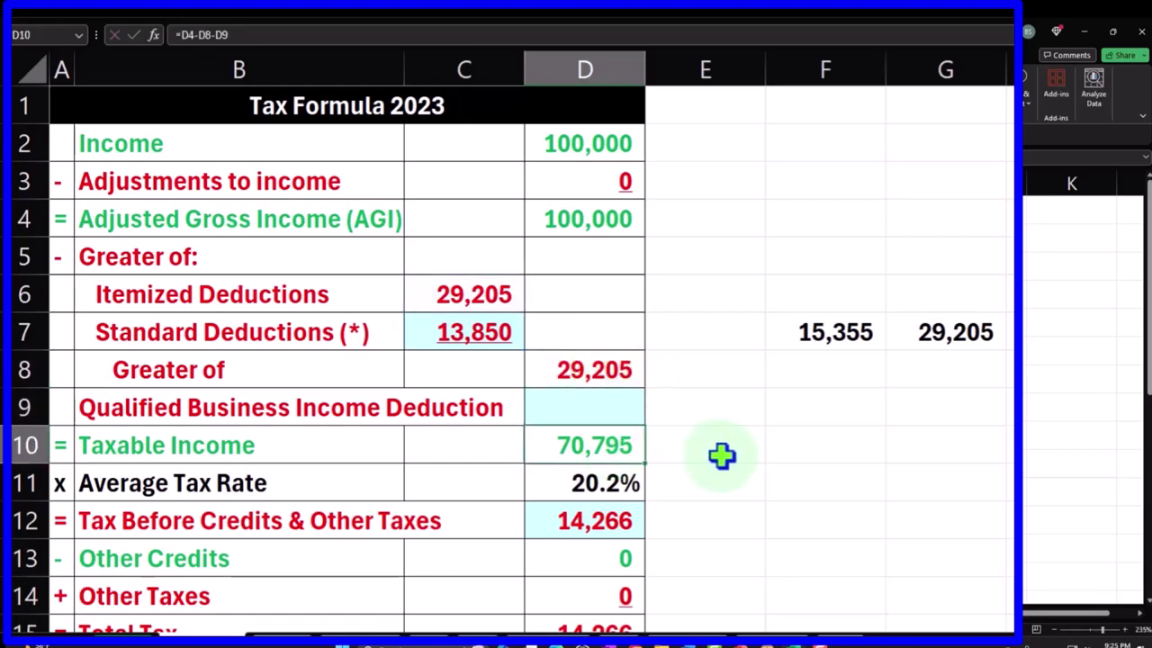
{"action": "mouse_move", "coordinate": [796, 479]}
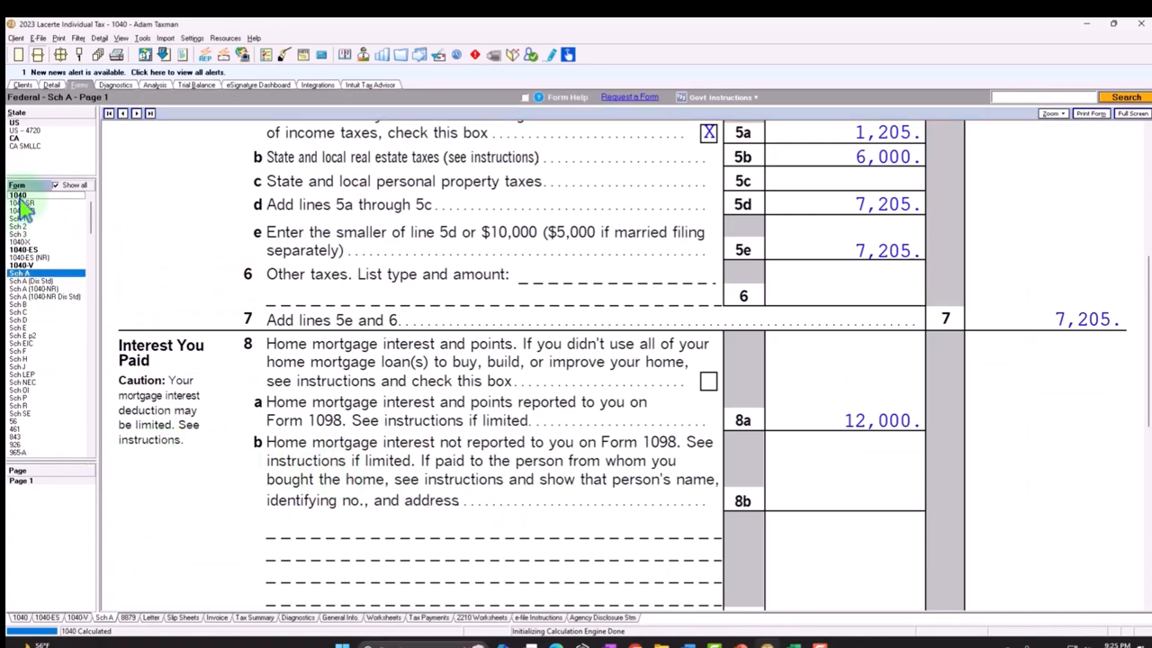
- Bring Schedule A's Gifts to Charity lines 11–14 into view, showing 10,000 on line 11
{"action": "left_click", "coordinate": [18, 197]}
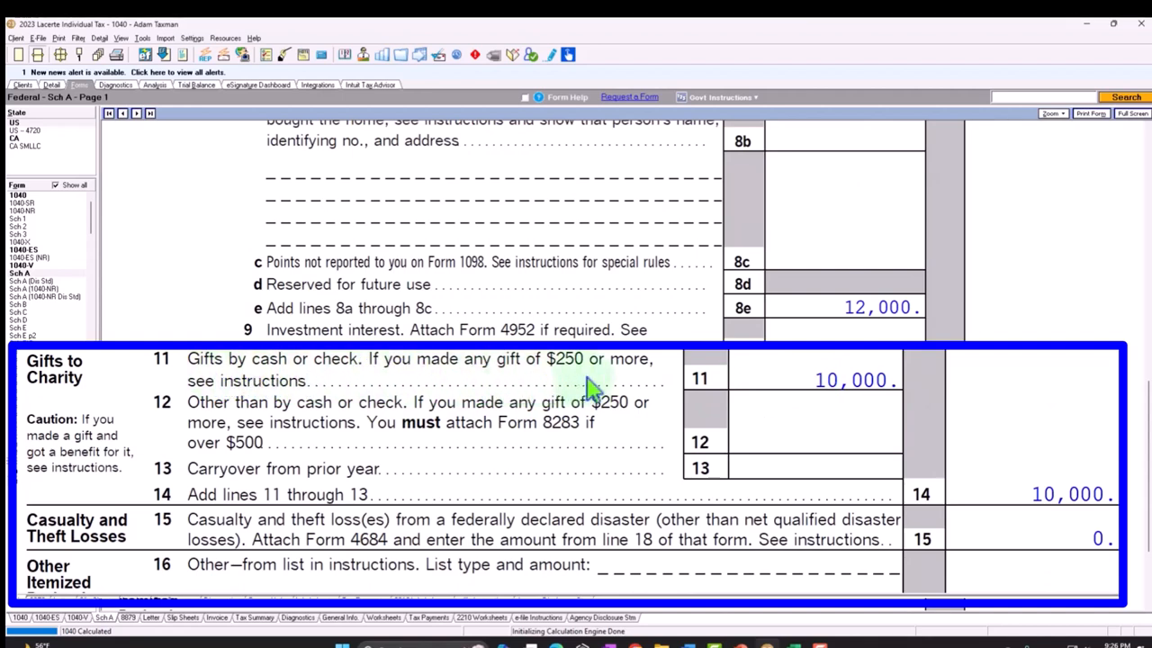
{"action": "mouse_move", "coordinate": [605, 392]}
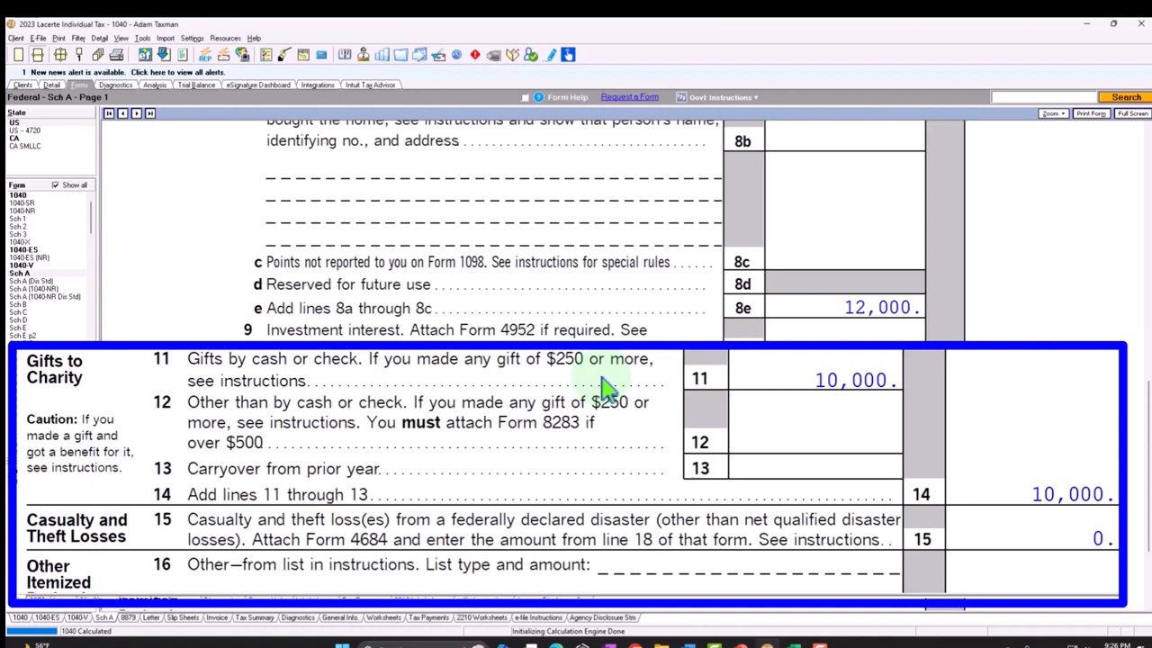
{"action": "left_click", "coordinate": [766, 376]}
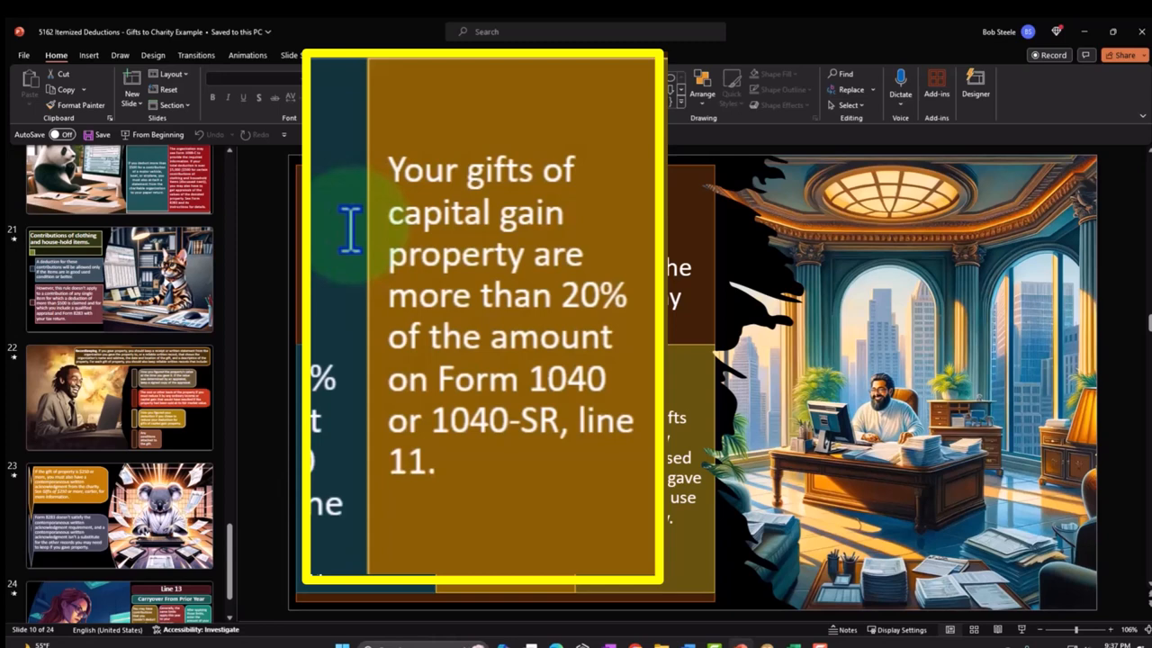
{"action": "mouse_move", "coordinate": [376, 256]}
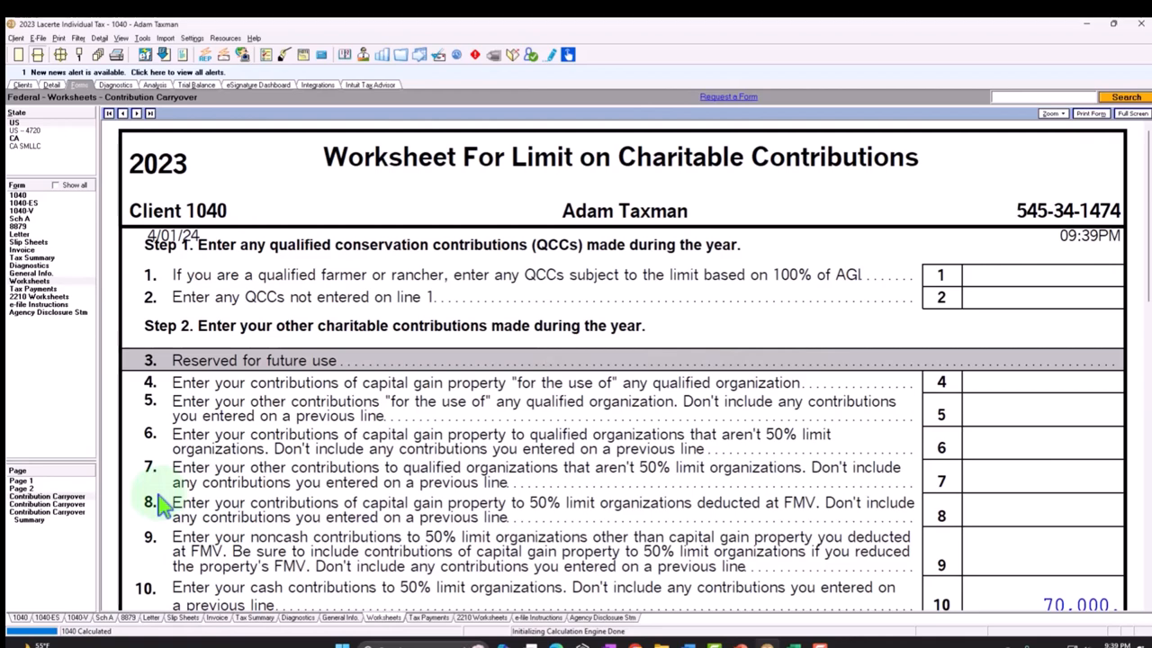
- Scroll the contribution worksheet to lines 10–14 showing 60,000 allowed and 10,000 carryover
{"action": "scroll", "scroll_direction": "down", "scroll_amount": 3}
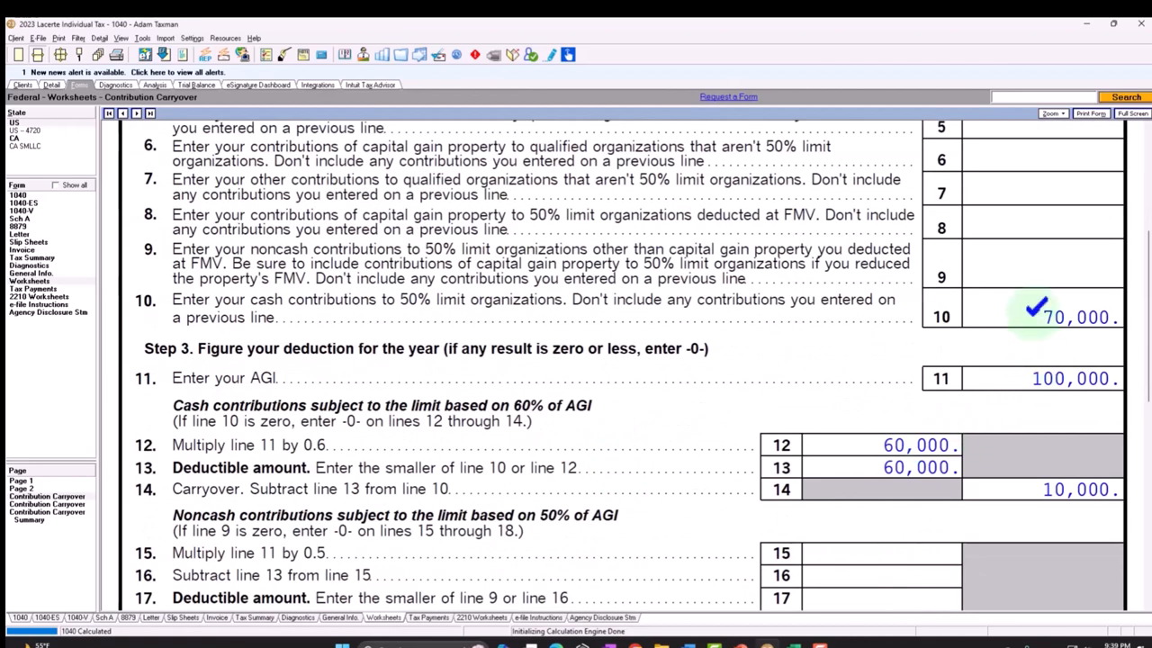
{"action": "scroll", "scroll_direction": "down", "scroll_amount": 3}
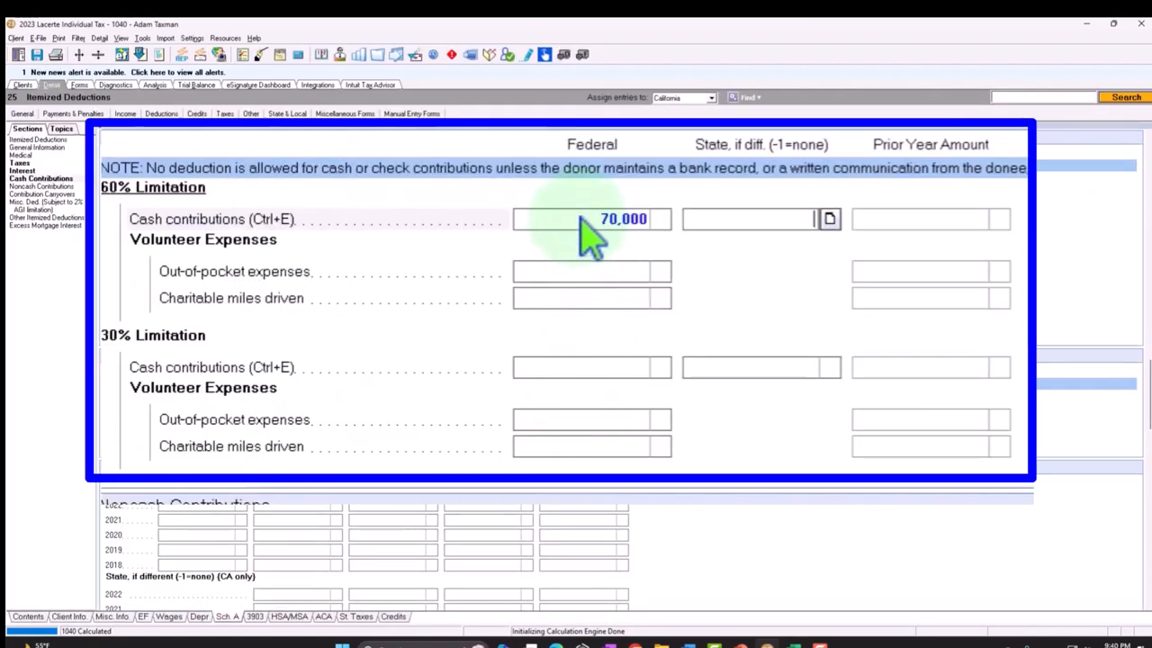
- Set cash contributions back to 10000 and review Schedule A's itemized deduction lines in form view
{"action": "type", "text": "10000"}
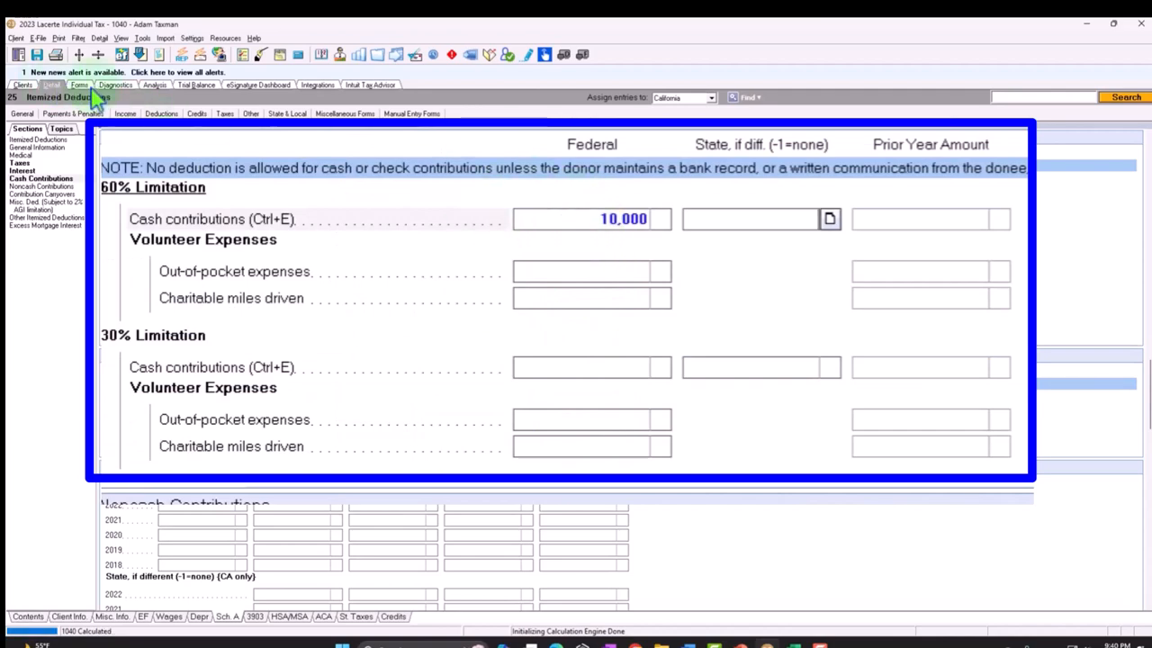
{"action": "left_click", "coordinate": [79, 87]}
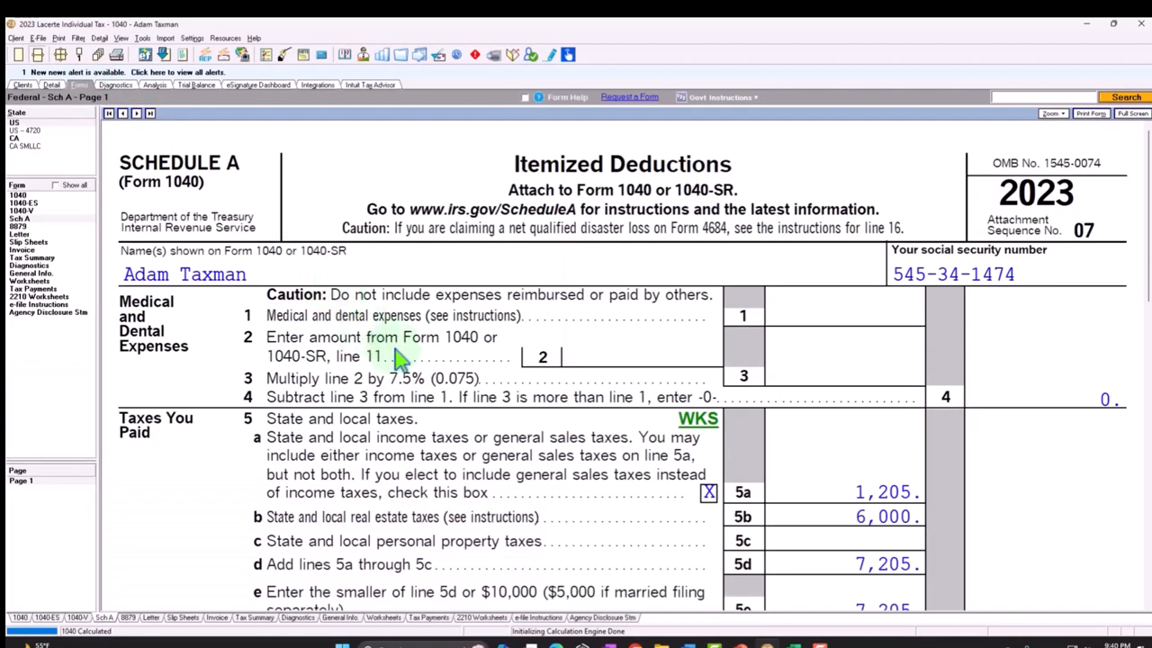
{"action": "scroll", "scroll_direction": "down", "scroll_amount": 3}
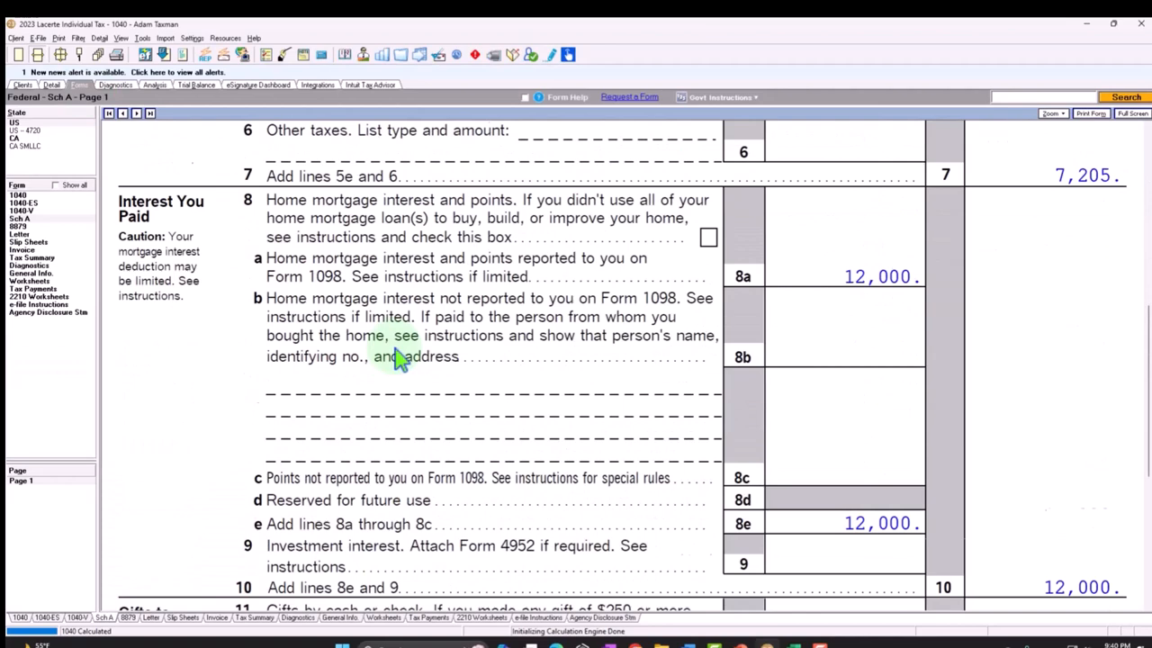
{"action": "scroll", "scroll_direction": "down", "scroll_amount": 3}
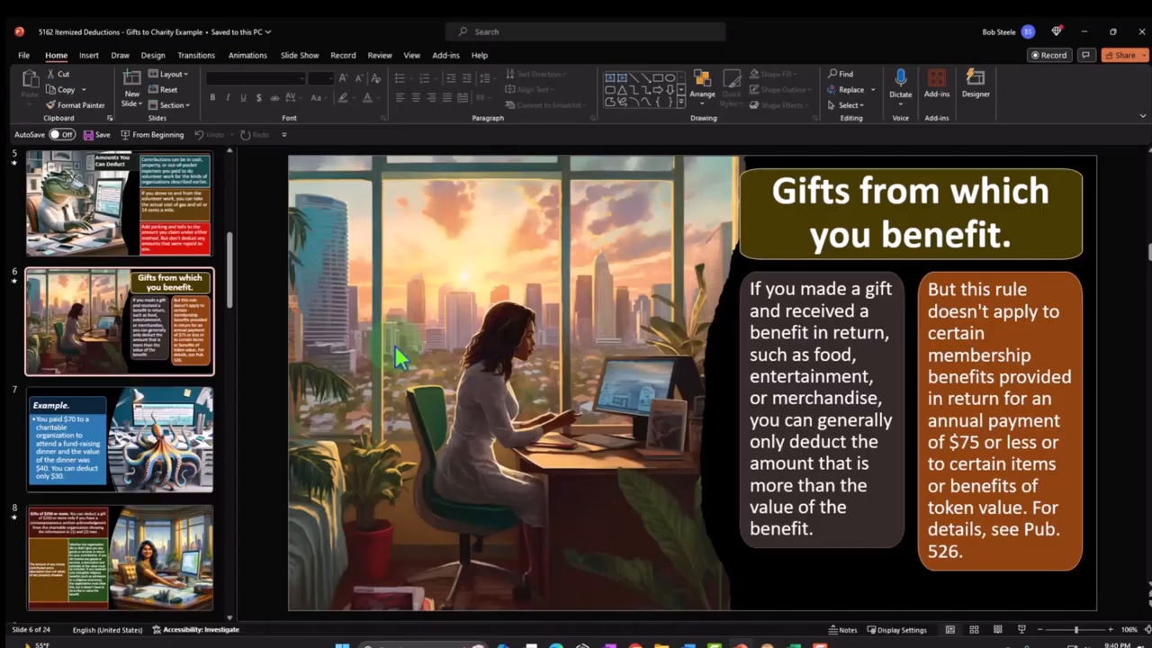
{"action": "mouse_move", "coordinate": [342, 385]}
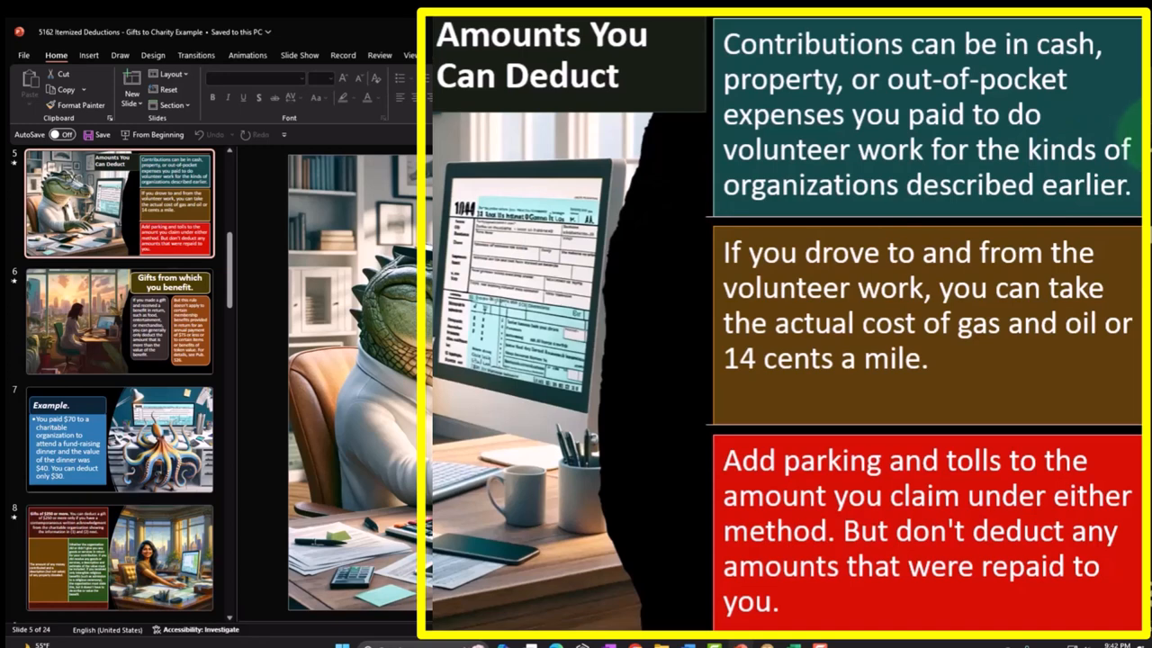
{"action": "mouse_move", "coordinate": [1130, 153]}
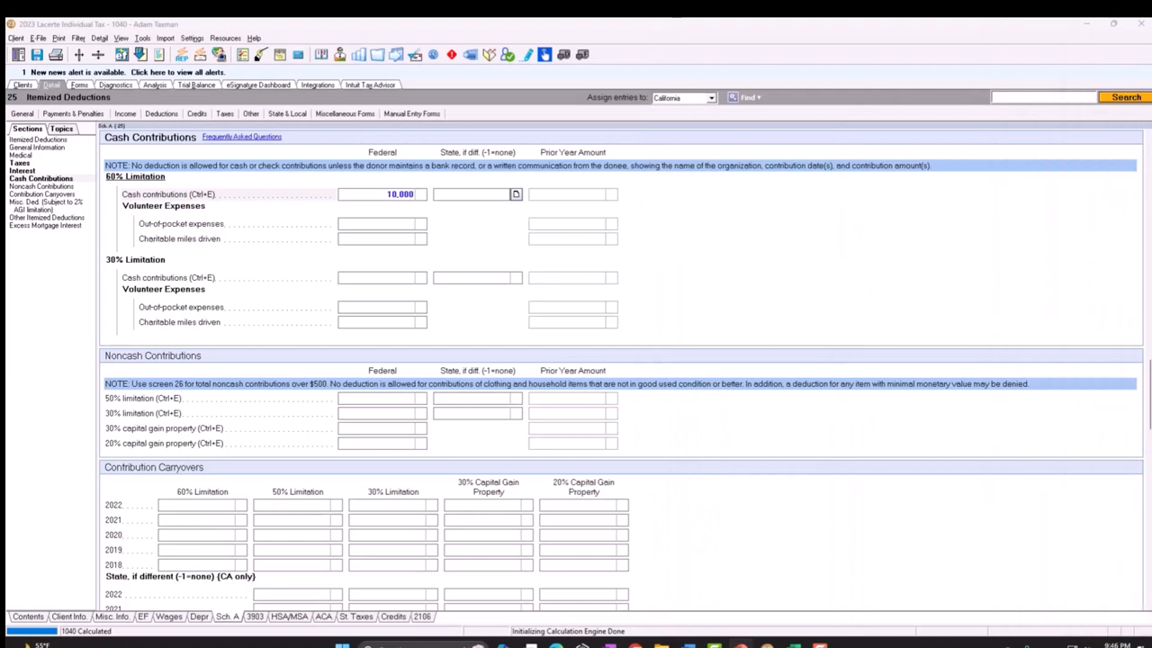
{"action": "mouse_move", "coordinate": [1022, 171]}
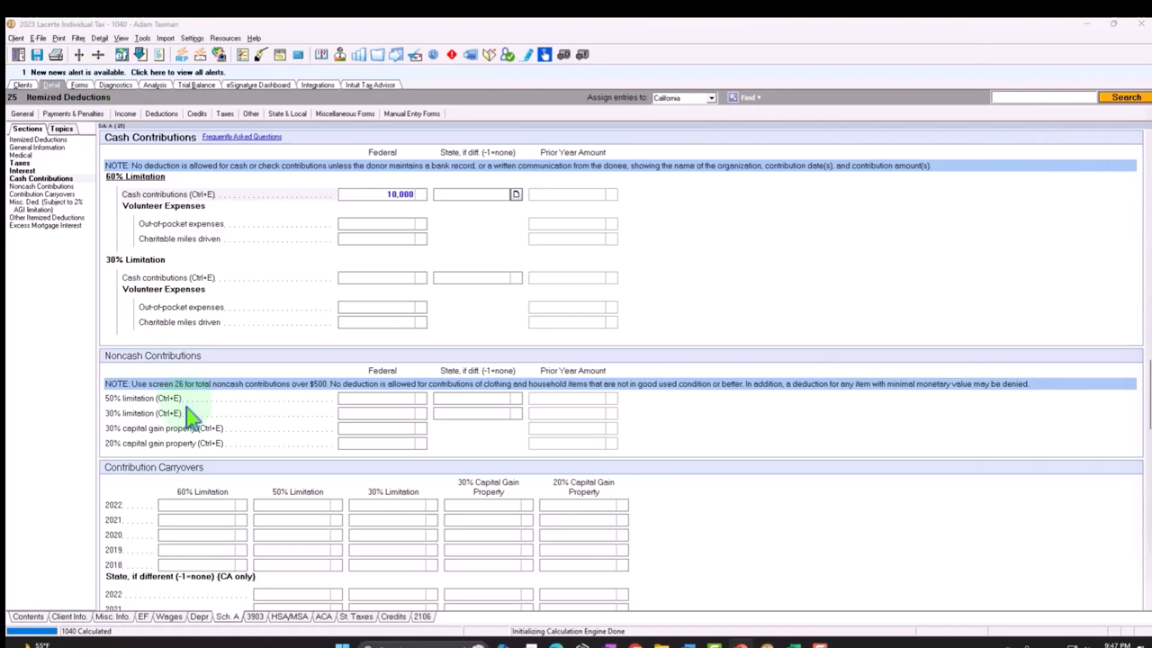
- Enter 400 as the federal noncash contribution under the 50% limitation
{"action": "left_click", "coordinate": [381, 399]}
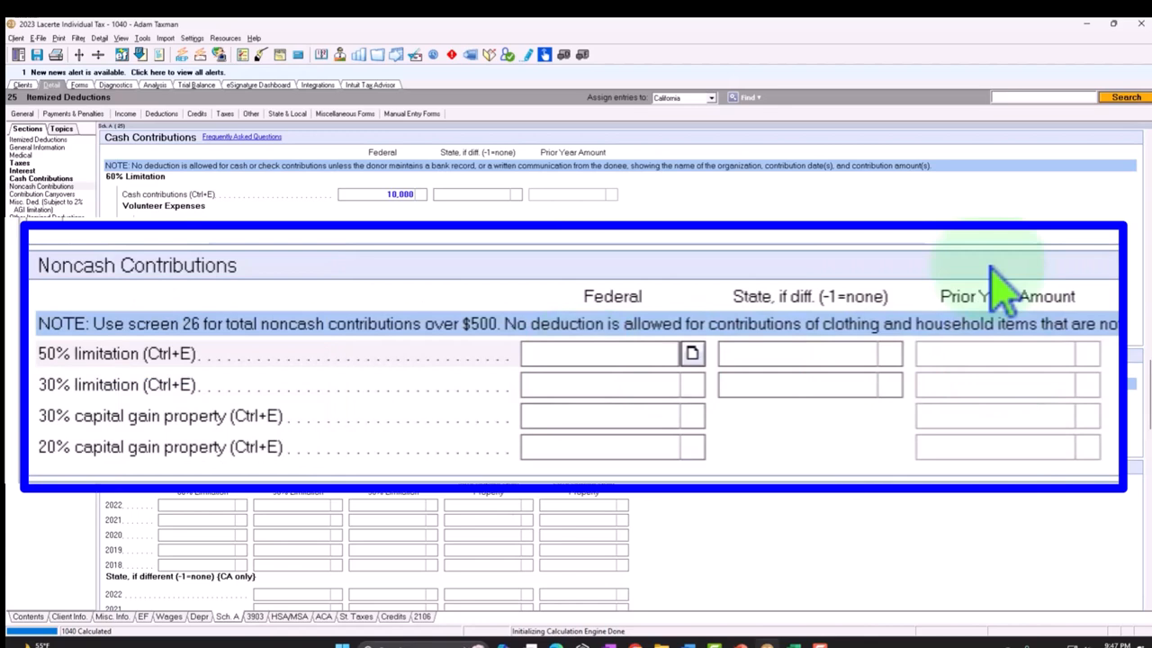
{"action": "left_click", "coordinate": [598, 353]}
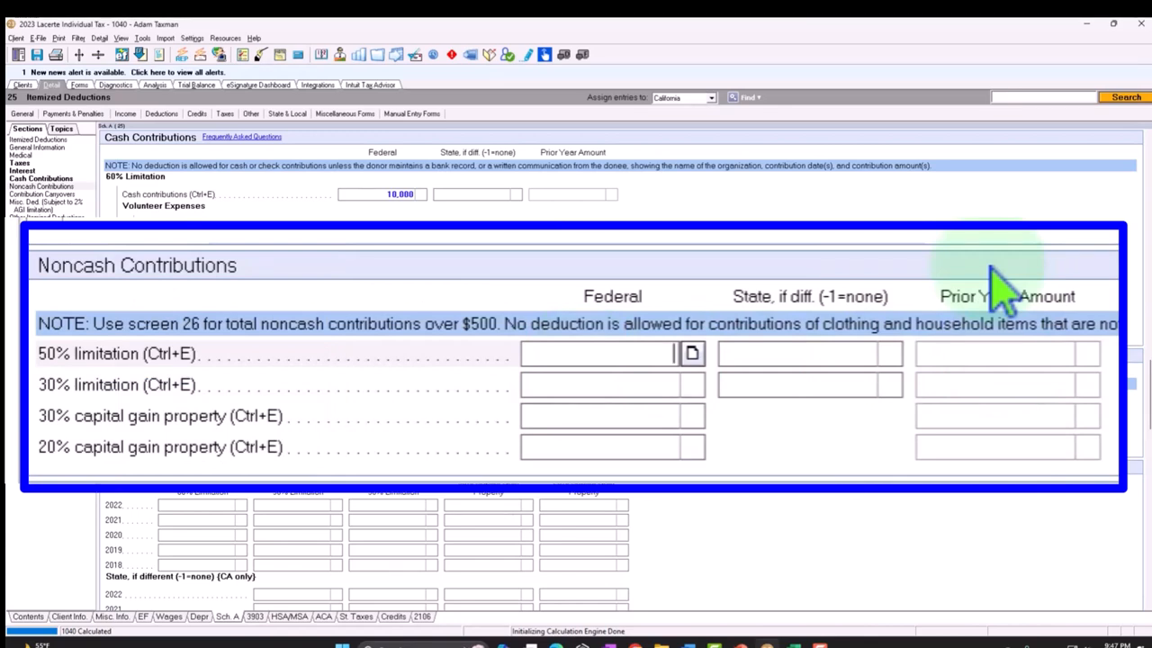
{"action": "type", "text": "400"}
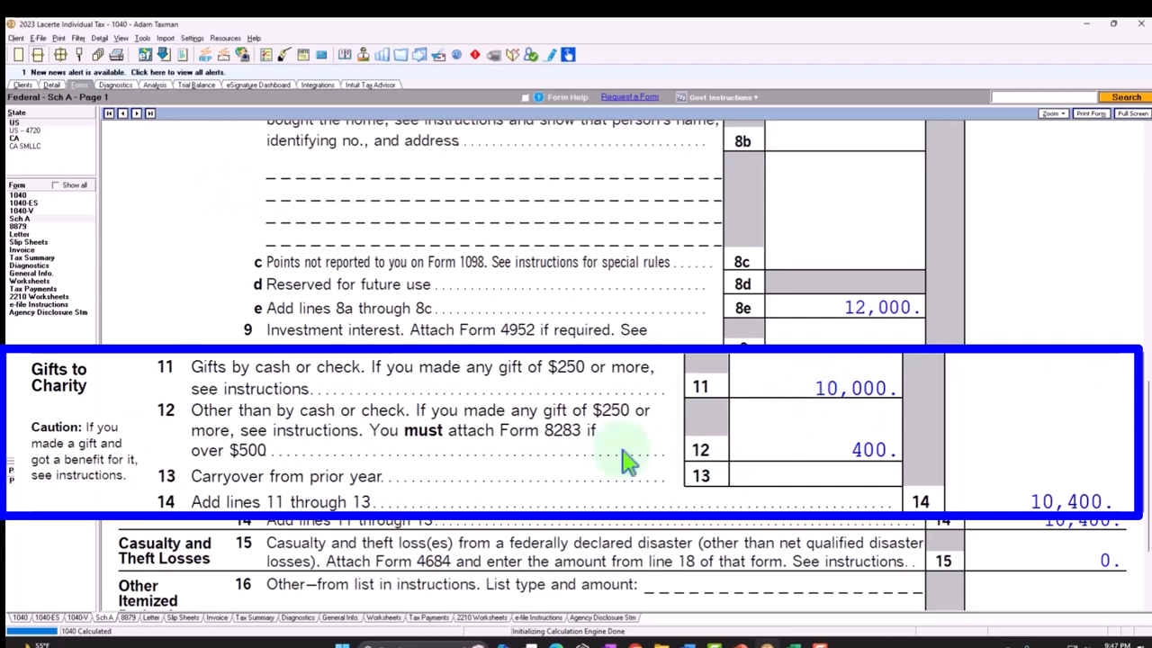
{"action": "mouse_move", "coordinate": [345, 490]}
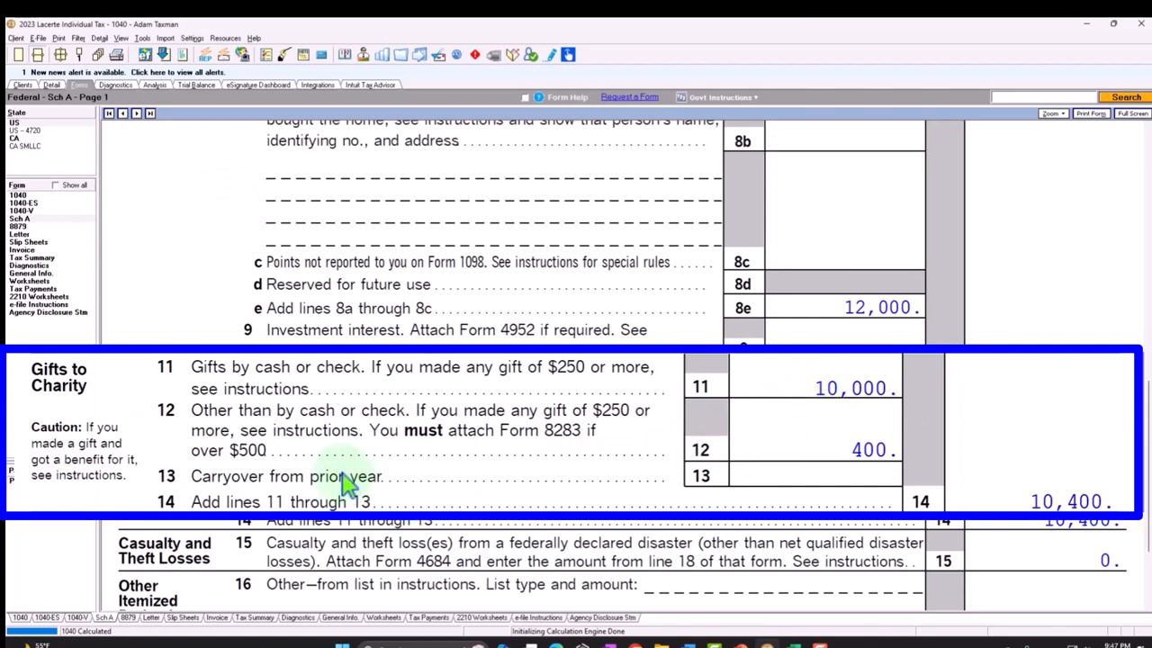
{"action": "mouse_move", "coordinate": [364, 479]}
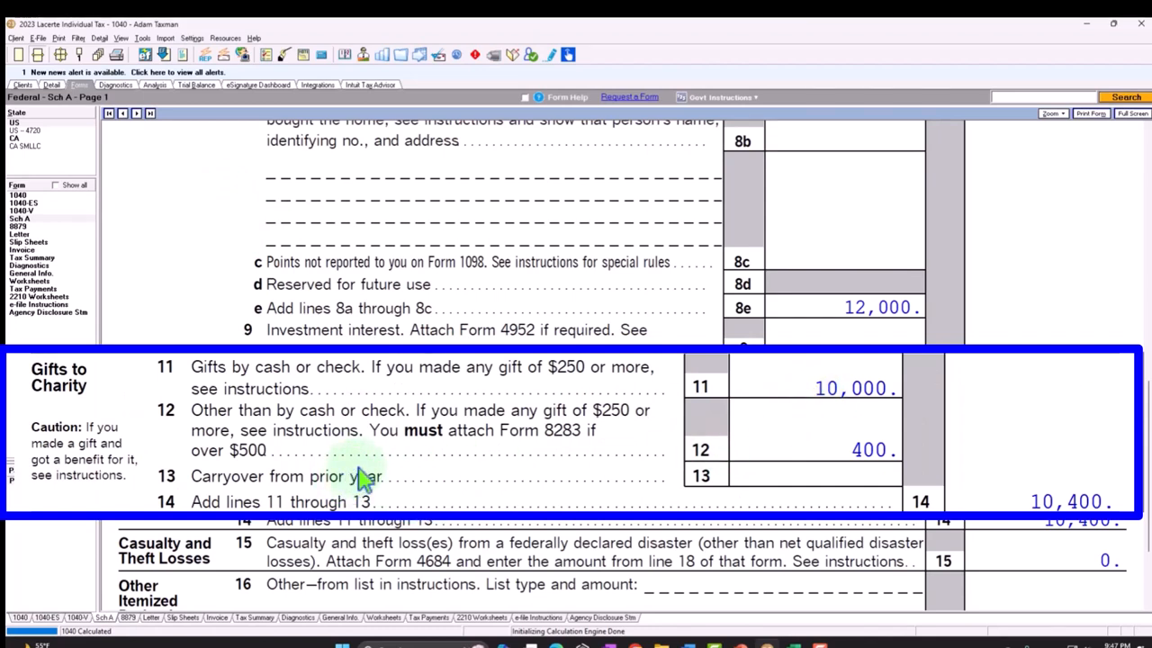
{"action": "mouse_move", "coordinate": [362, 472]}
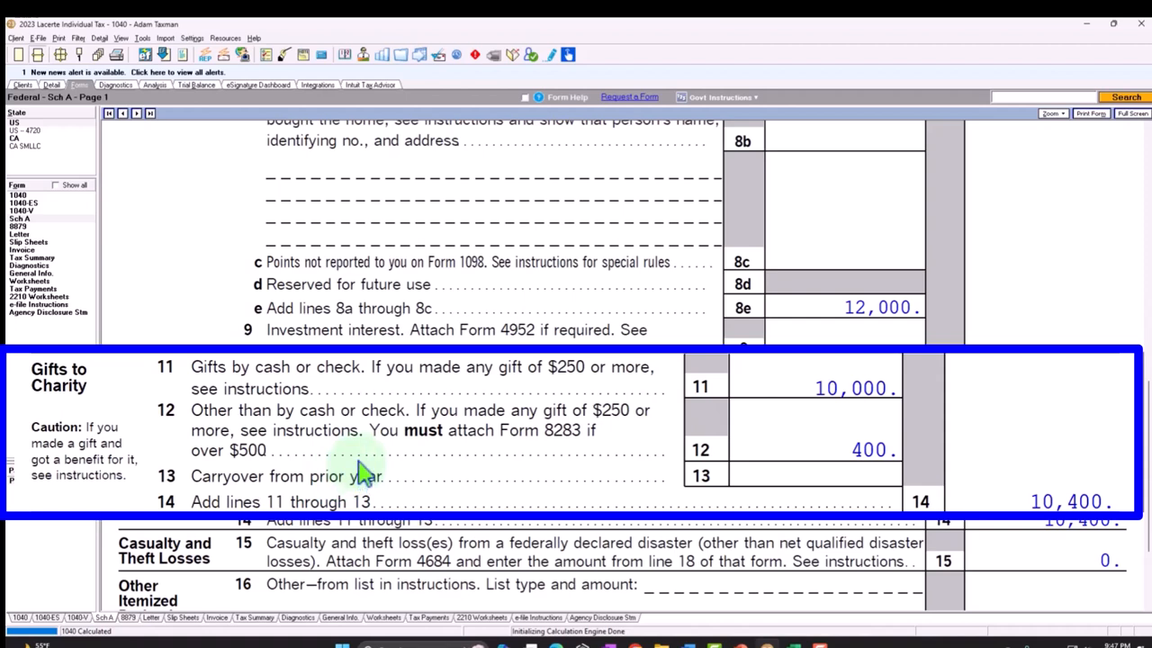
{"action": "mouse_move", "coordinate": [536, 457]}
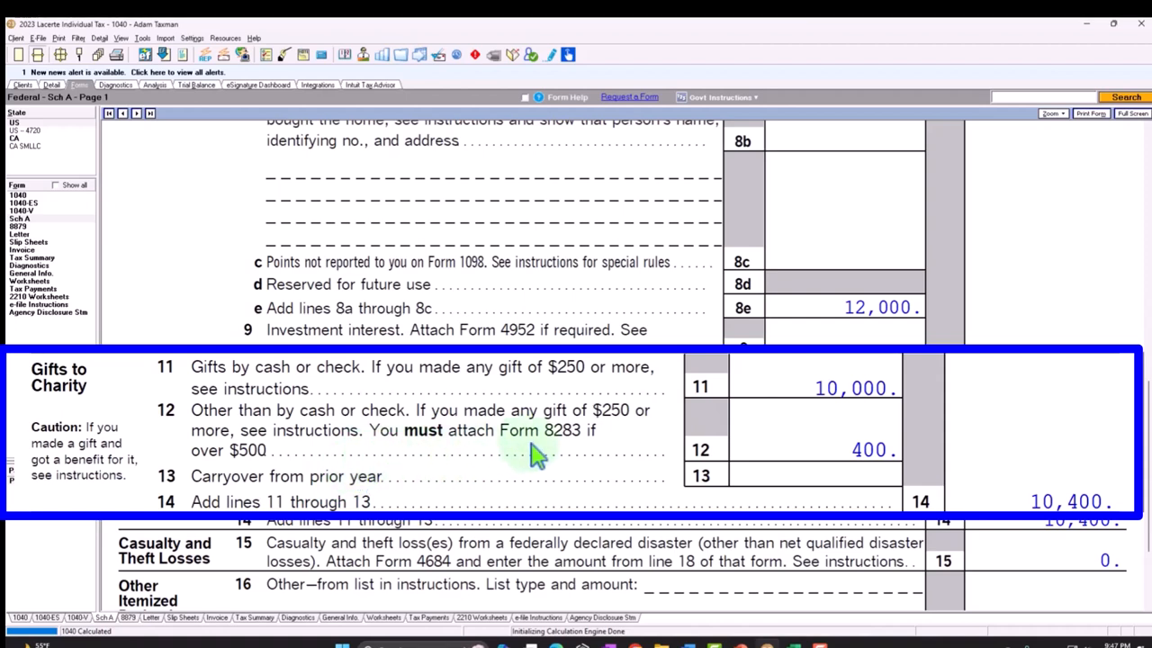
{"action": "mouse_move", "coordinate": [569, 457]}
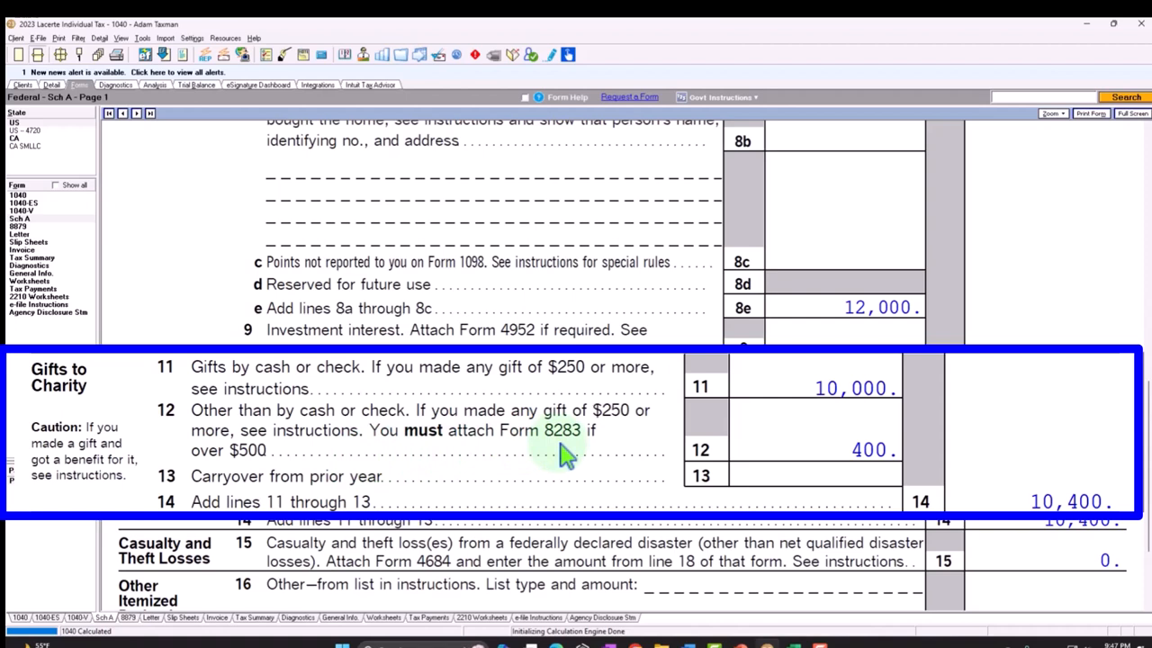
{"action": "mouse_move", "coordinate": [284, 467]}
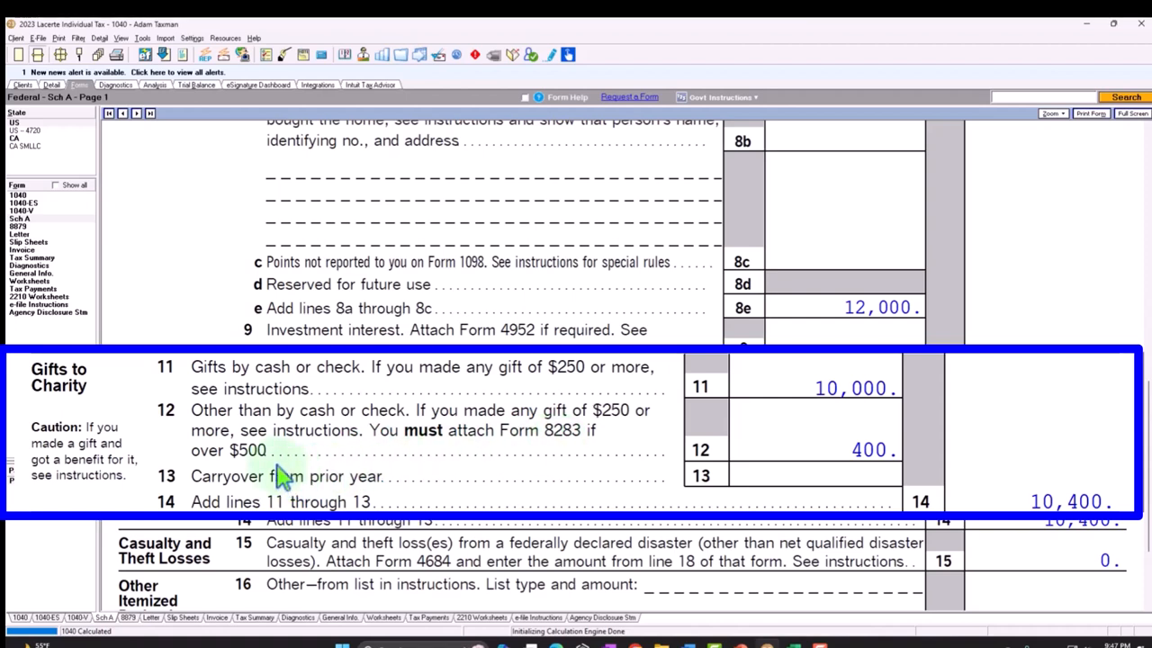
- Drill into the noncash gift line to reach the Form 8283 details
{"action": "left_click", "coordinate": [774, 454]}
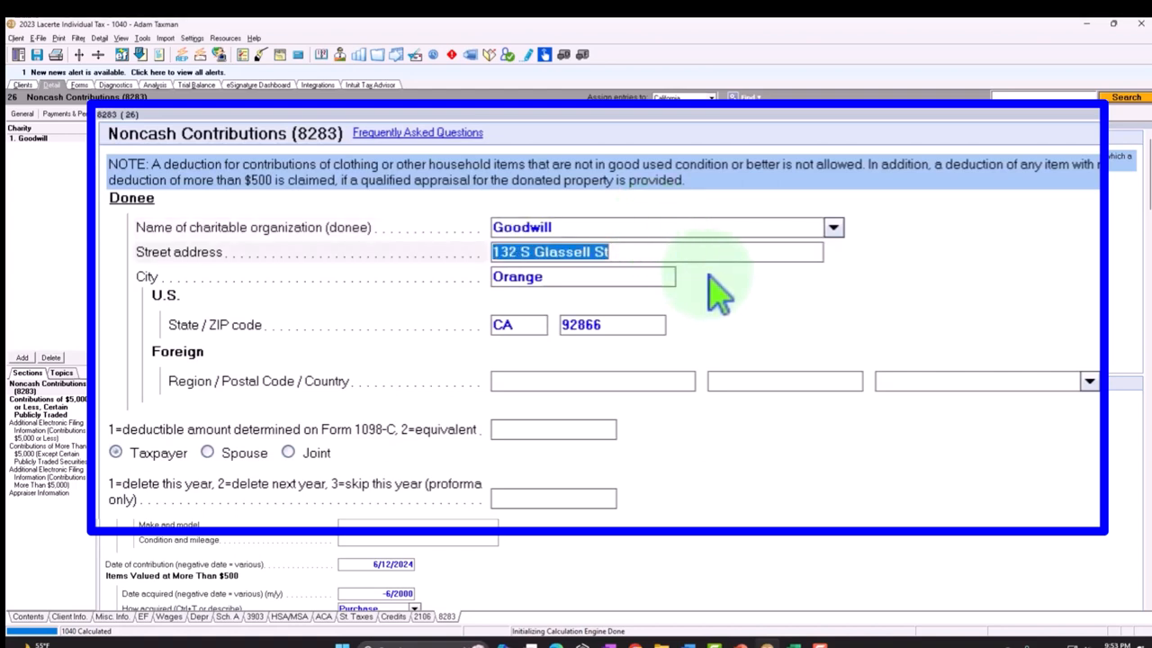
- Select the Goodwill donee entry on the Noncash Contributions (8283) screen
{"action": "left_click", "coordinate": [611, 324]}
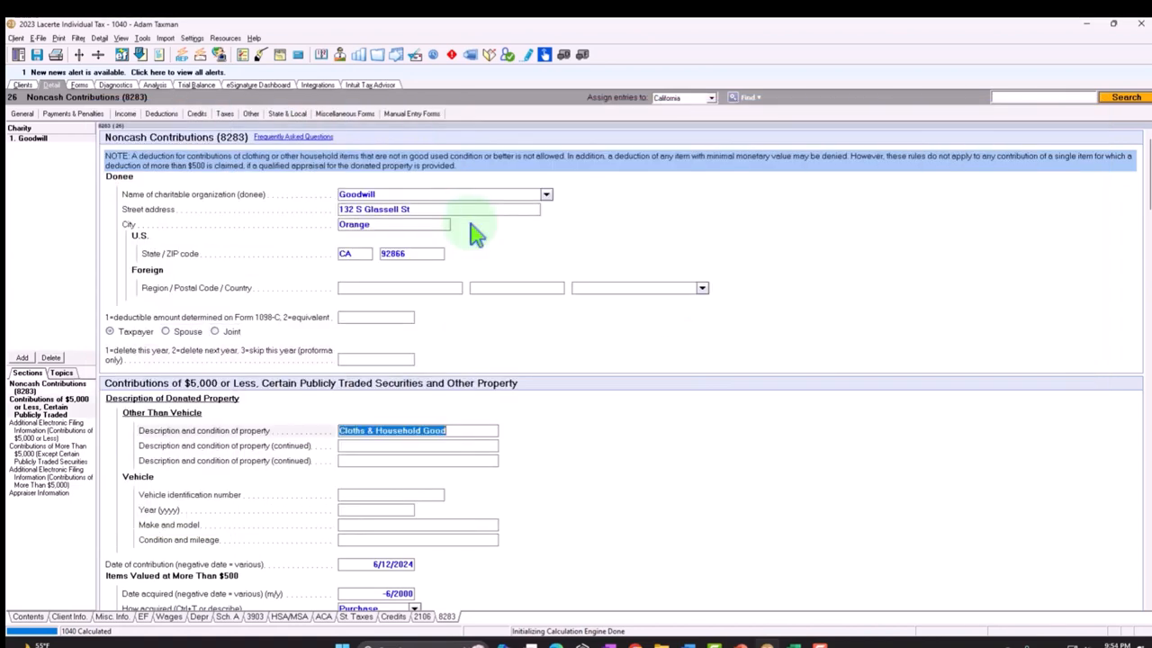
- Move down to the property description, dates, cost 1,000 and FMV 300 fields
{"action": "scroll", "scroll_direction": "down", "scroll_amount": 3}
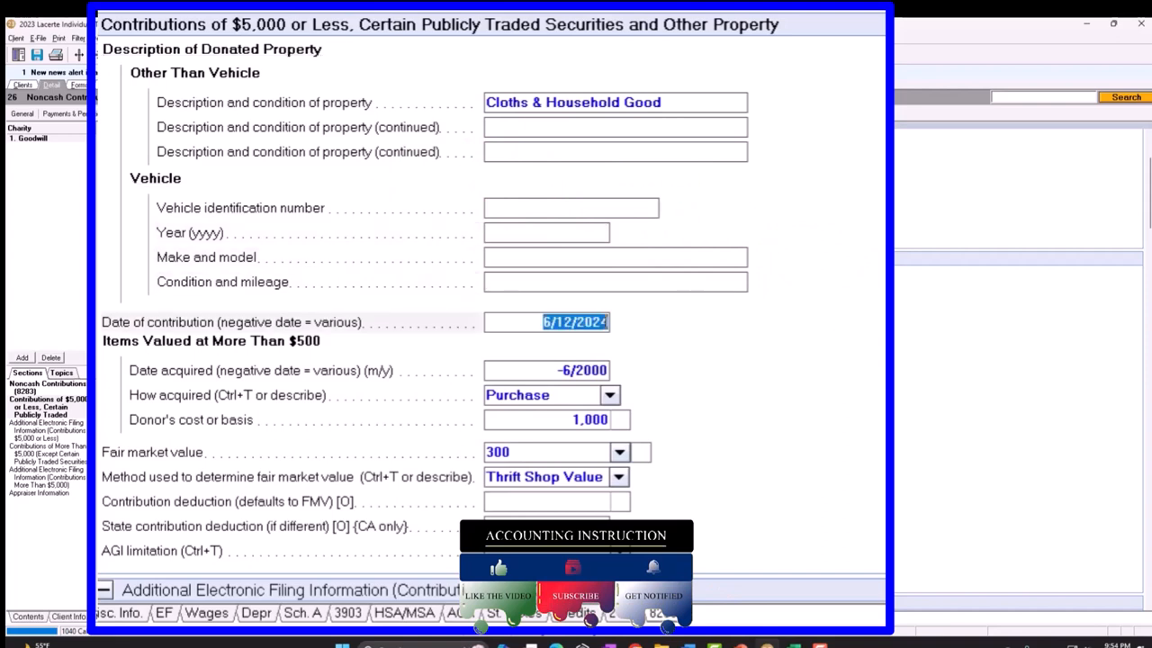
{"action": "mouse_move", "coordinate": [842, 338]}
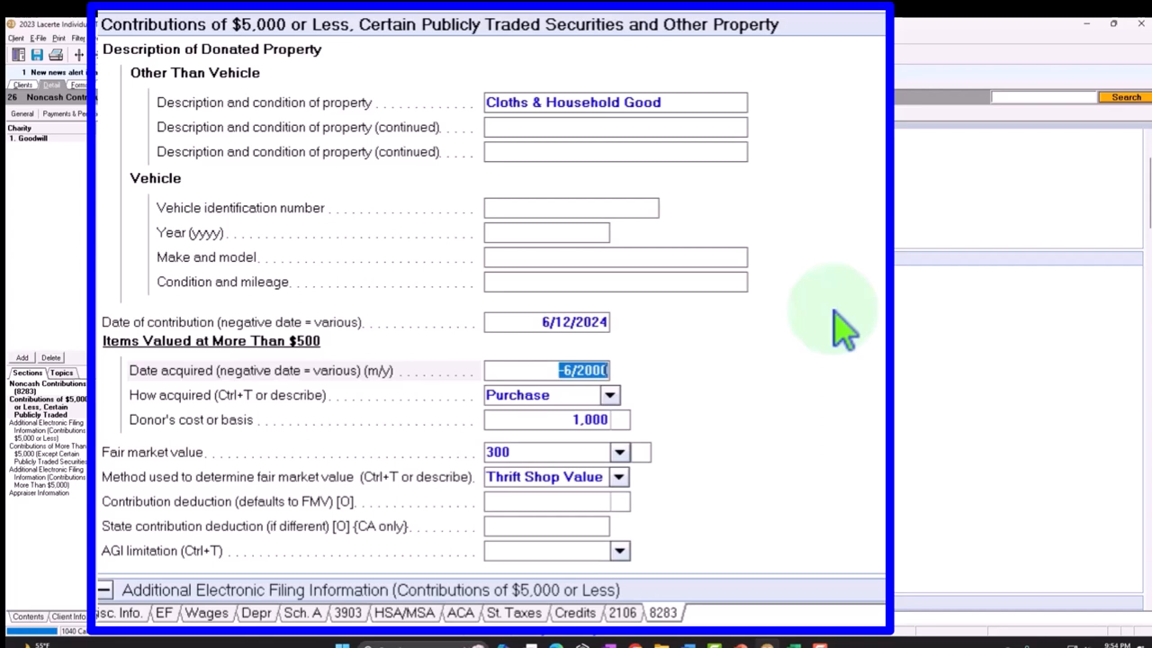
{"action": "mouse_move", "coordinate": [675, 399]}
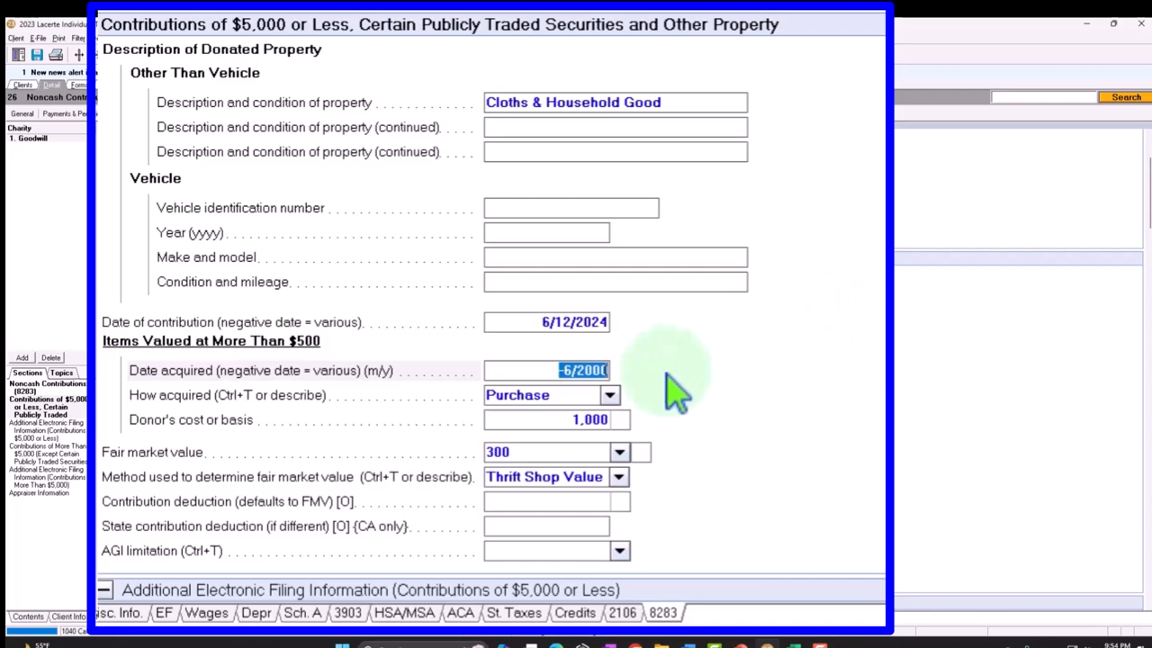
{"action": "mouse_move", "coordinate": [651, 410]}
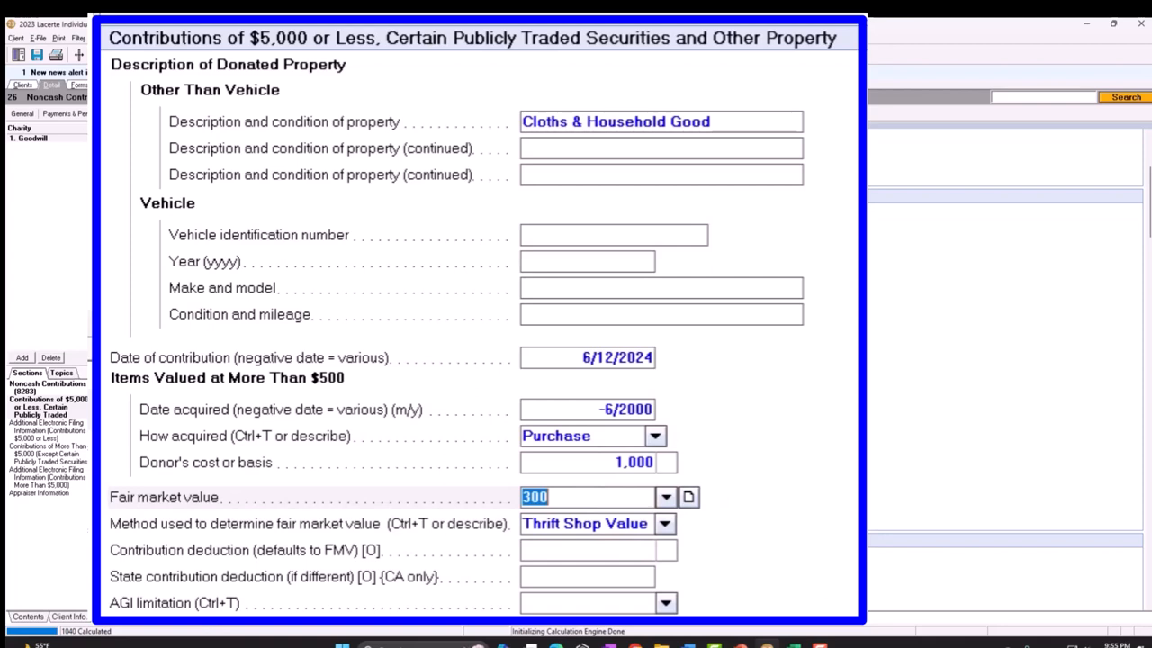
{"action": "mouse_move", "coordinate": [774, 482]}
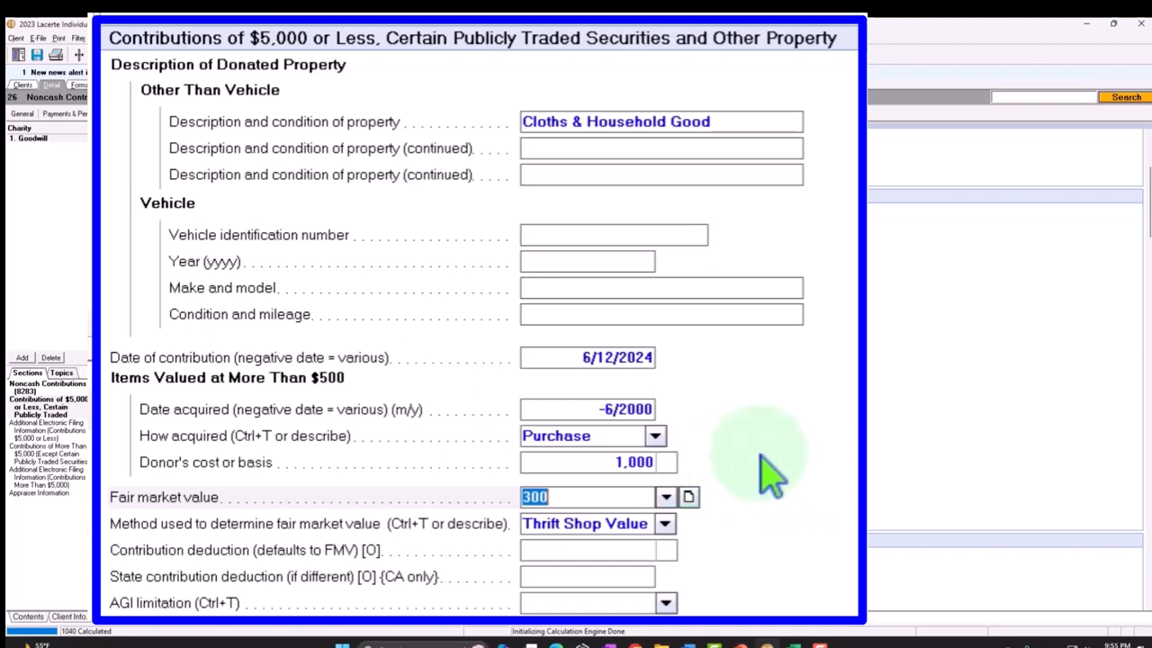
{"action": "mouse_move", "coordinate": [773, 472]}
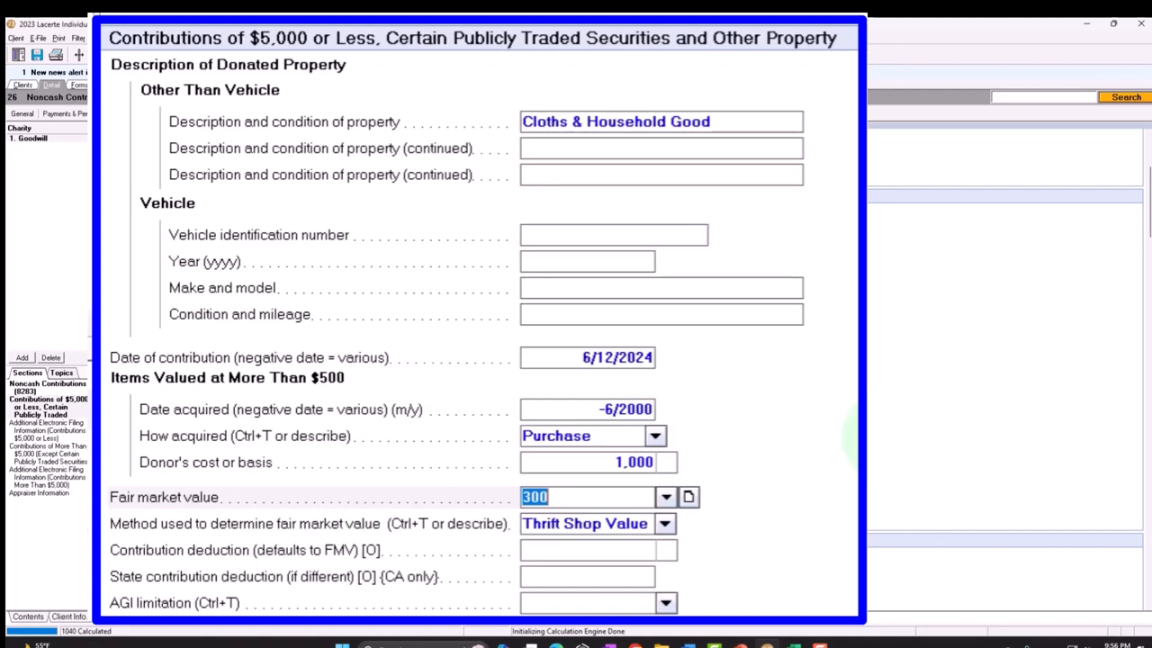
{"action": "mouse_move", "coordinate": [824, 540]}
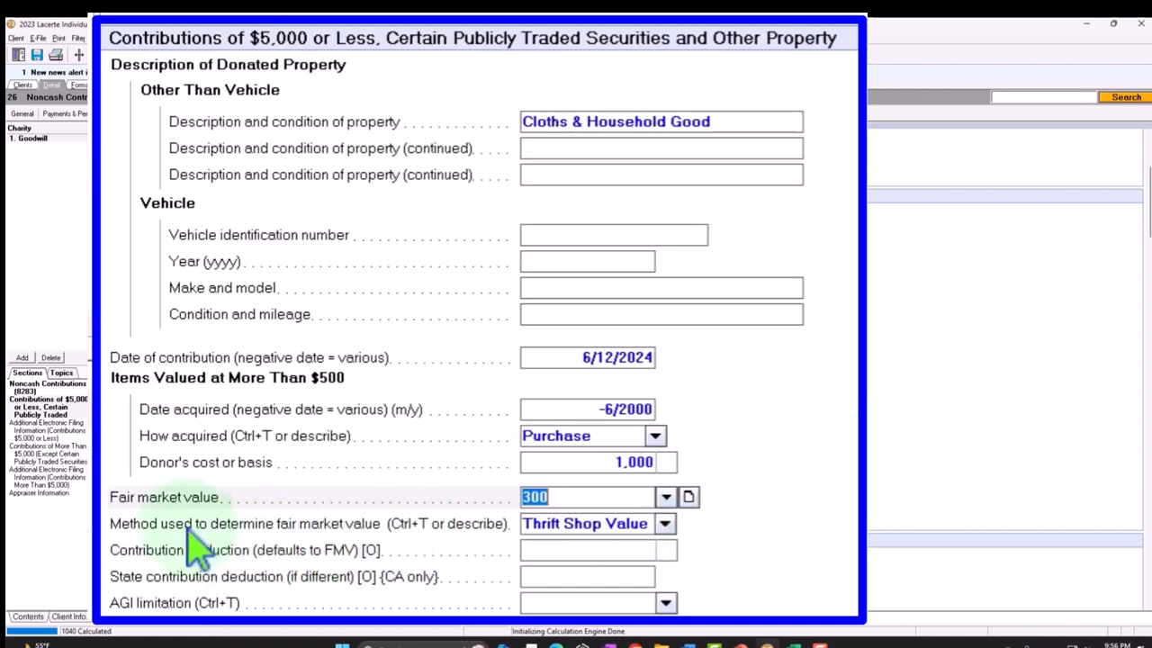
{"action": "mouse_move", "coordinate": [196, 556]}
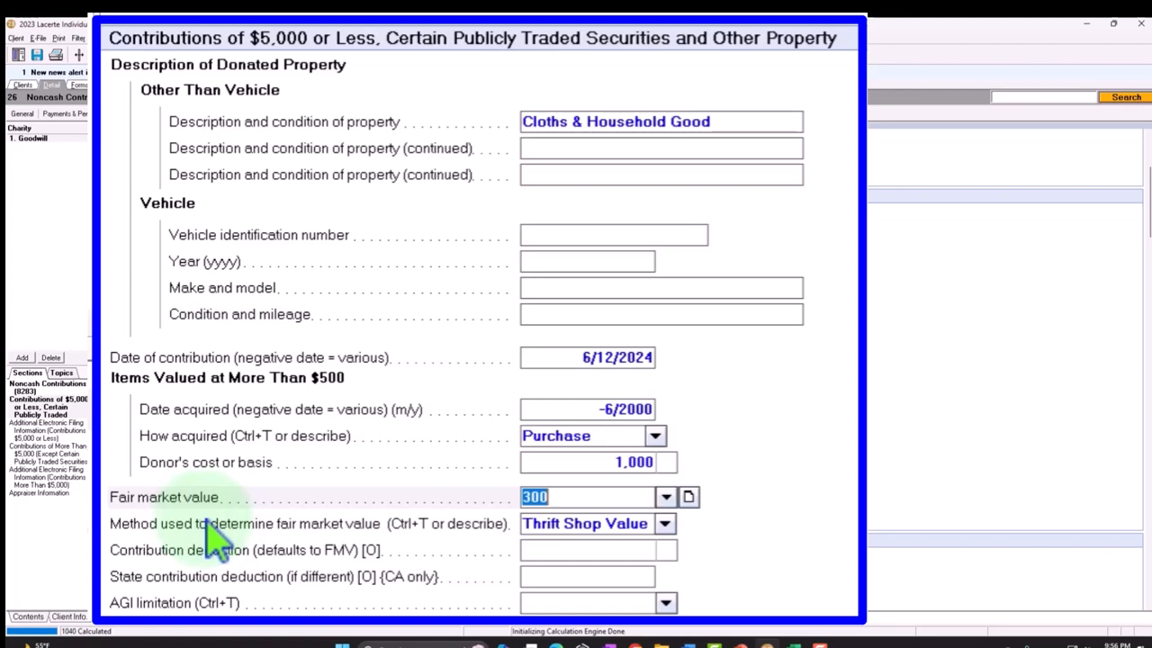
{"action": "mouse_move", "coordinate": [666, 524]}
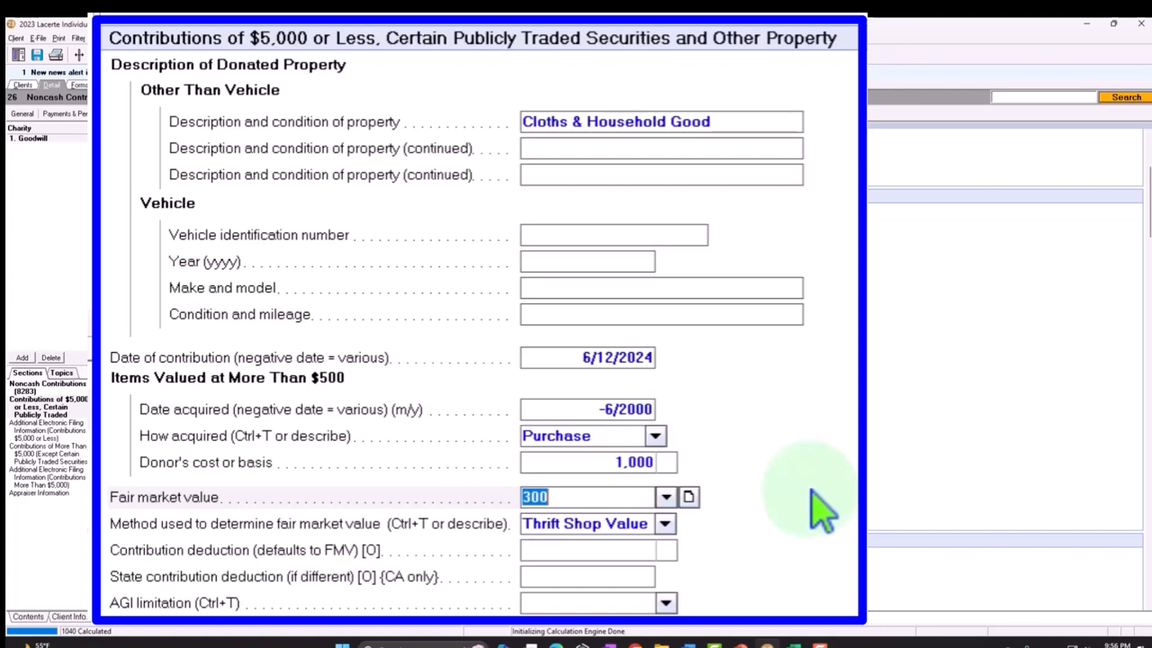
- Show the calculated Schedule A with 10,000 cash and 300 noncash gifts, total 10,300
{"action": "left_click", "coordinate": [664, 524]}
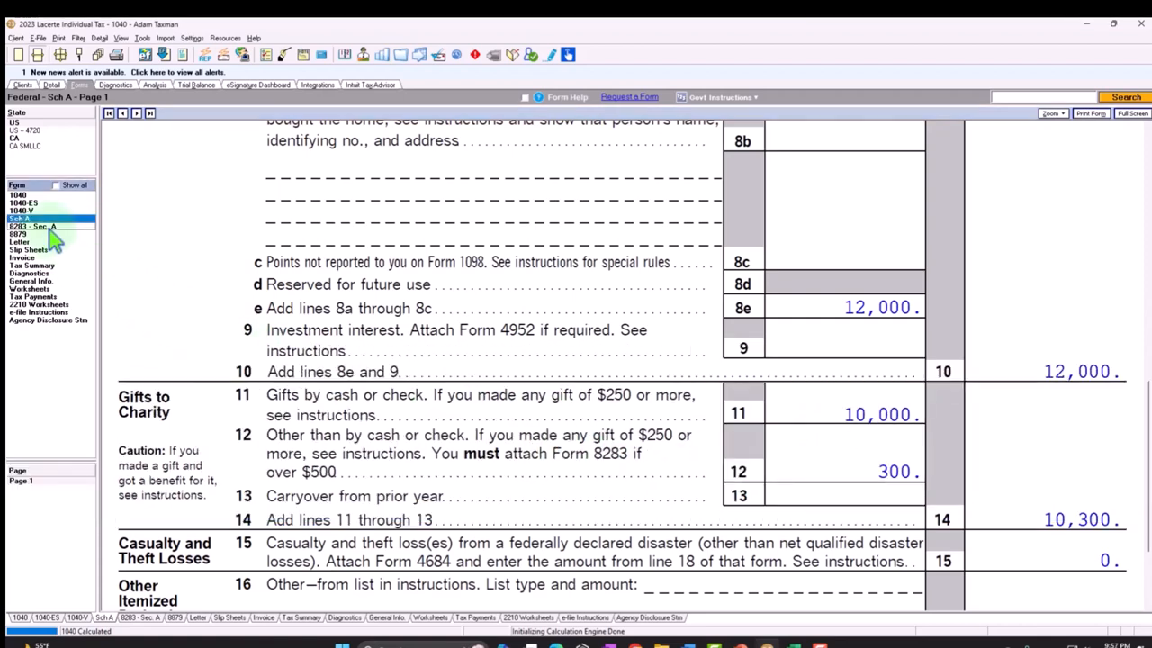
- Review Form 8283 Sections A and B listing the Goodwill household goods gift valued at 300
{"action": "left_click", "coordinate": [32, 227]}
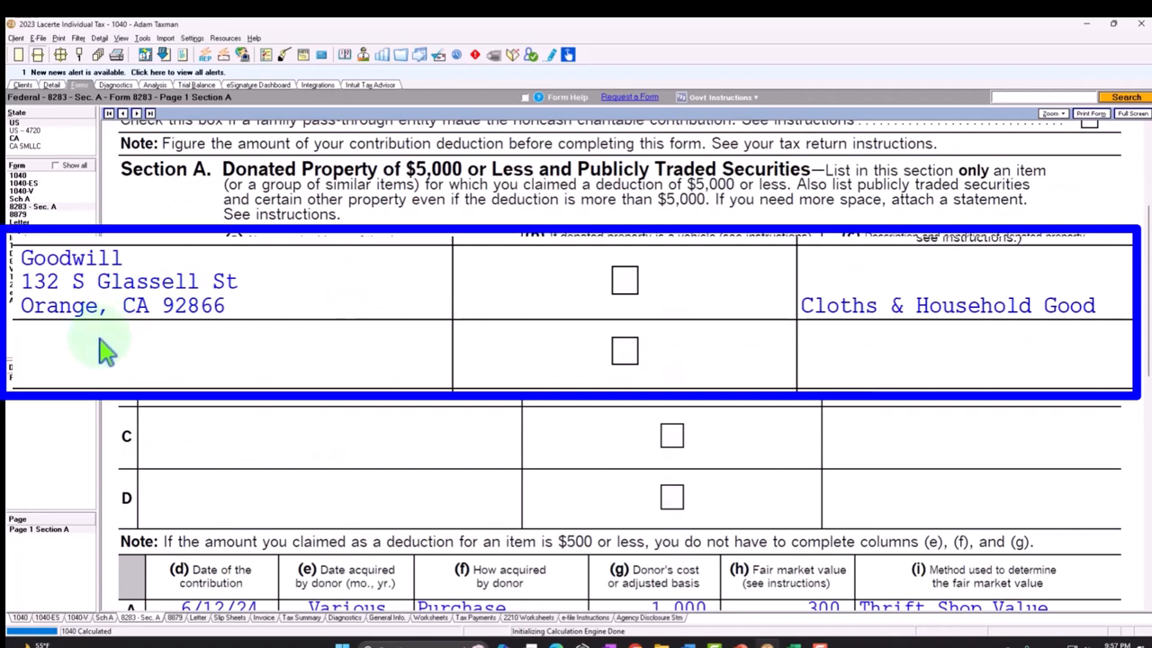
{"action": "mouse_move", "coordinate": [117, 346]}
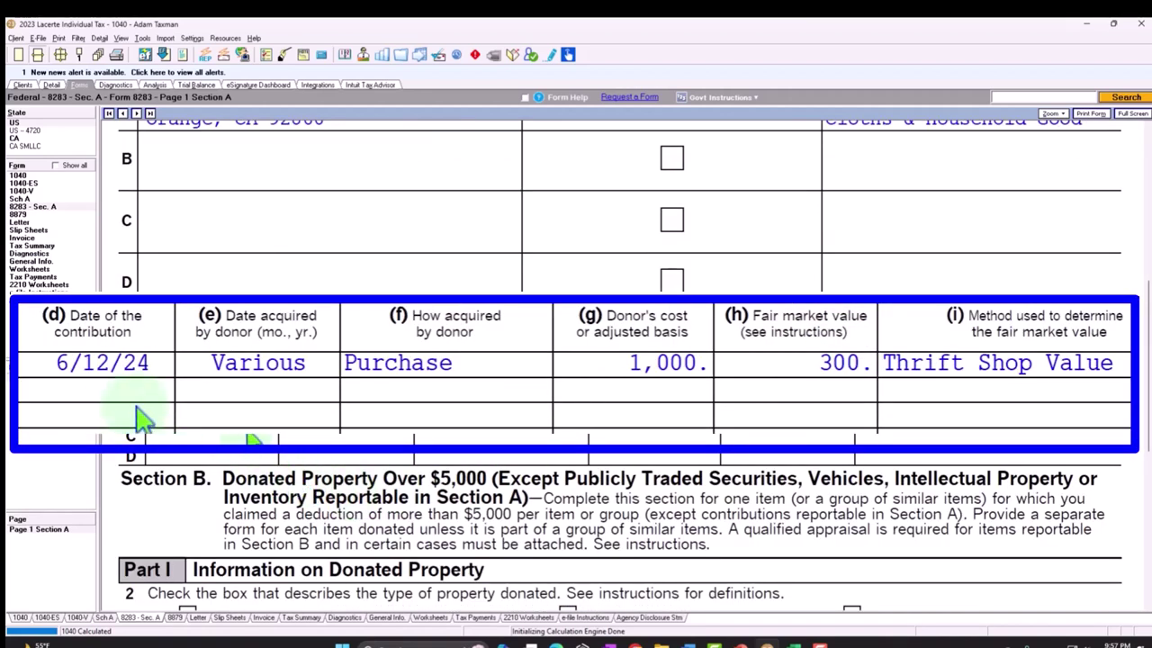
{"action": "mouse_move", "coordinate": [227, 405]}
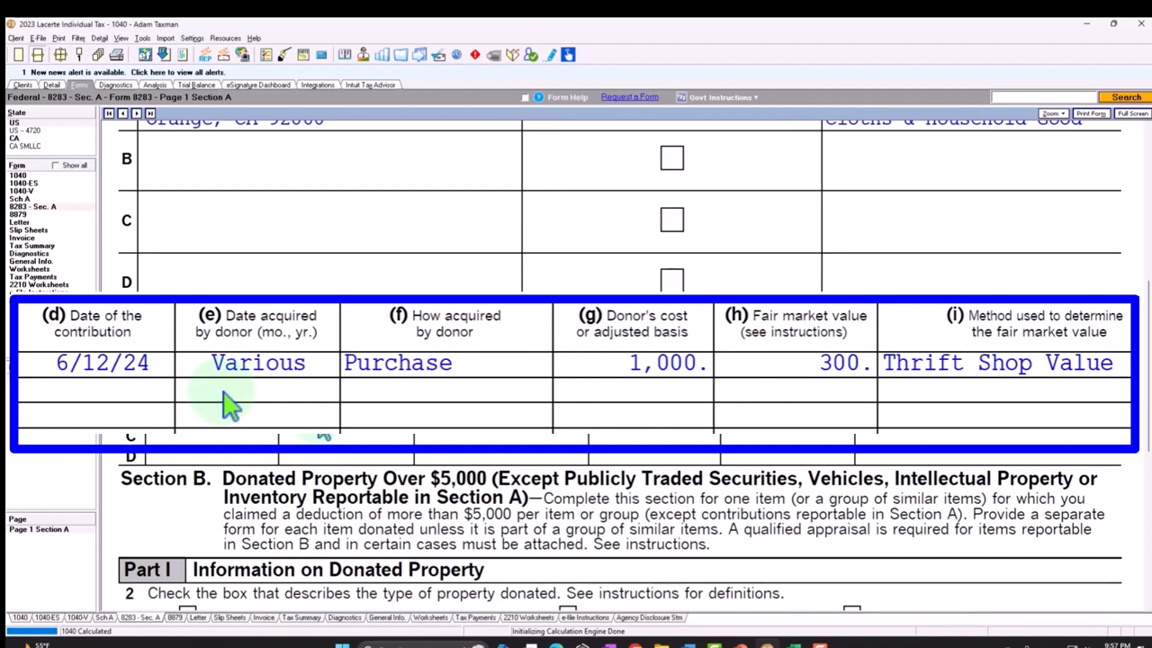
{"action": "mouse_move", "coordinate": [403, 400]}
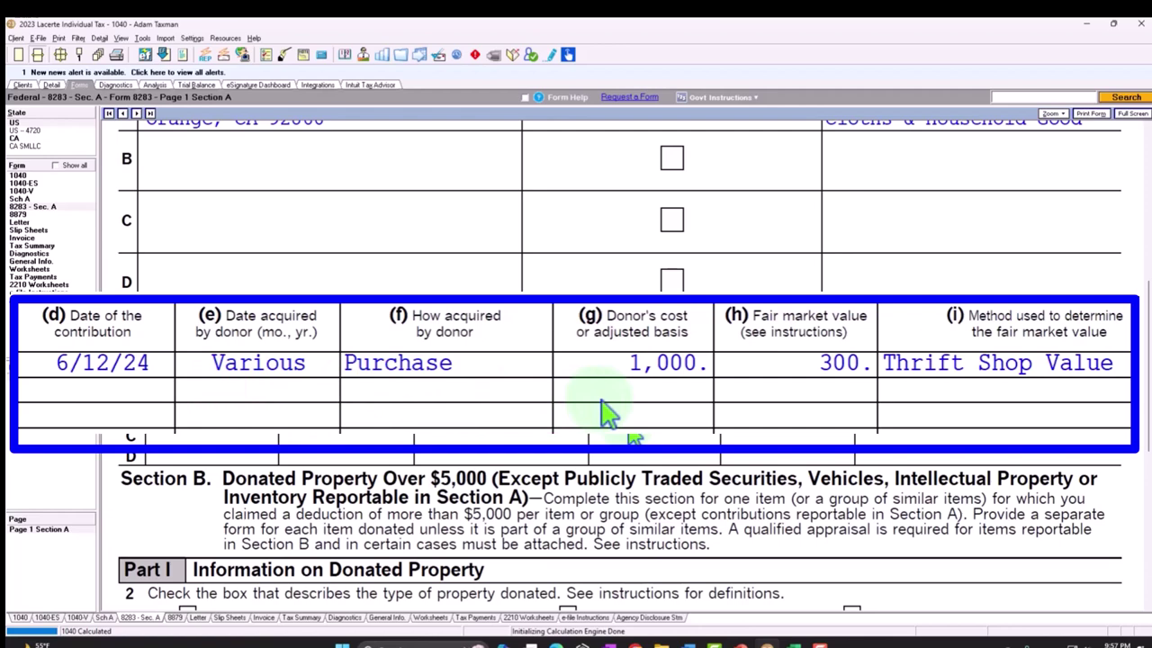
{"action": "mouse_move", "coordinate": [796, 428]}
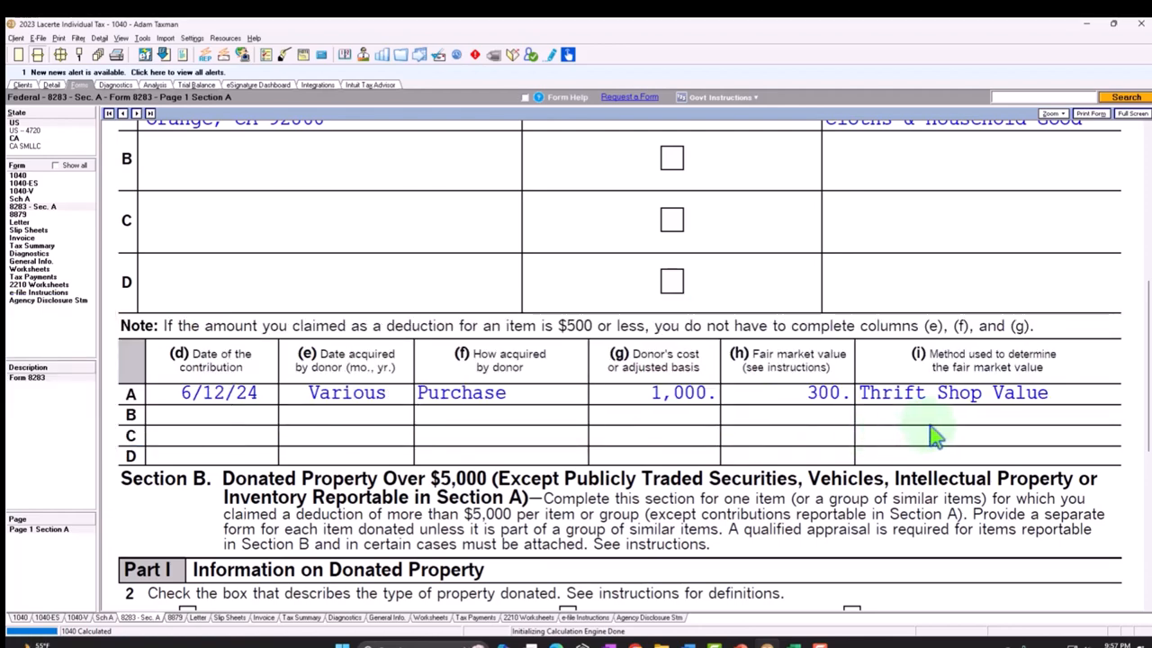
{"action": "scroll", "scroll_direction": "down", "scroll_amount": 3}
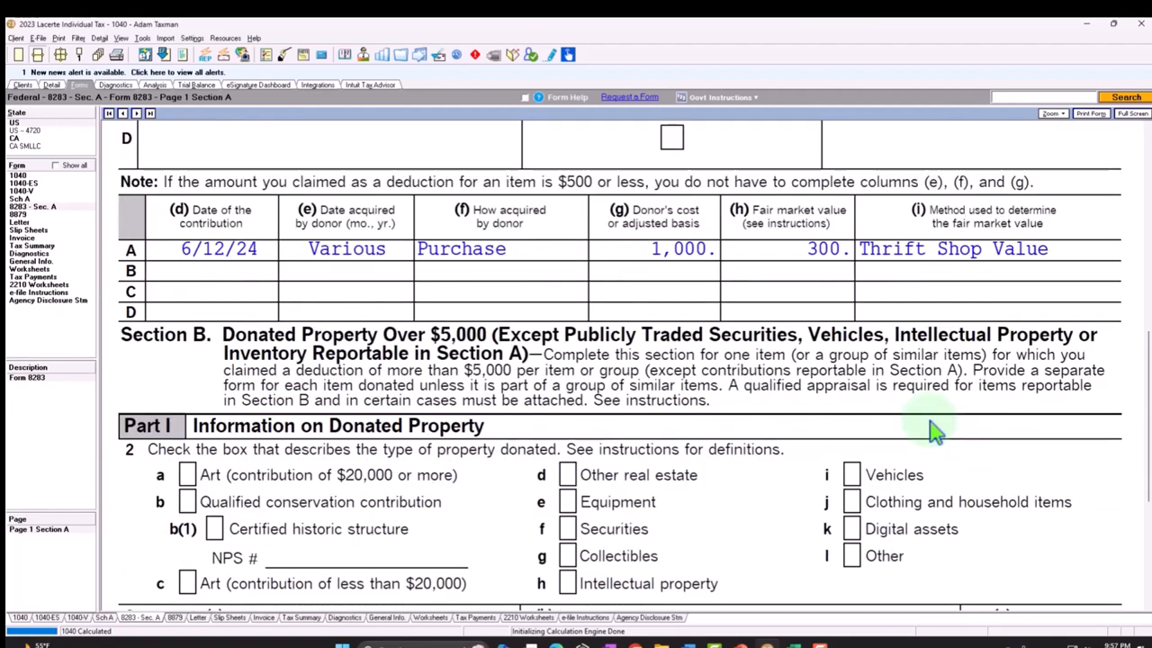
{"action": "scroll", "scroll_direction": "down", "scroll_amount": 3}
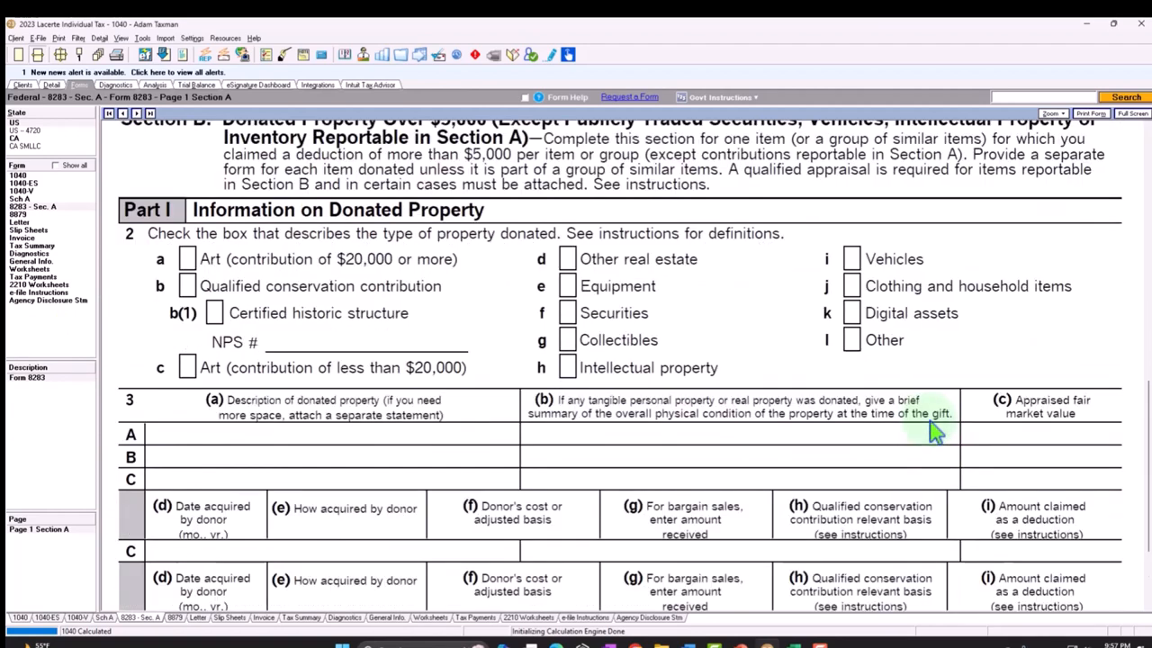
{"action": "scroll", "scroll_direction": "down", "scroll_amount": 3}
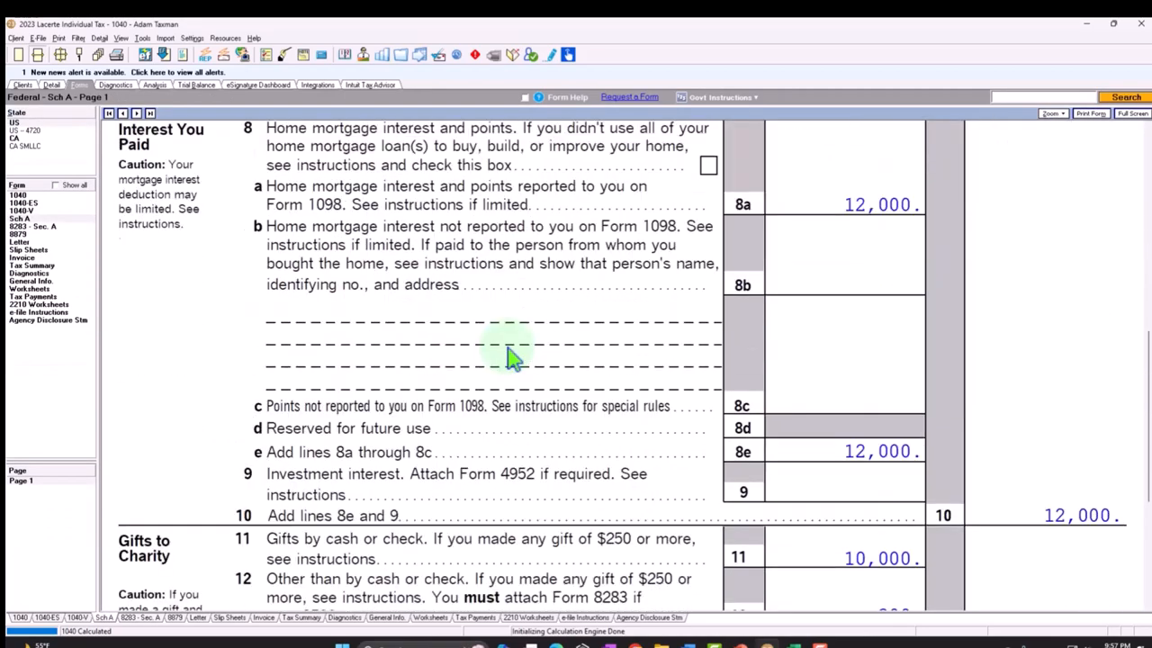
- Scroll through Schedule A and Form 1040 totals before returning to data entry
{"action": "scroll", "scroll_direction": "down", "scroll_amount": 3}
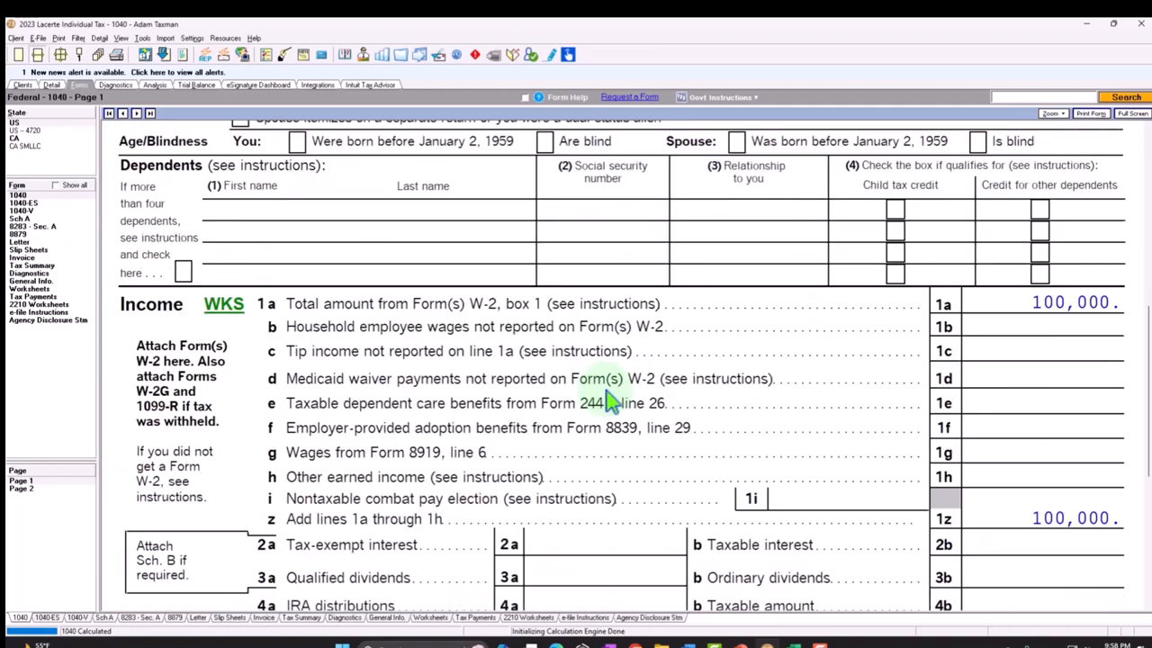
{"action": "scroll", "scroll_direction": "down", "scroll_amount": 3}
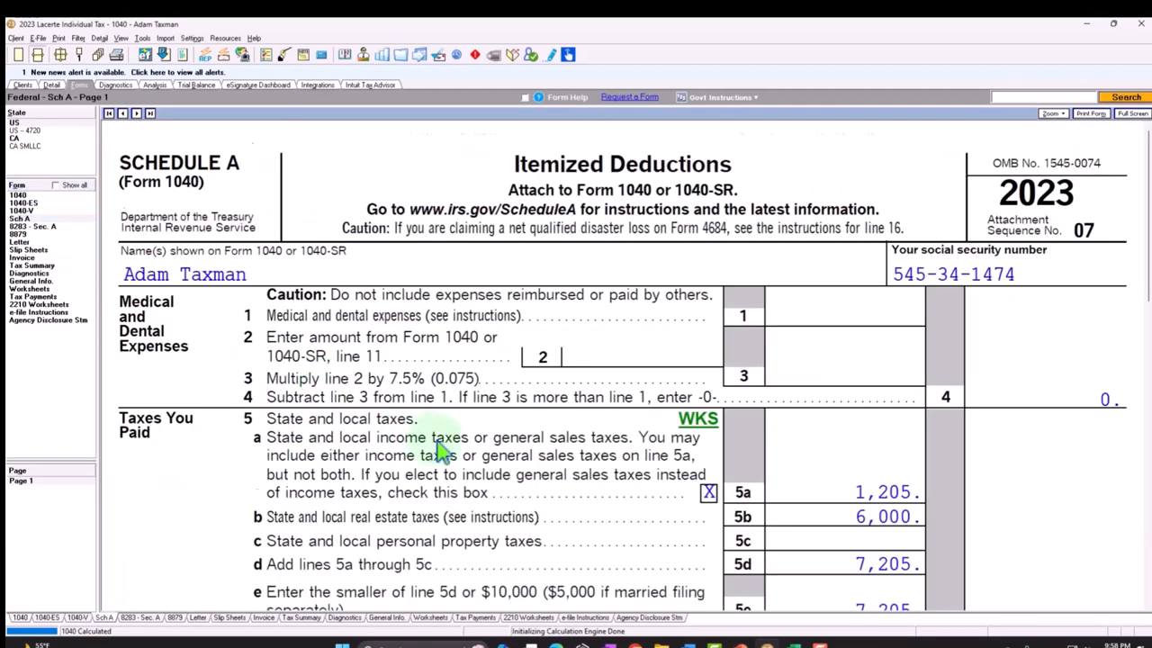
{"action": "scroll", "scroll_direction": "down", "scroll_amount": 3}
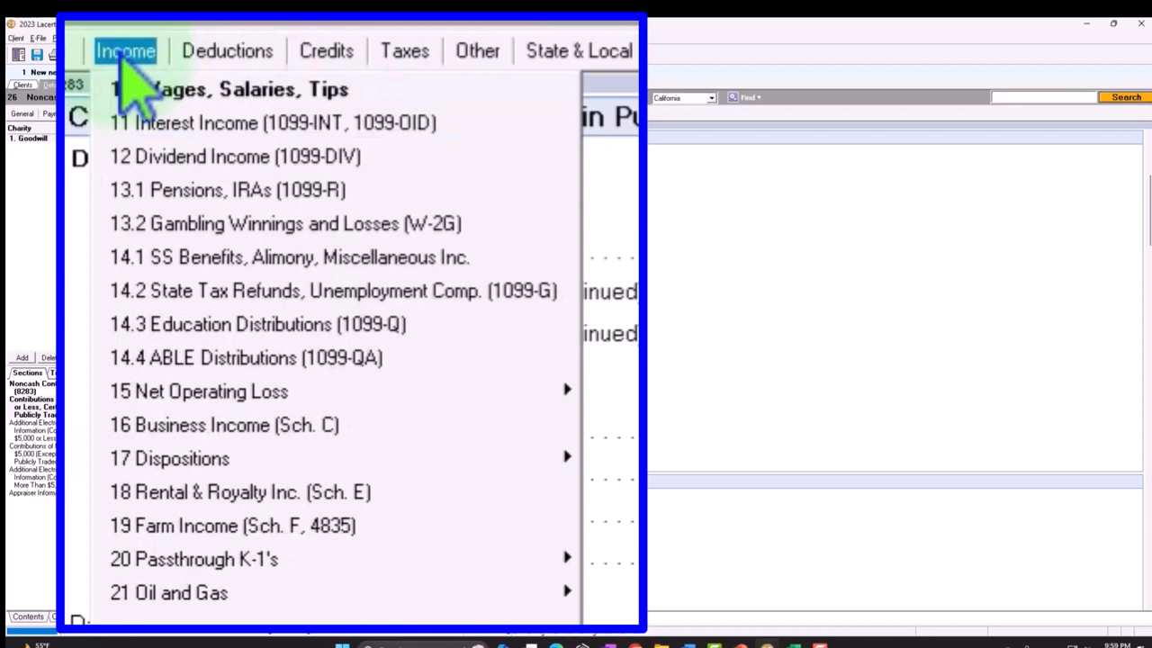
- Enter a 1,000 carryover in the 2022 60% Limitation field of Contribution Carryovers
{"action": "left_click", "coordinate": [227, 50]}
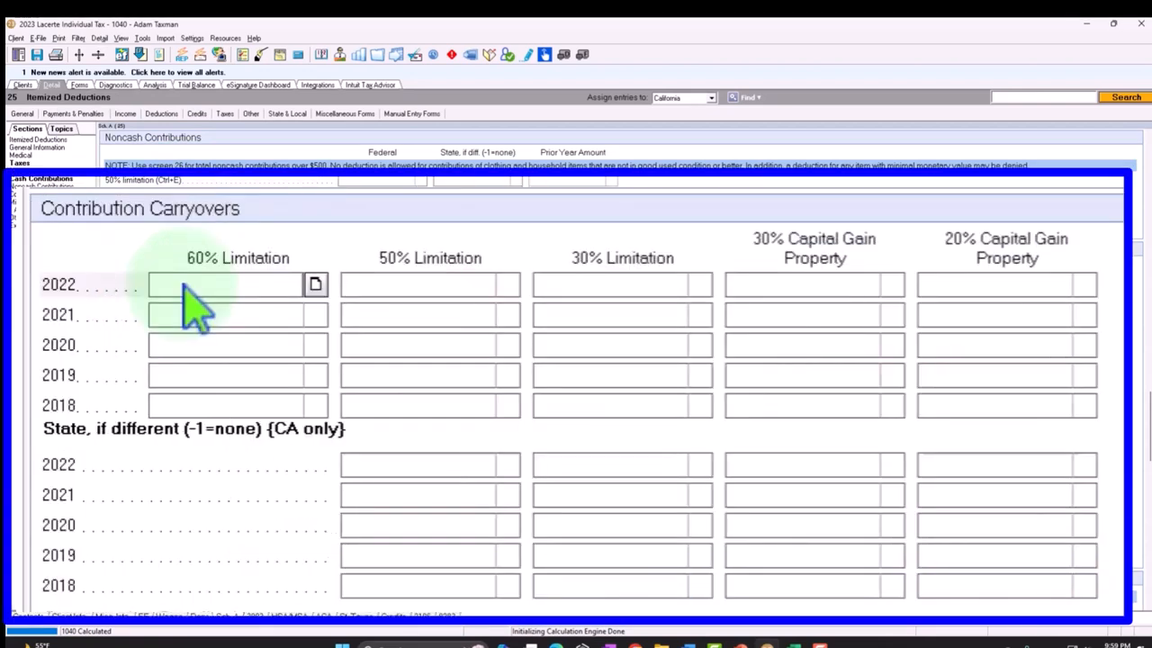
{"action": "type", "text": "1000"}
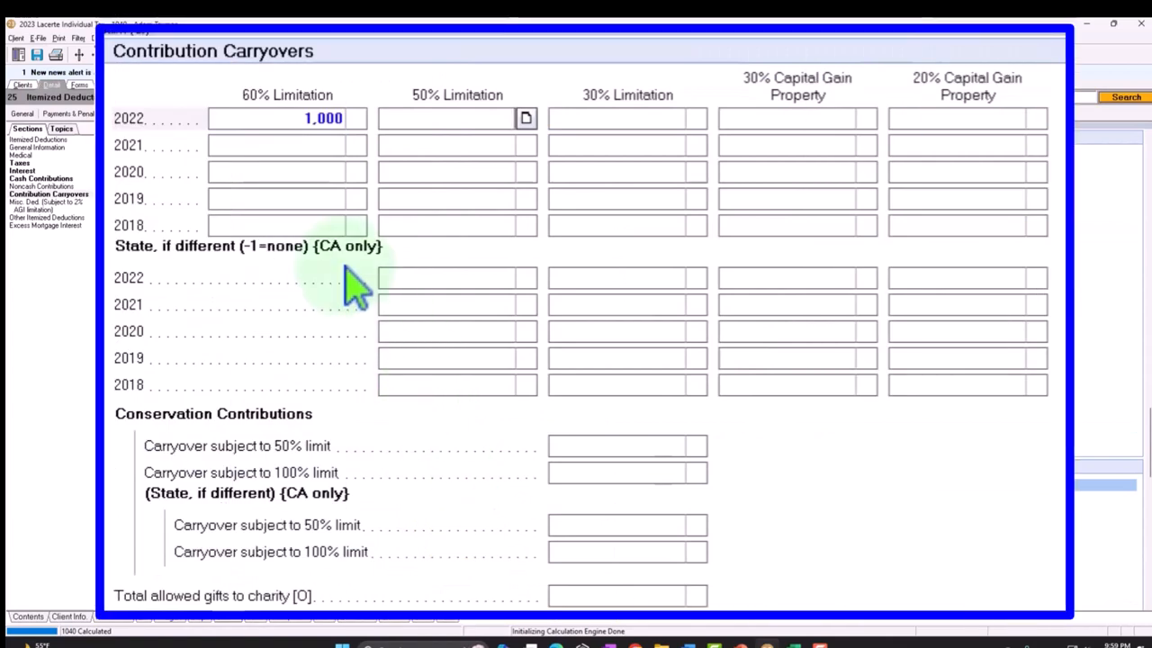
{"action": "mouse_move", "coordinate": [464, 320]}
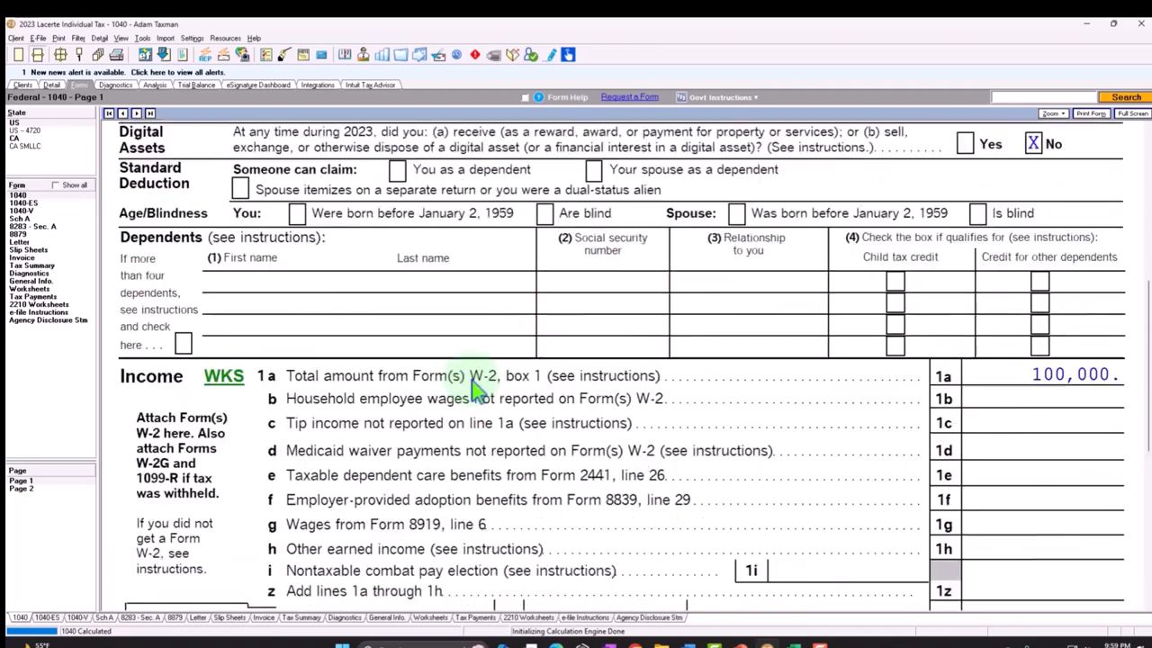
- Tick Form 1040 line 12 showing 30,505 itemized deductions, taxable income 69,495
{"action": "scroll", "scroll_direction": "down", "scroll_amount": 3}
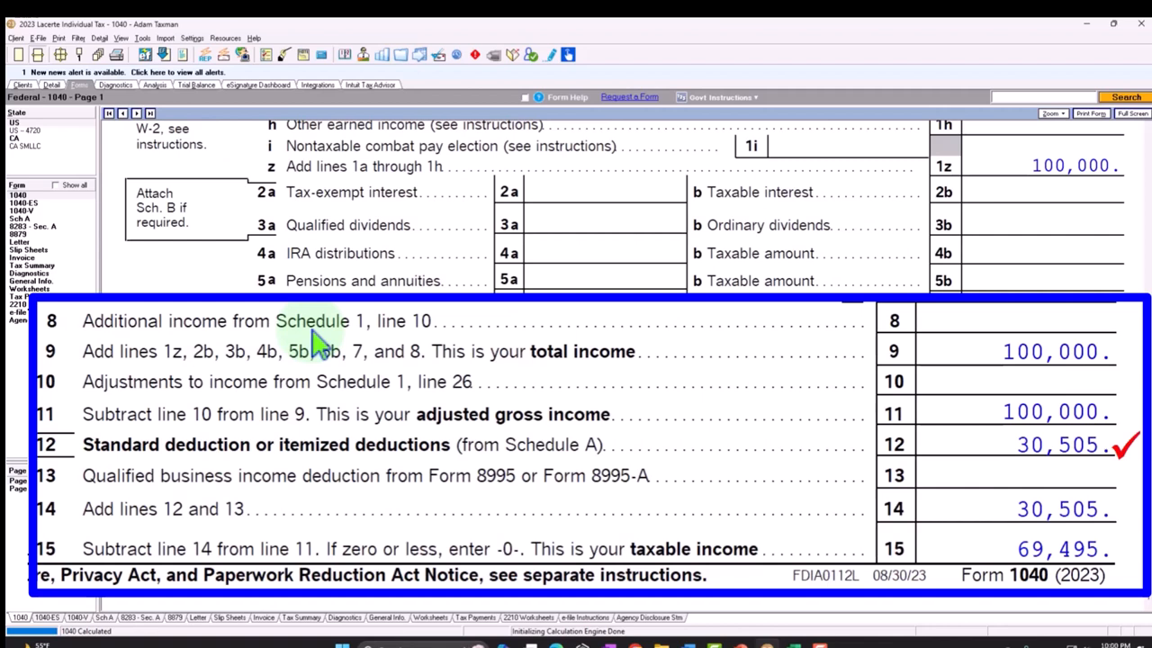
{"action": "left_click", "coordinate": [958, 446]}
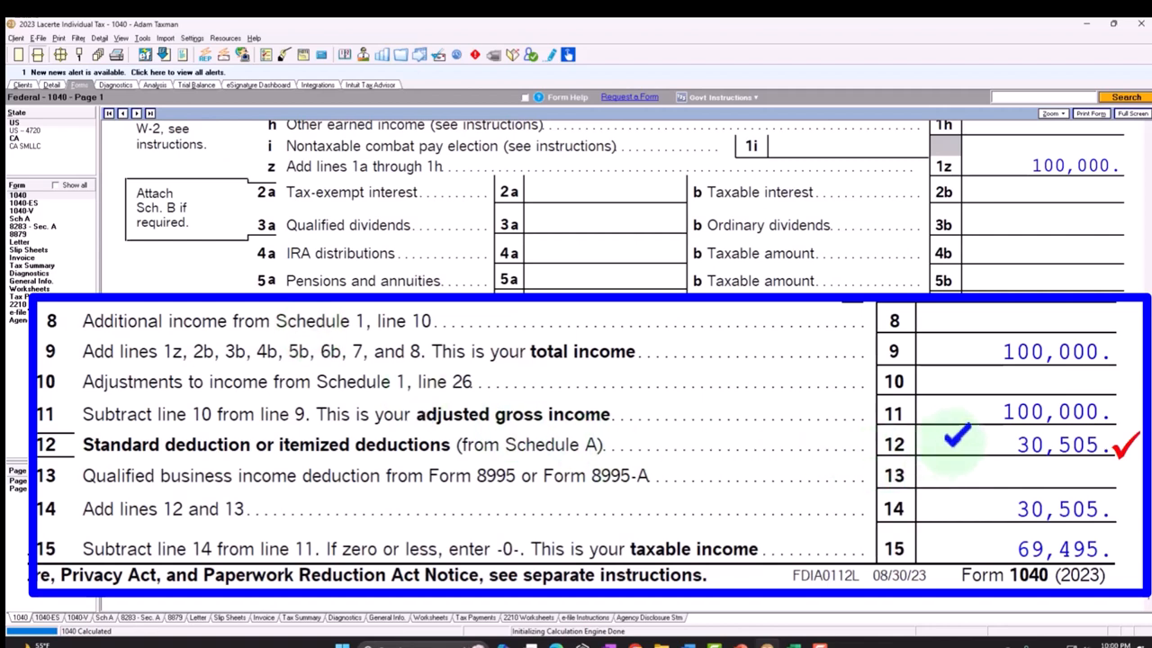